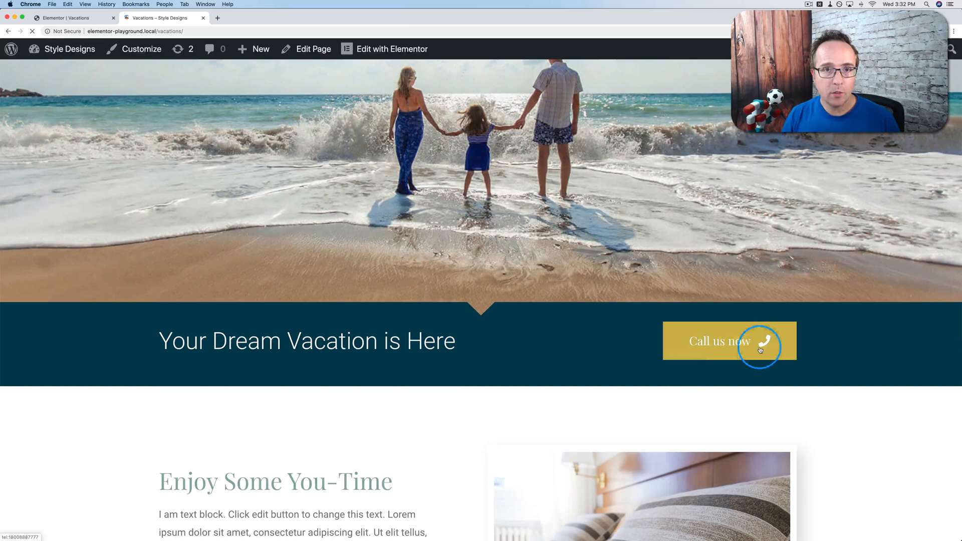
# Try the 'Call us now' button on the live Vacations page to bring up the call prompt
pyautogui.click(728, 340)
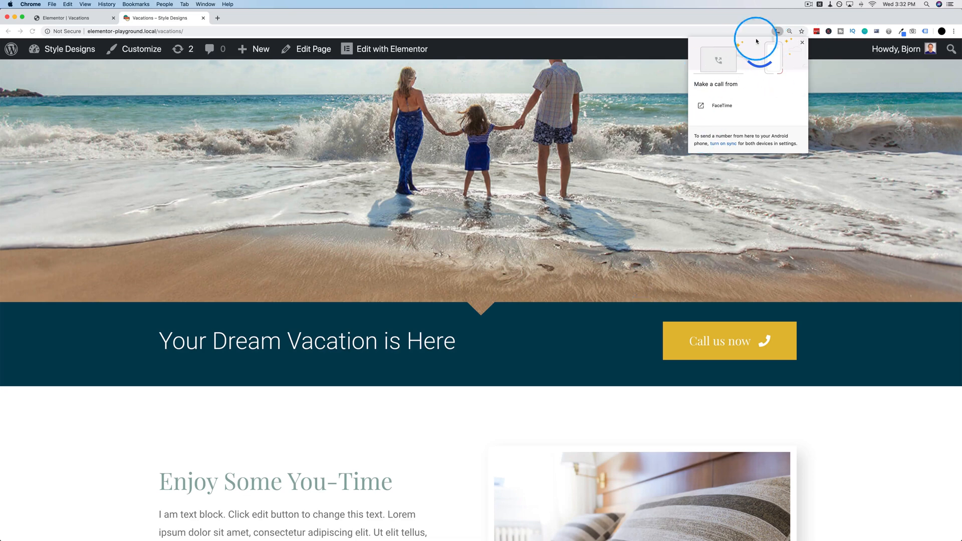
pyautogui.moveTo(707, 154)
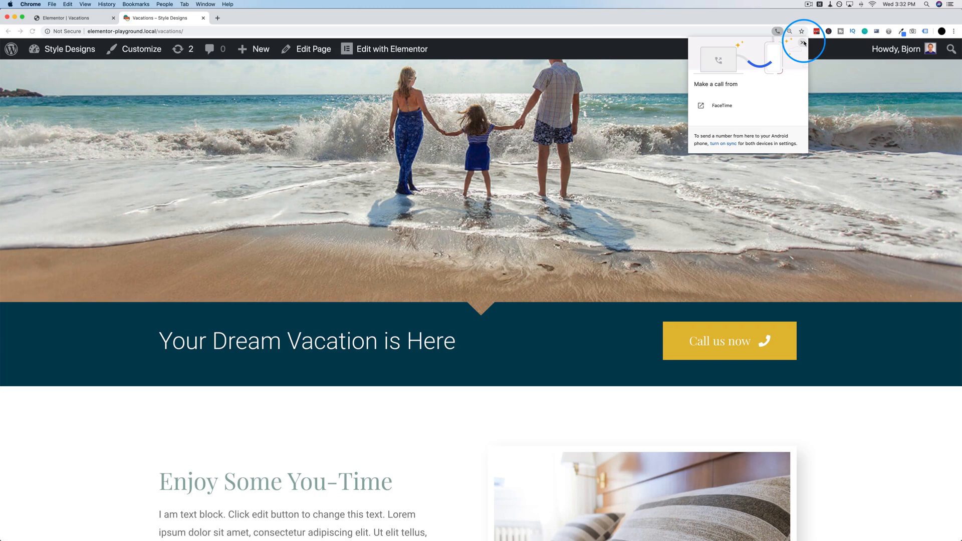
pyautogui.scroll(-3)
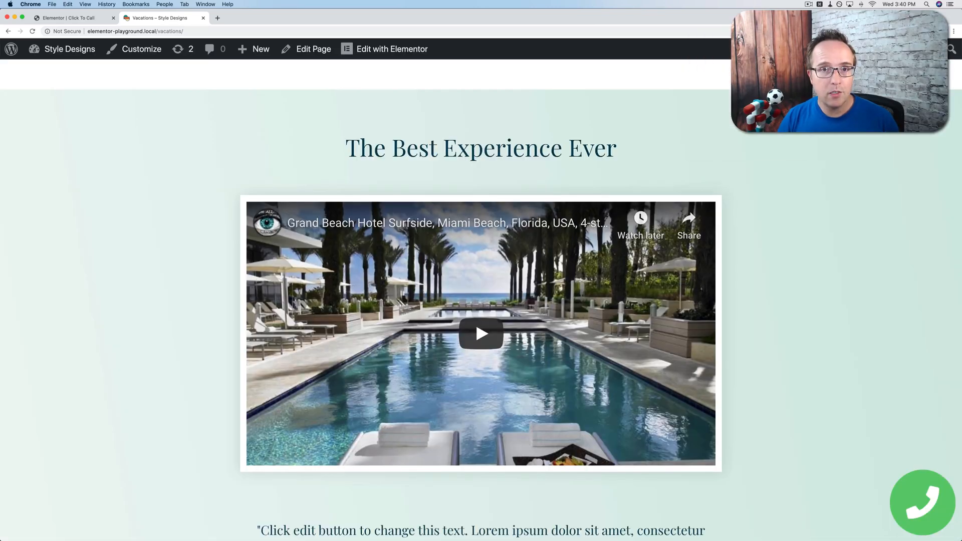
pyautogui.scroll(3)
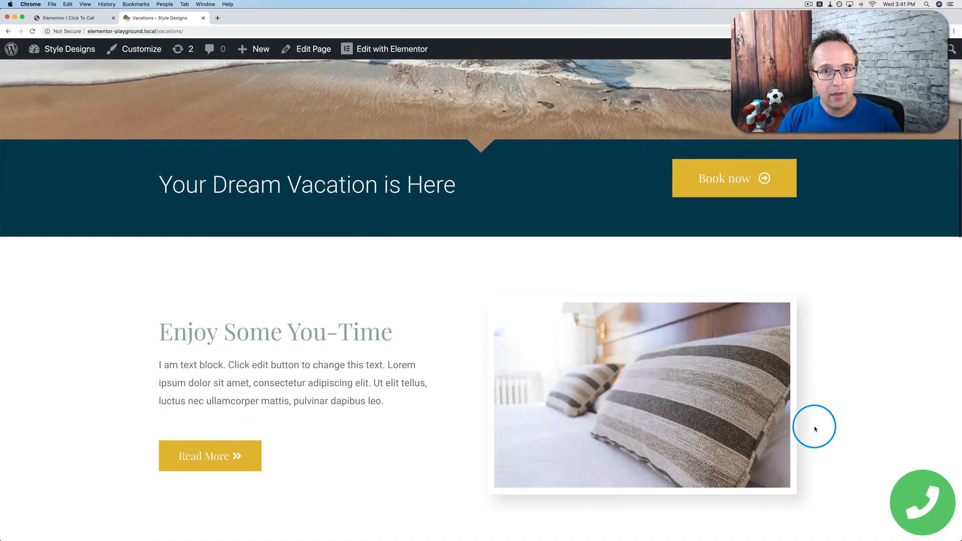
pyautogui.scroll(-3)
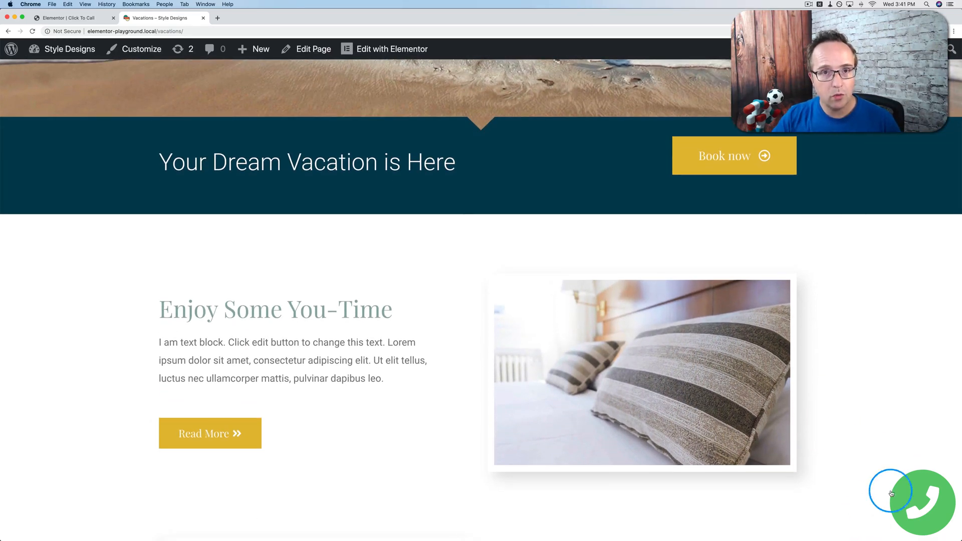
pyautogui.scroll(-3)
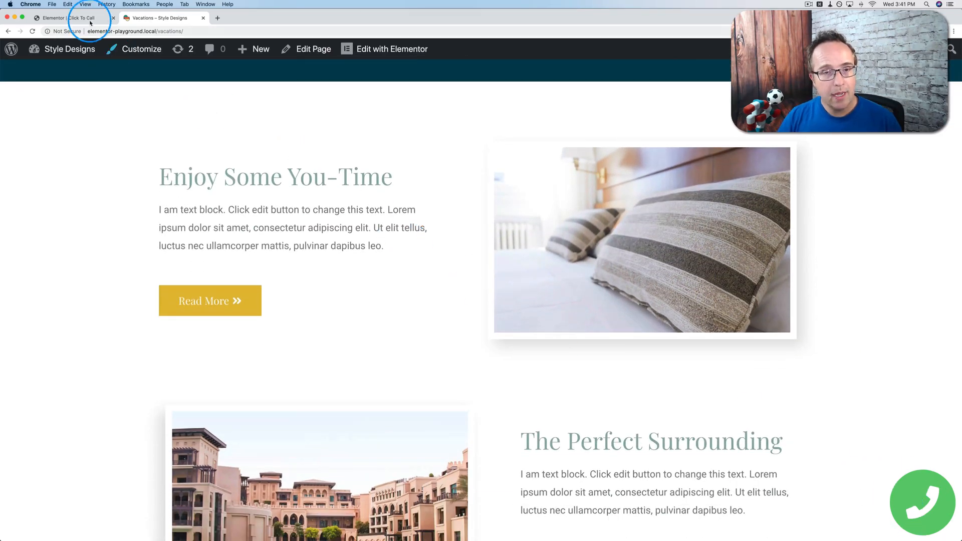
pyautogui.scroll(-3)
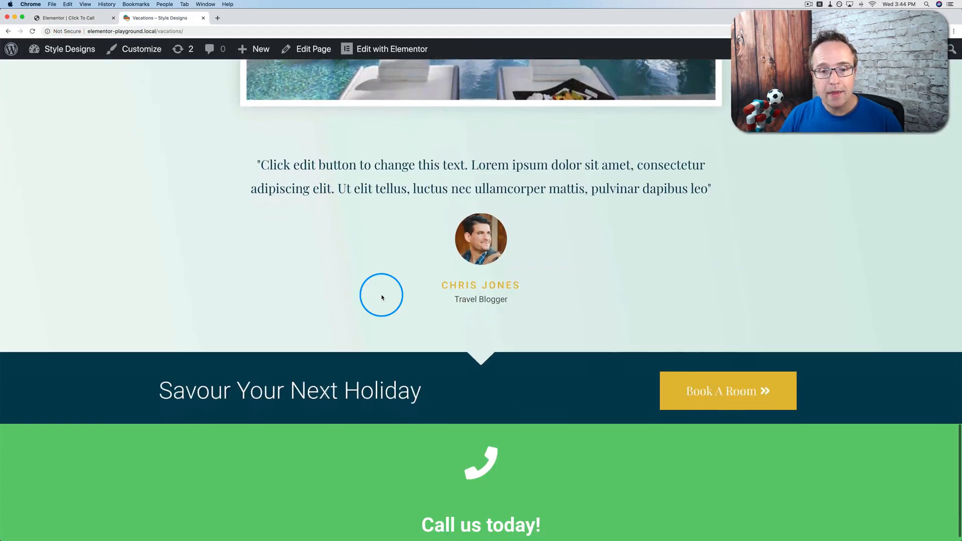
pyautogui.scroll(-3)
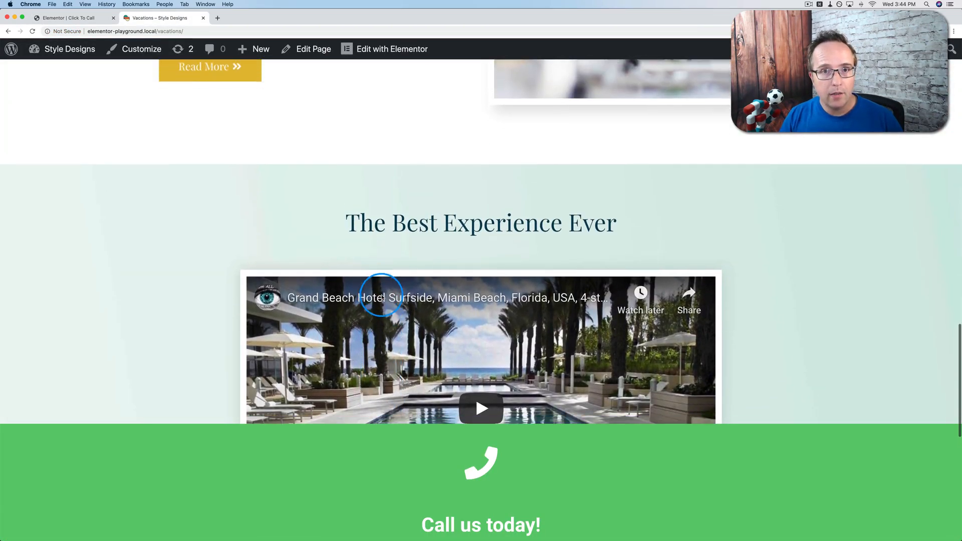
pyautogui.scroll(-3)
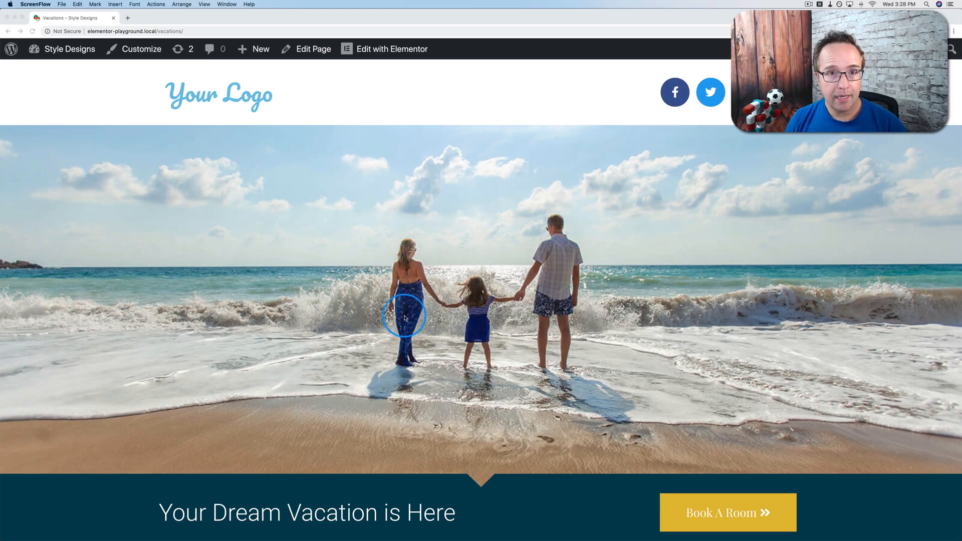
pyautogui.scroll(-3)
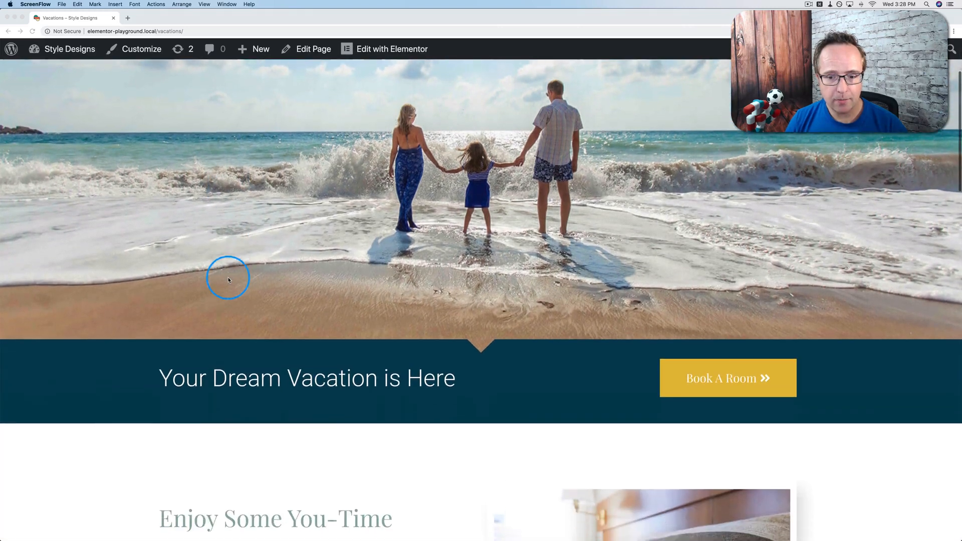
pyautogui.scroll(-3)
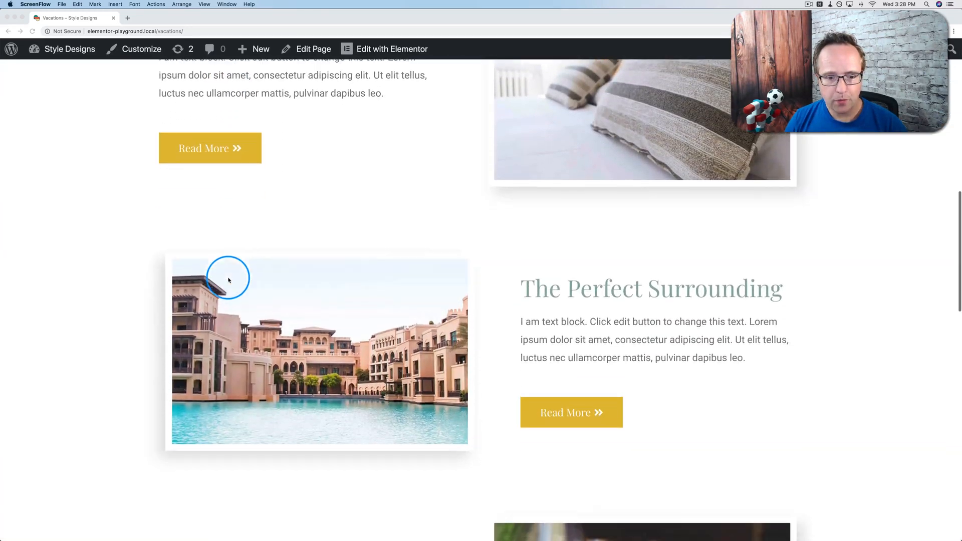
pyautogui.scroll(-3)
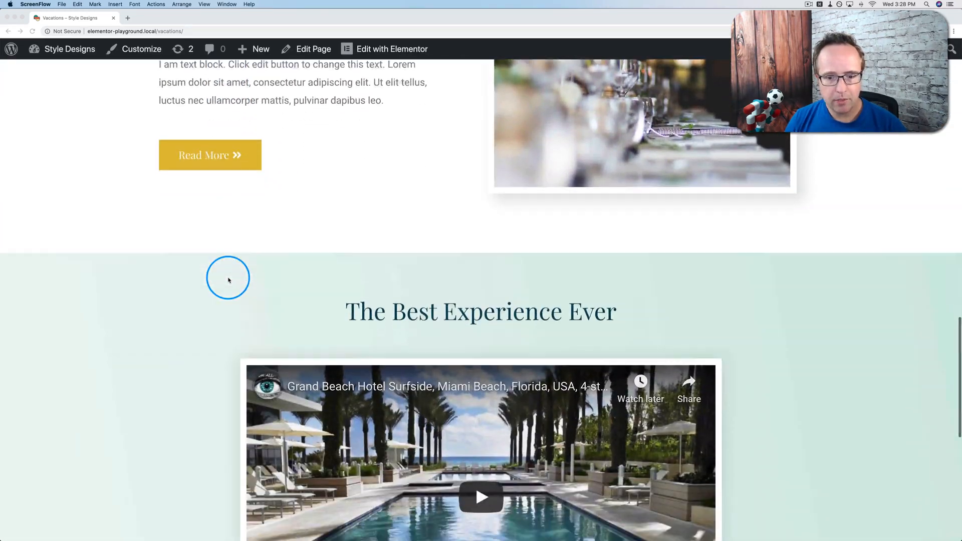
pyautogui.scroll(-3)
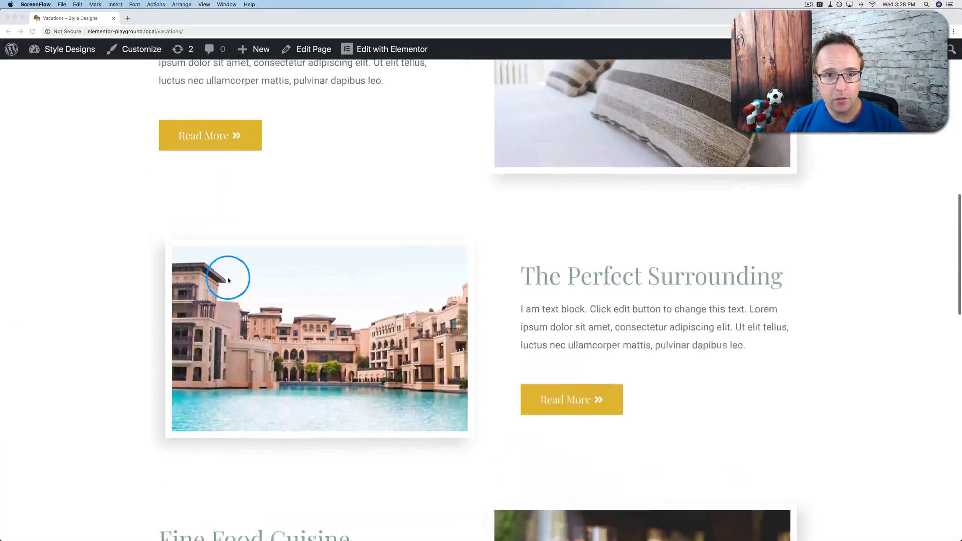
pyautogui.scroll(3)
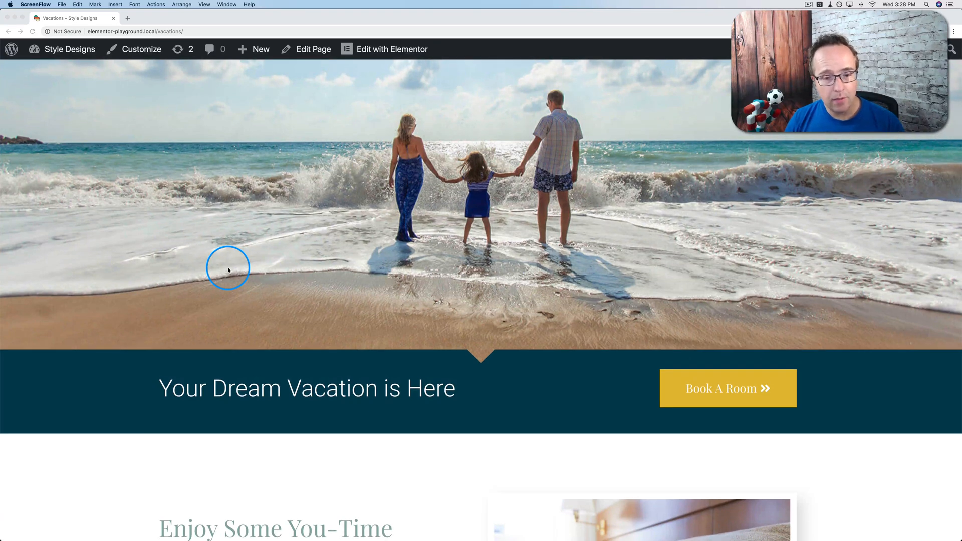
pyautogui.moveTo(589, 340)
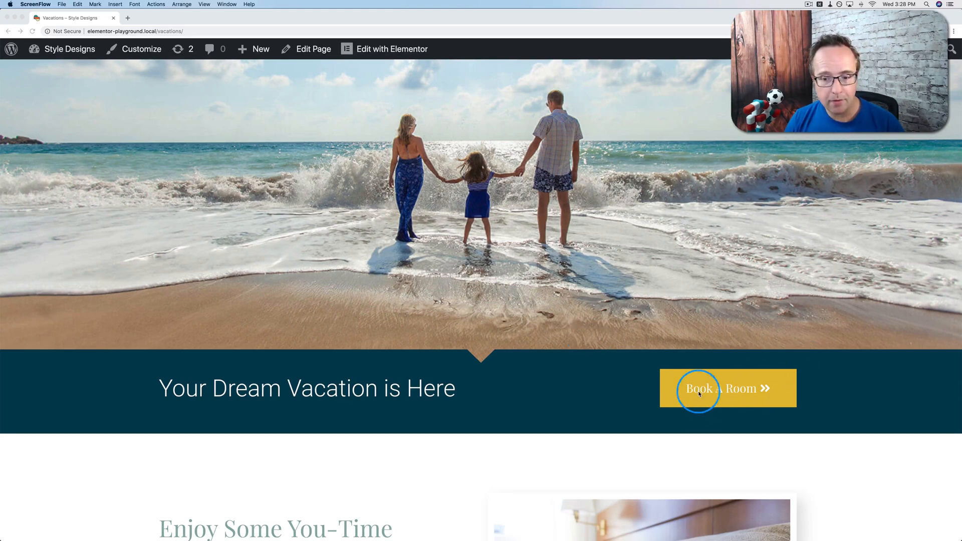
pyautogui.scroll(-3)
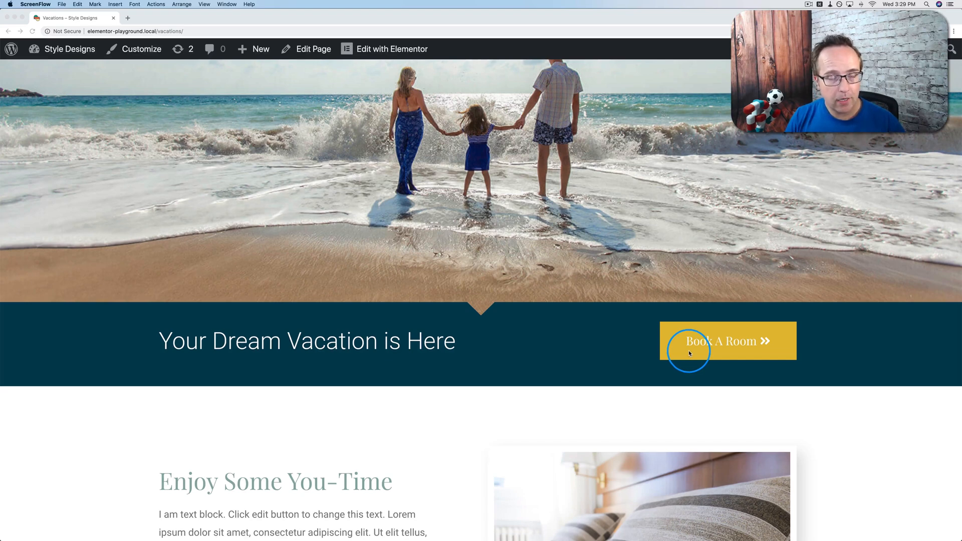
pyautogui.moveTo(887, 514)
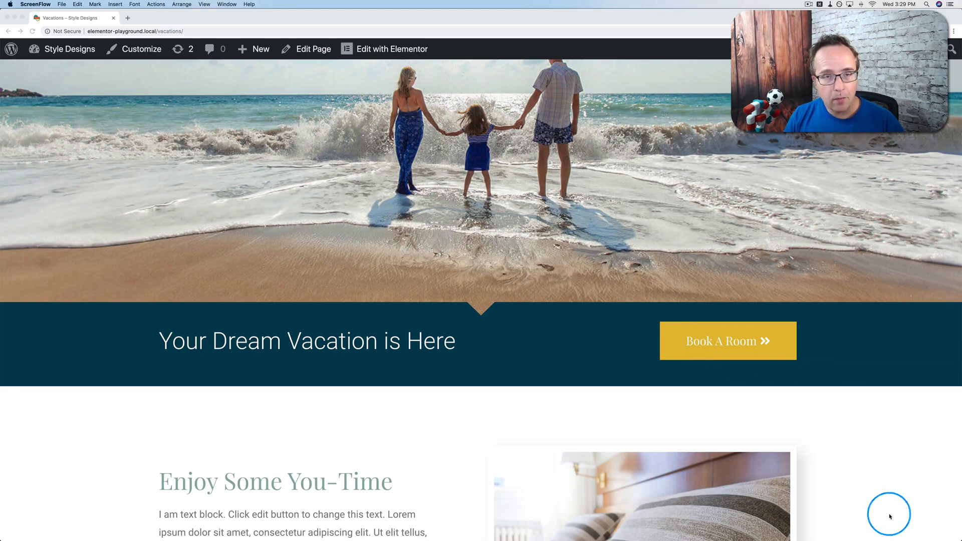
pyautogui.moveTo(897, 485)
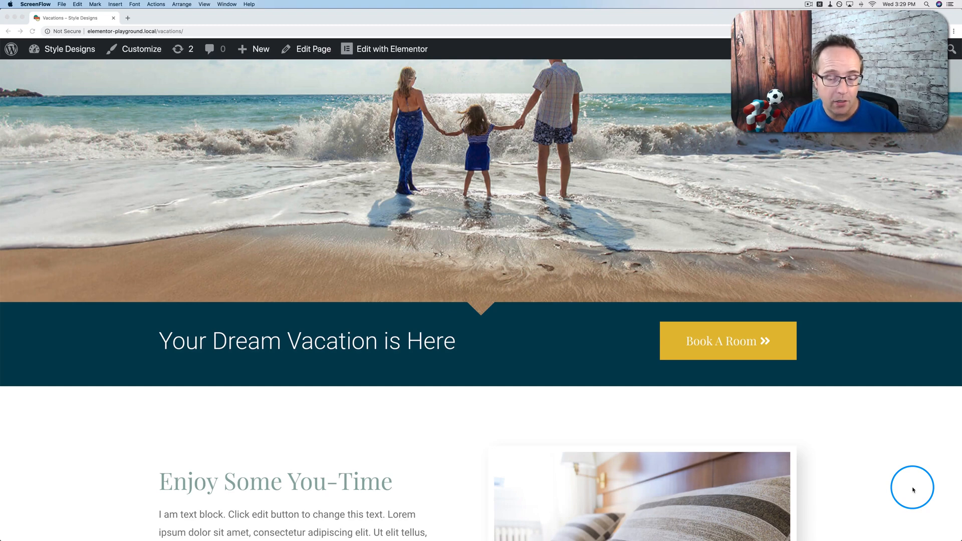
pyautogui.moveTo(899, 446)
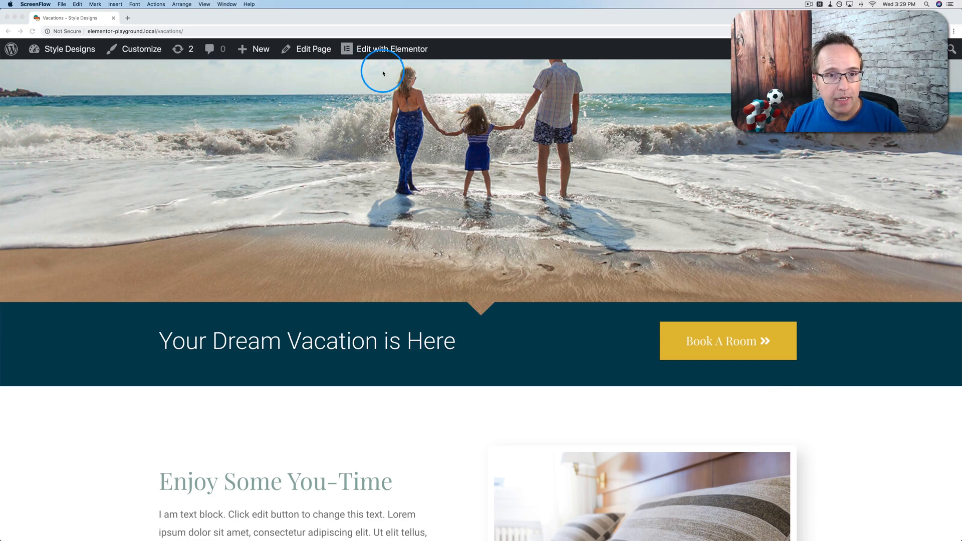
# Change the Book A Room button's text to 'Call us now', removing the leftover arrows
pyautogui.click(390, 49)
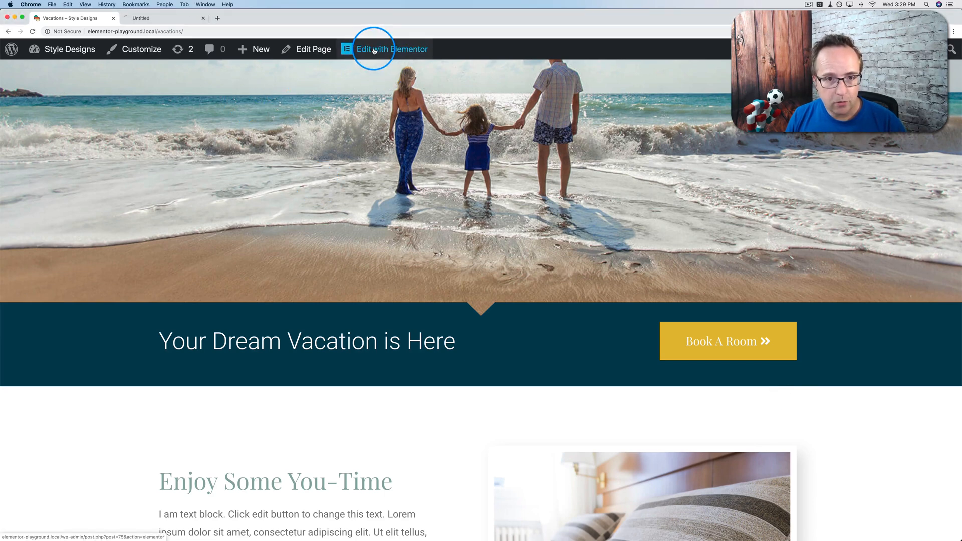
pyautogui.click(390, 49)
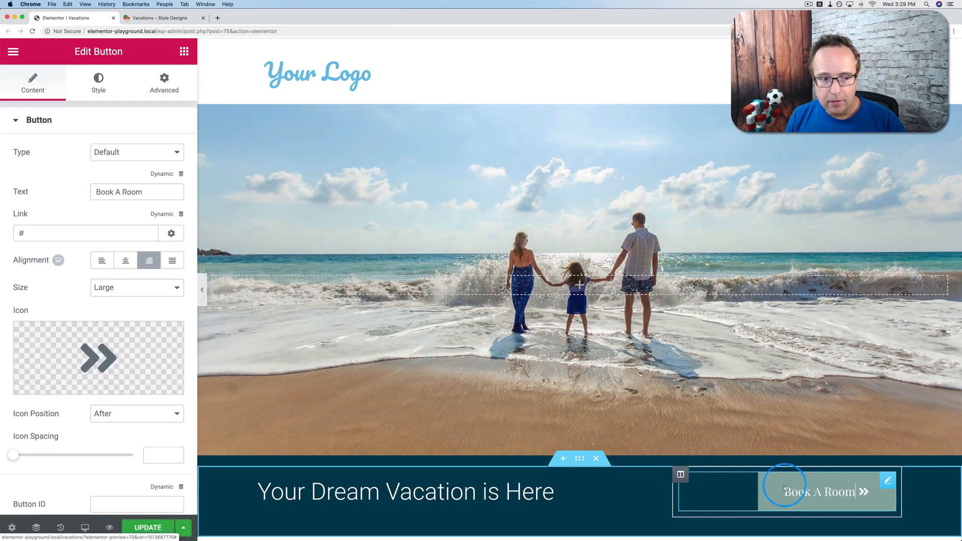
pyautogui.click(138, 191)
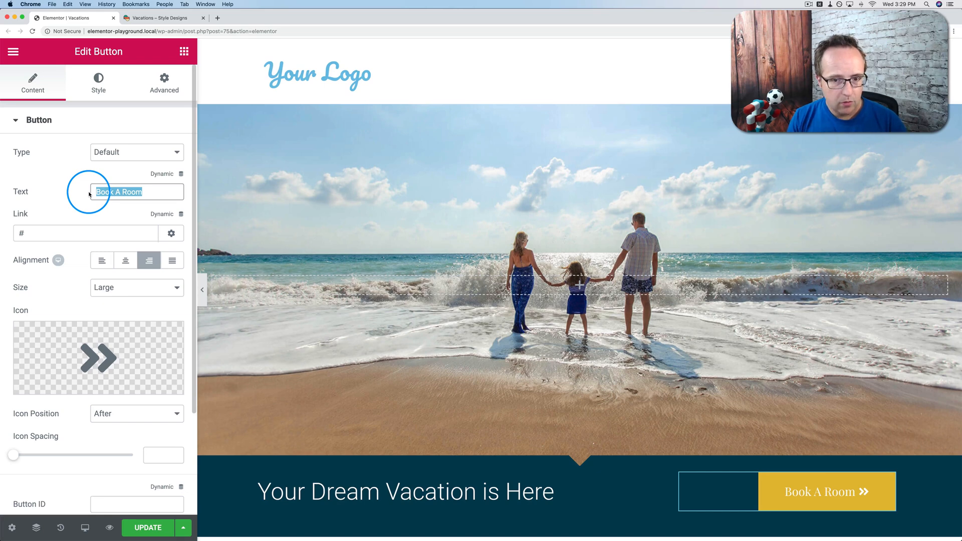
pyautogui.write('Call us now >>')
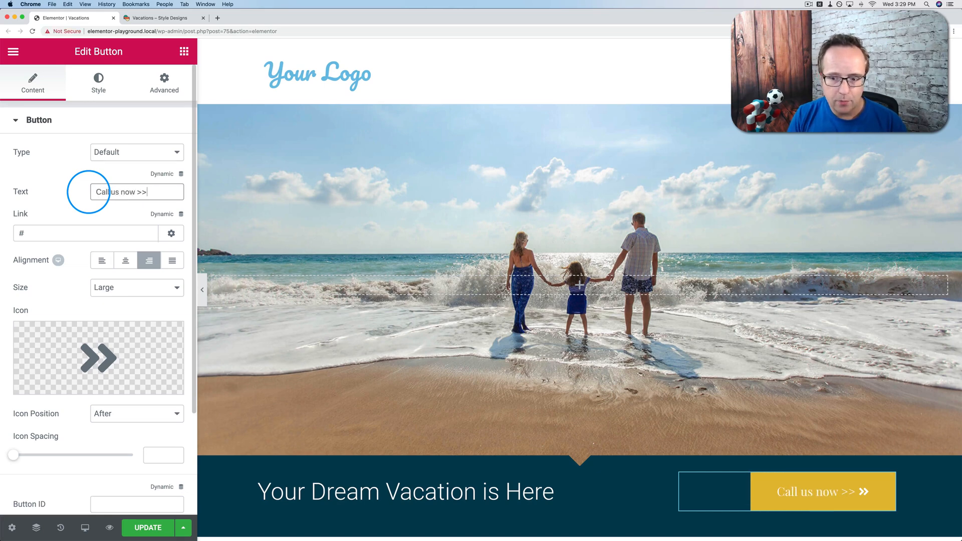
pyautogui.press('Backspace')
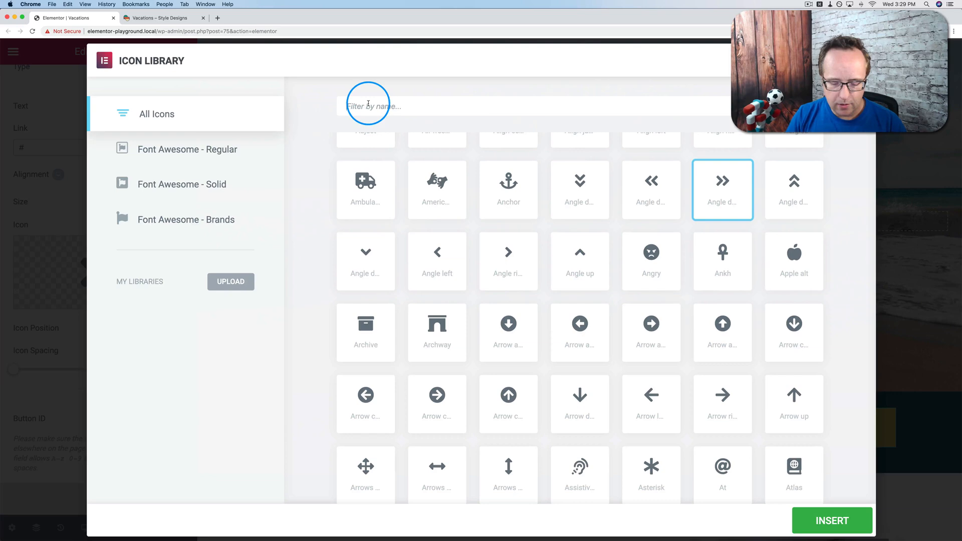
# Give the button a phone icon after the text with an icon spacing of about 12
pyautogui.write('phone')
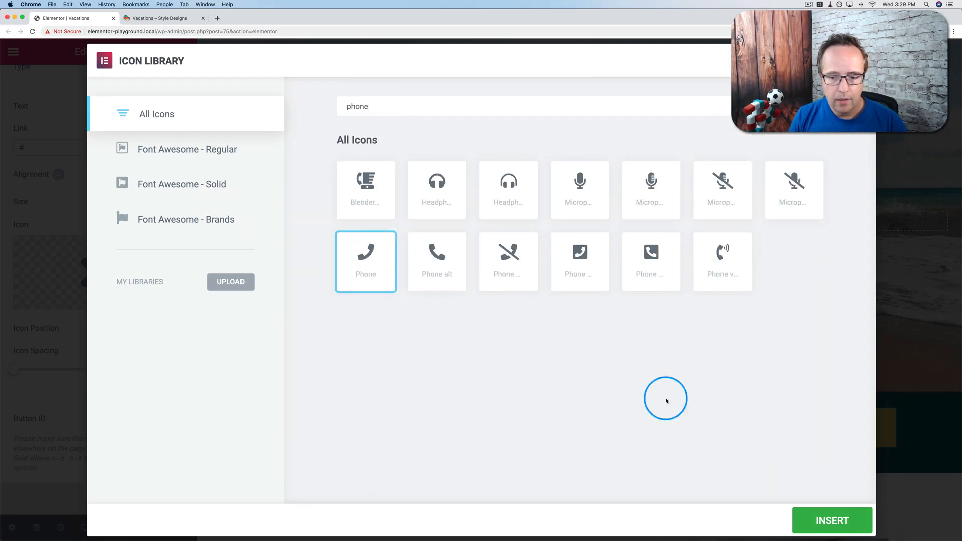
pyautogui.click(831, 520)
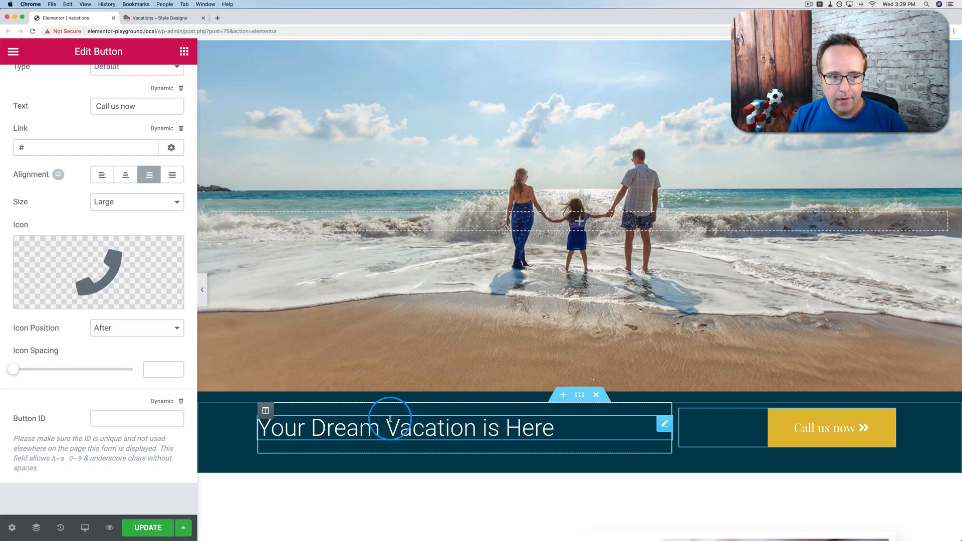
pyautogui.scroll(-3)
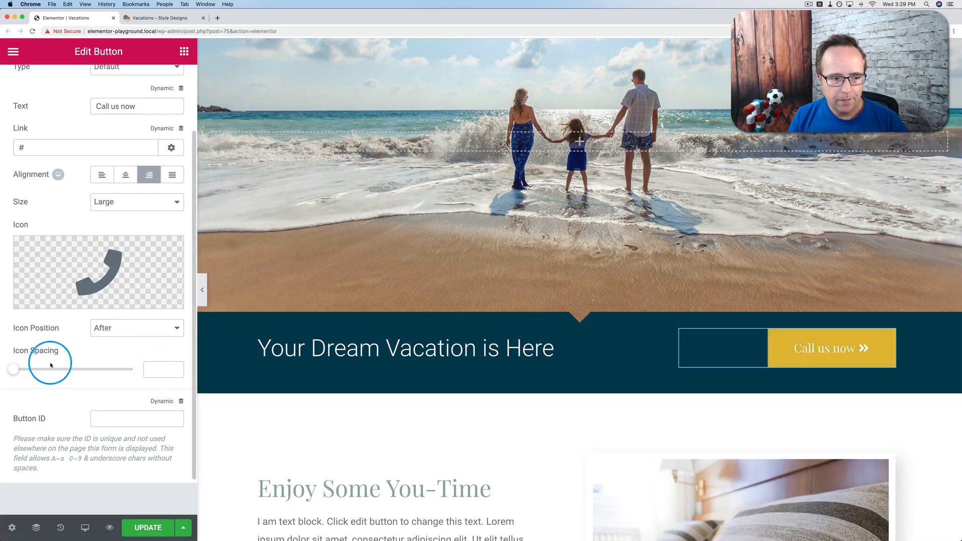
pyautogui.moveTo(13, 369); pyautogui.dragTo(41, 368)
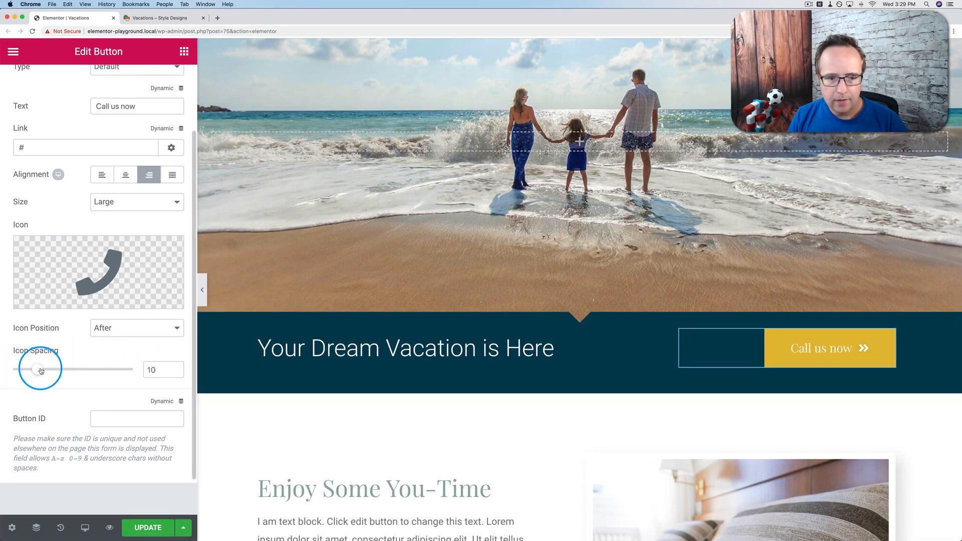
pyautogui.moveTo(41, 370); pyautogui.dragTo(43, 370)
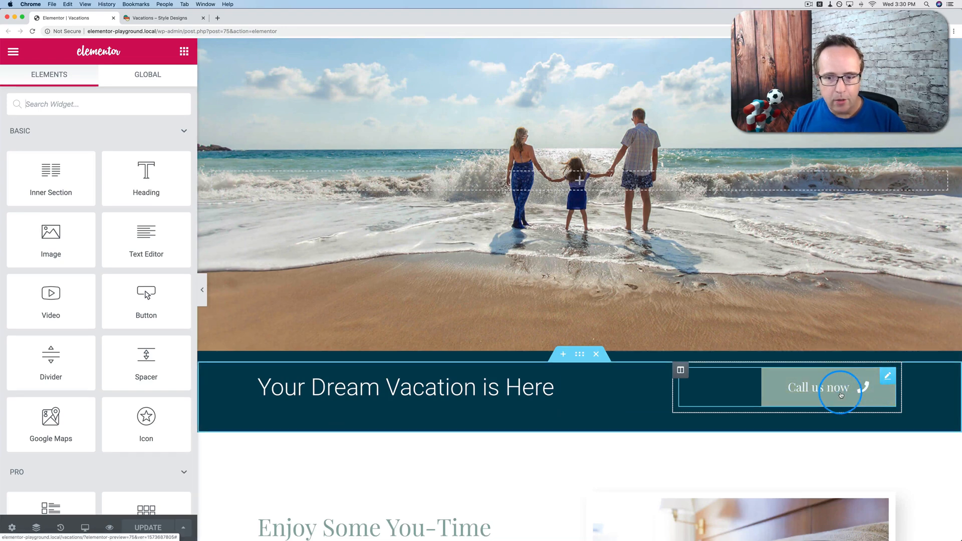
pyautogui.click(817, 387)
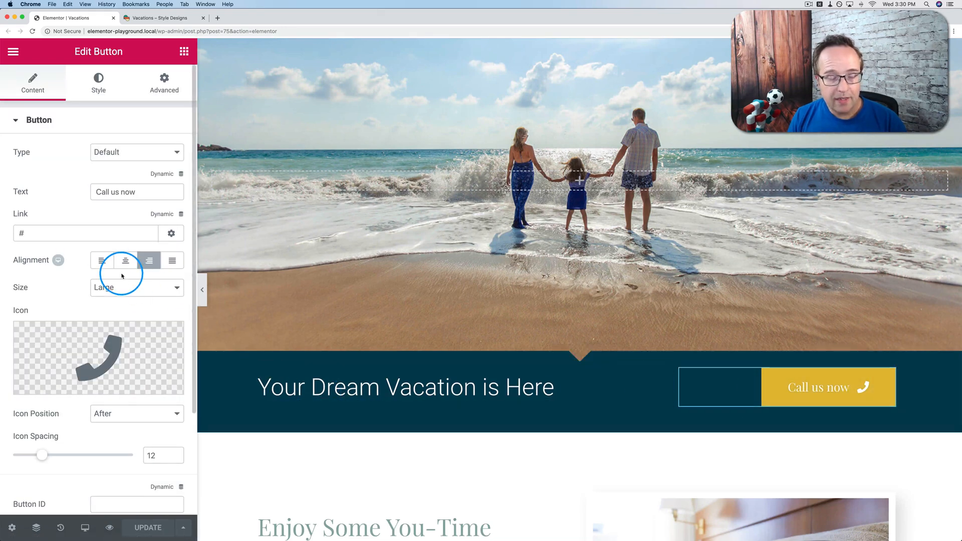
pyautogui.click(85, 234)
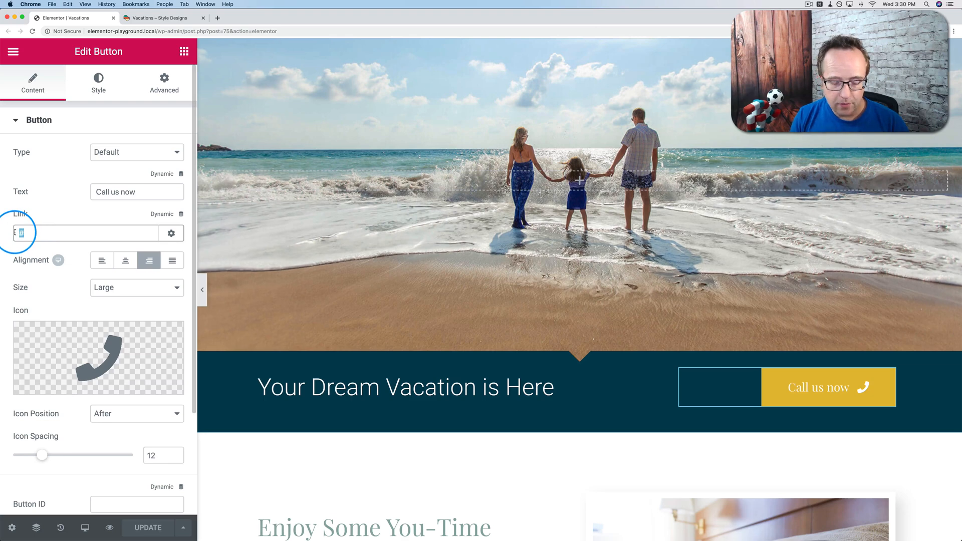
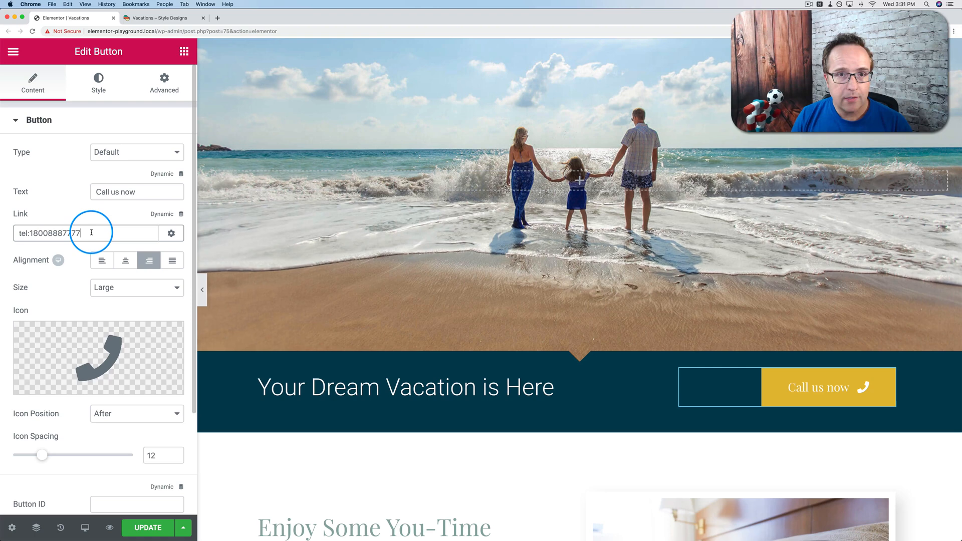
pyautogui.write('p')
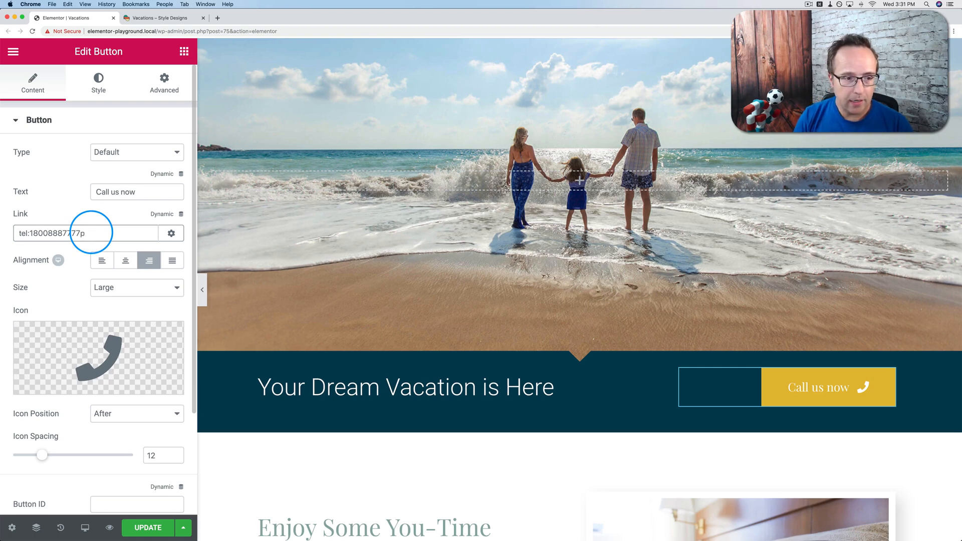
pyautogui.write('34')
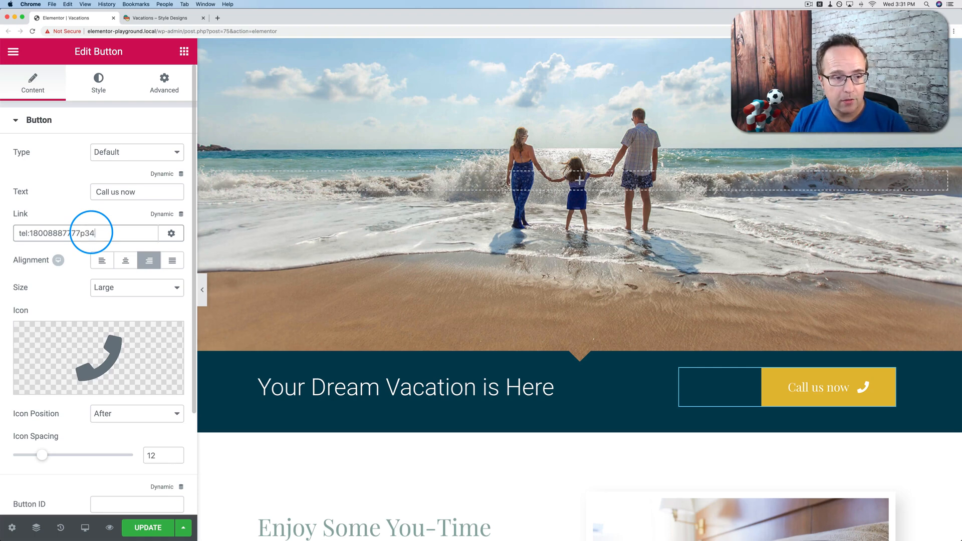
pyautogui.write('5')
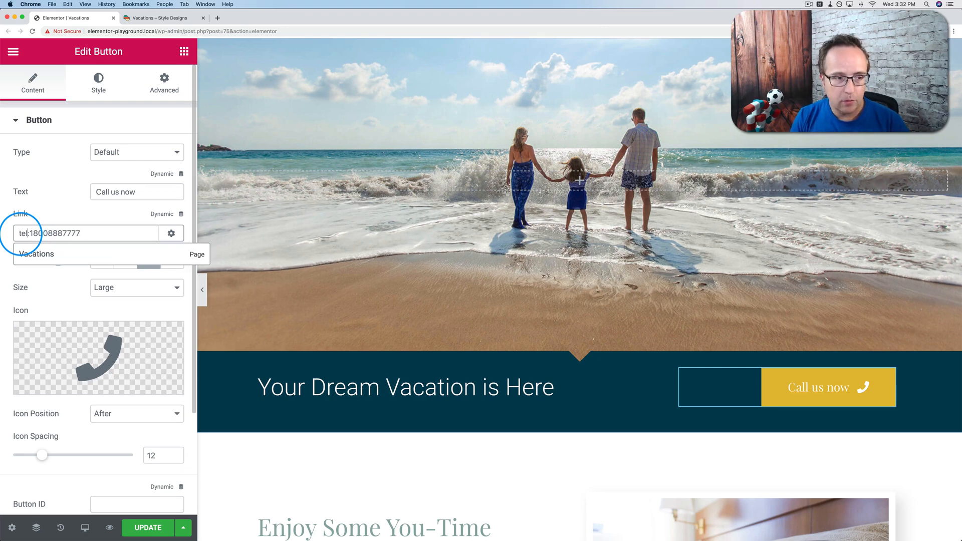
pyautogui.click(147, 528)
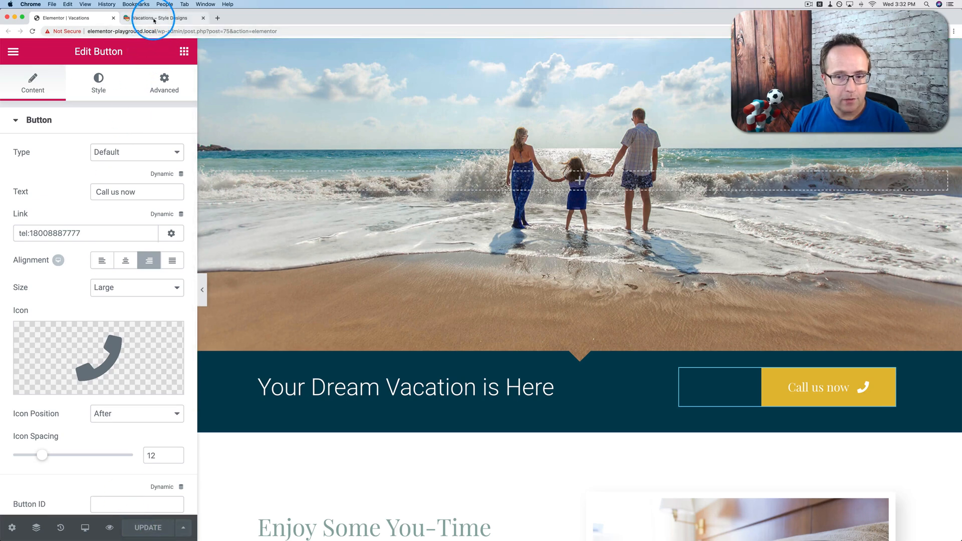
pyautogui.click(163, 18)
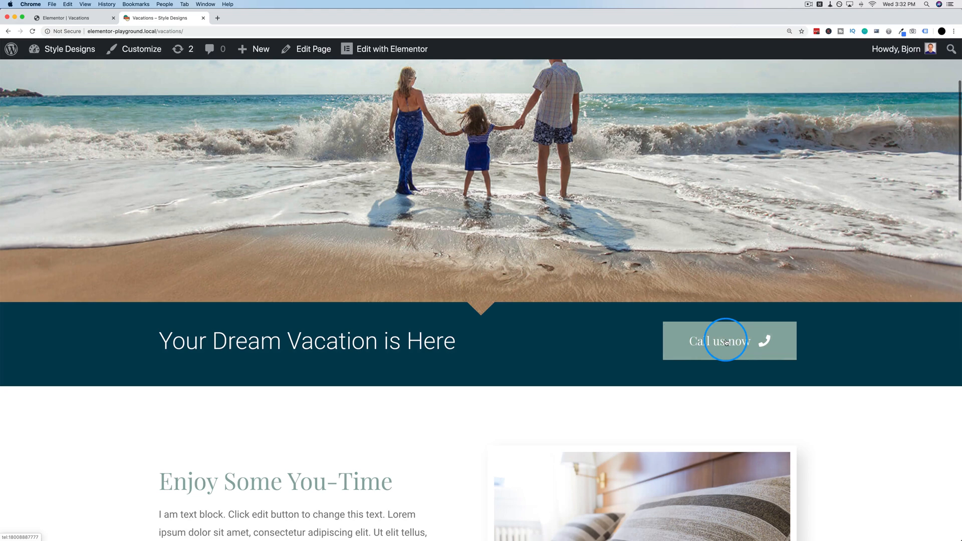
pyautogui.click(729, 341)
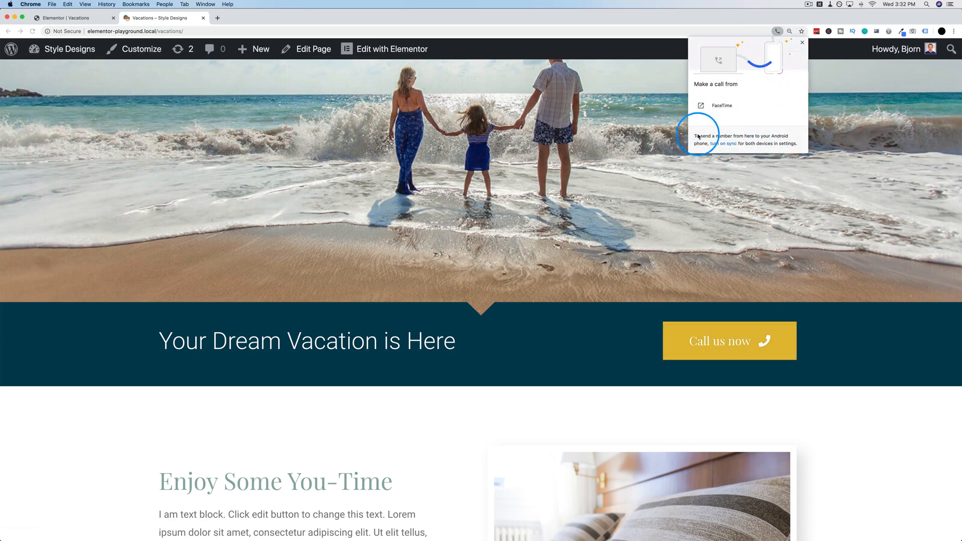
pyautogui.moveTo(752, 119)
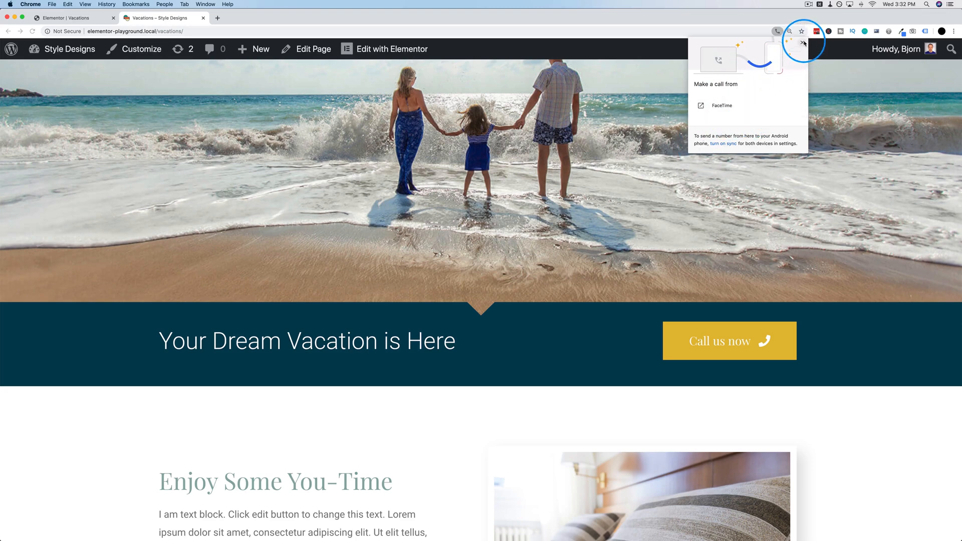
pyautogui.moveTo(803, 42)
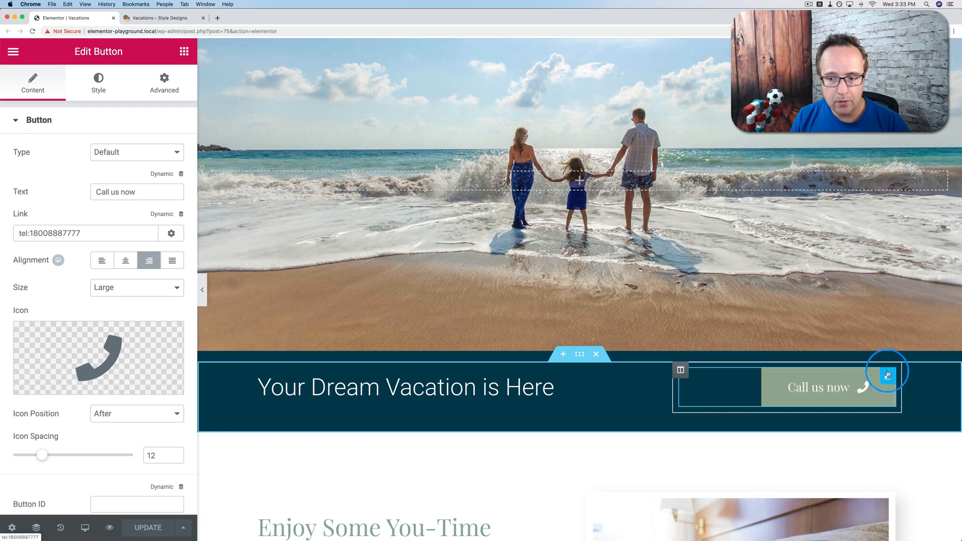
# Duplicate the call button and make the copy read 'Book now' with an arrow icon
pyautogui.rightClick(887, 375)
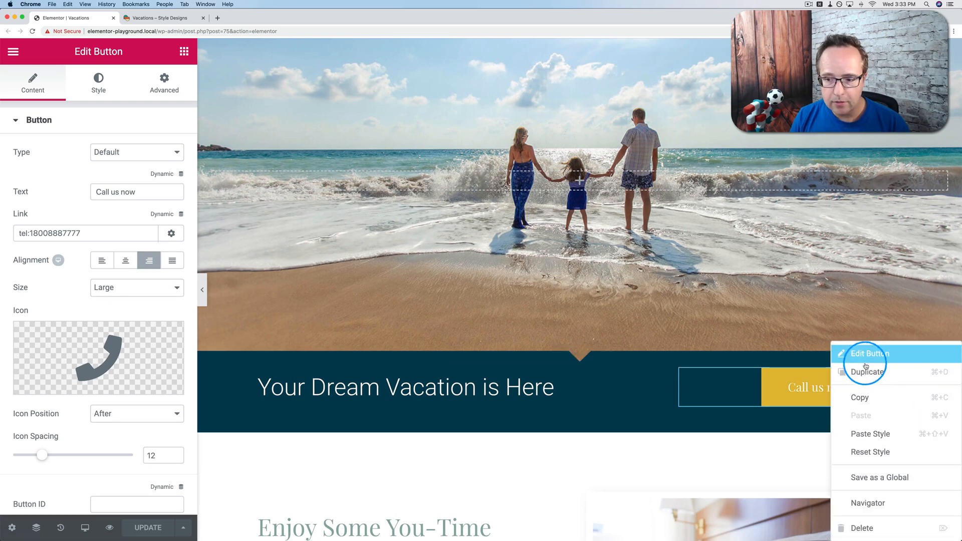
pyautogui.click(868, 371)
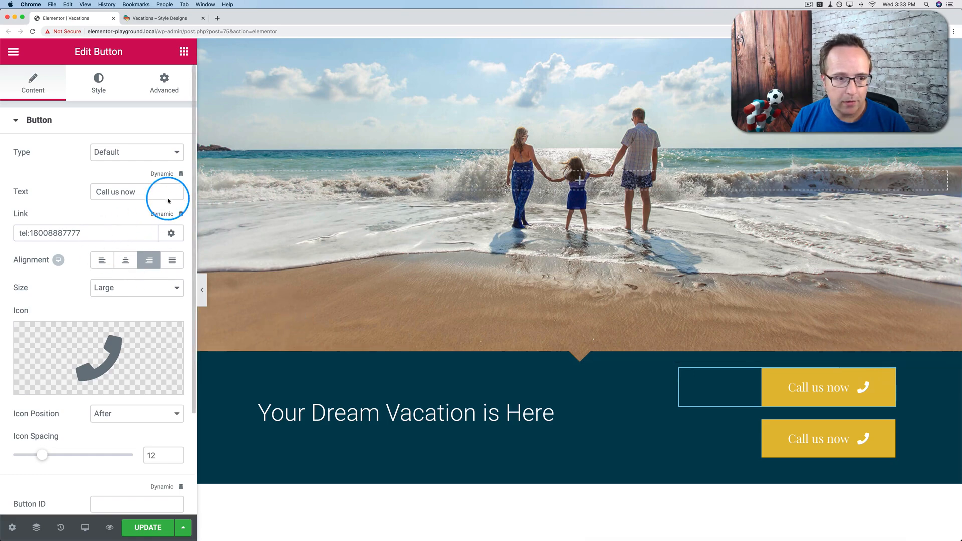
pyautogui.write('Book')
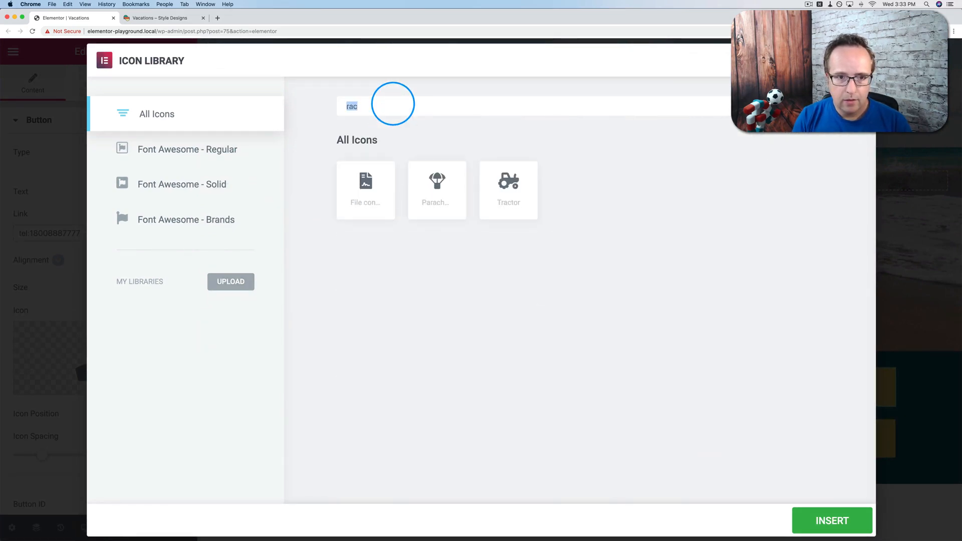
pyautogui.write('arrow')
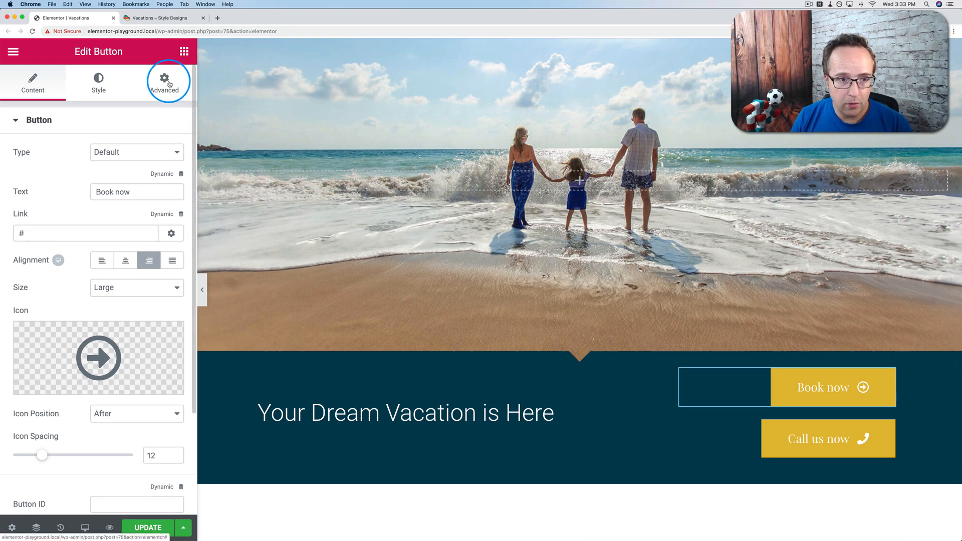
# Hide Book now on tablet and mobile, and hide Call us now on desktop
pyautogui.click(165, 81)
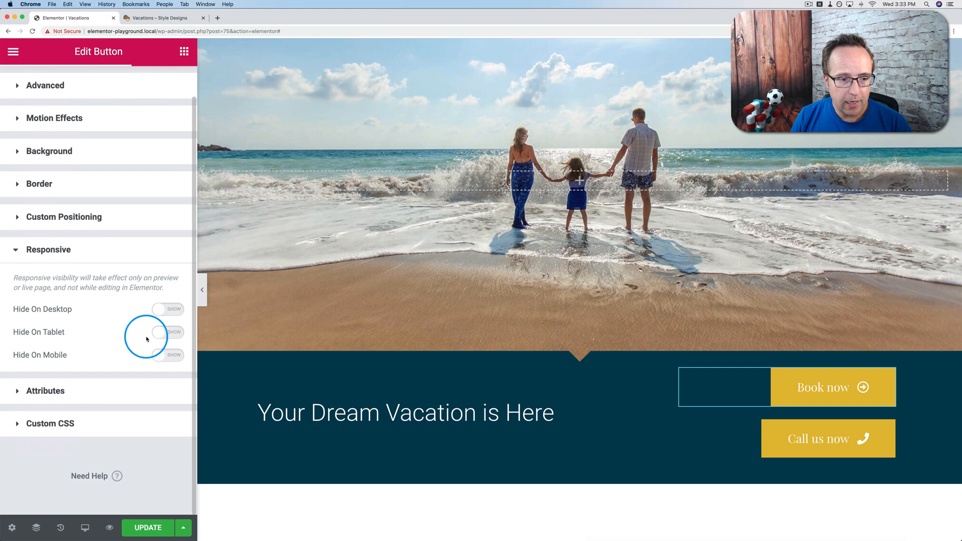
pyautogui.click(167, 332)
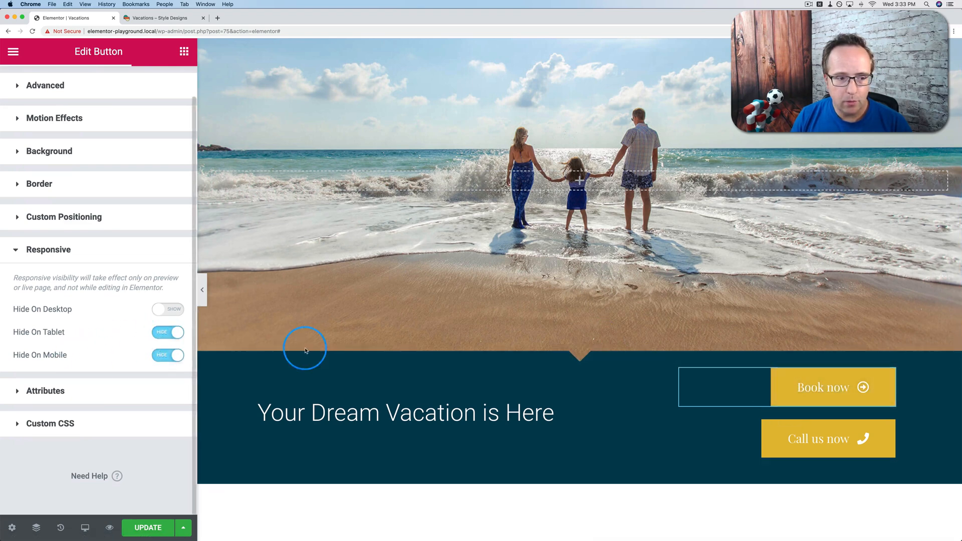
pyautogui.click(32, 83)
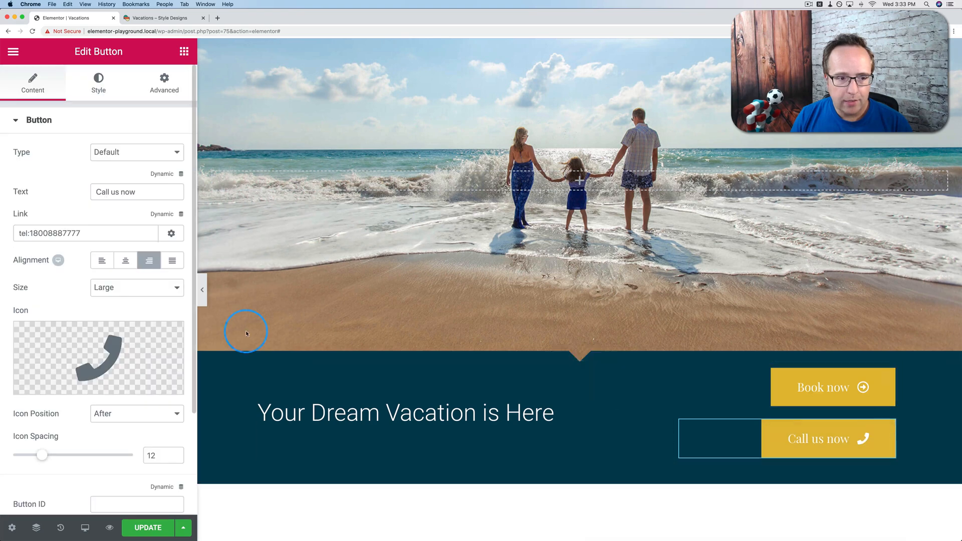
pyautogui.click(163, 83)
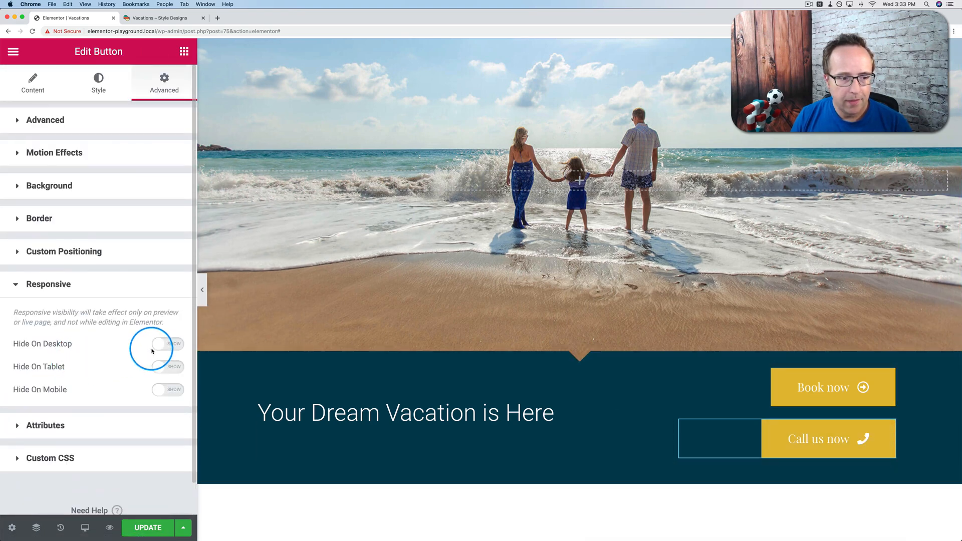
pyautogui.click(168, 343)
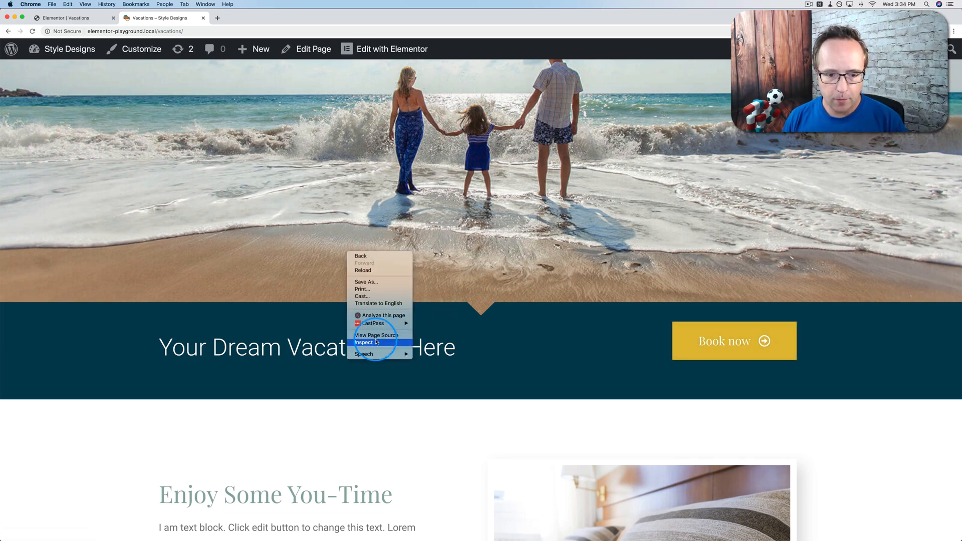
# Check the iPhone X preview shows only Call us now, try it, then close DevTools
pyautogui.click(363, 342)
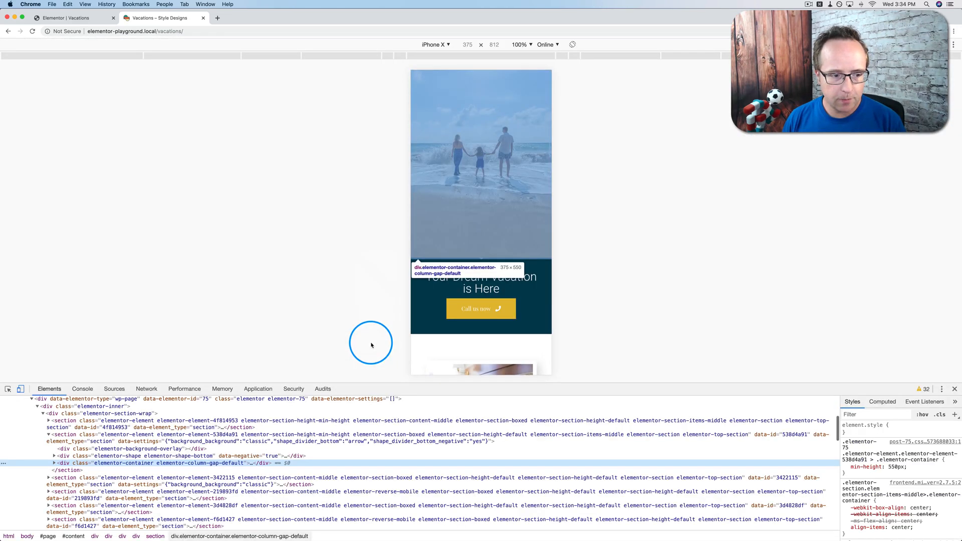
pyautogui.moveTo(20, 389)
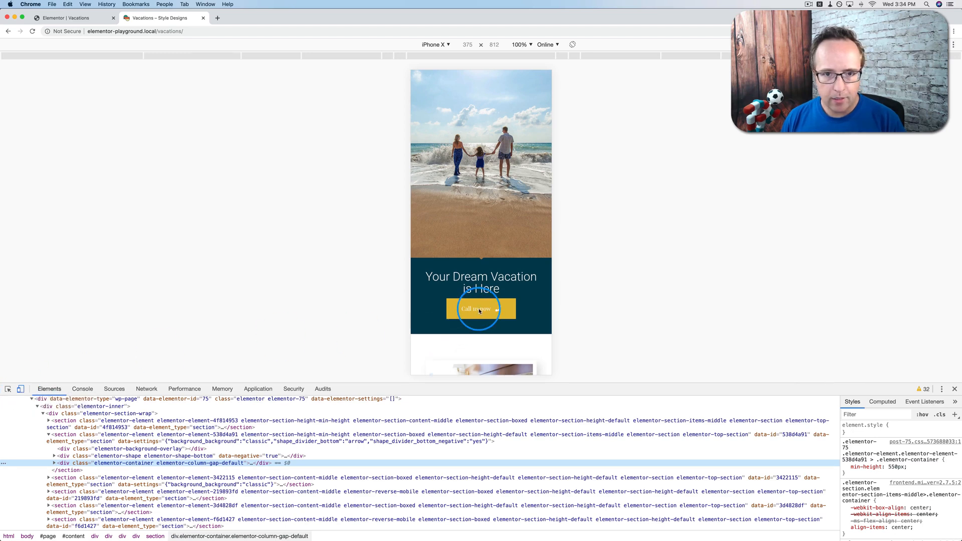
pyautogui.click(481, 309)
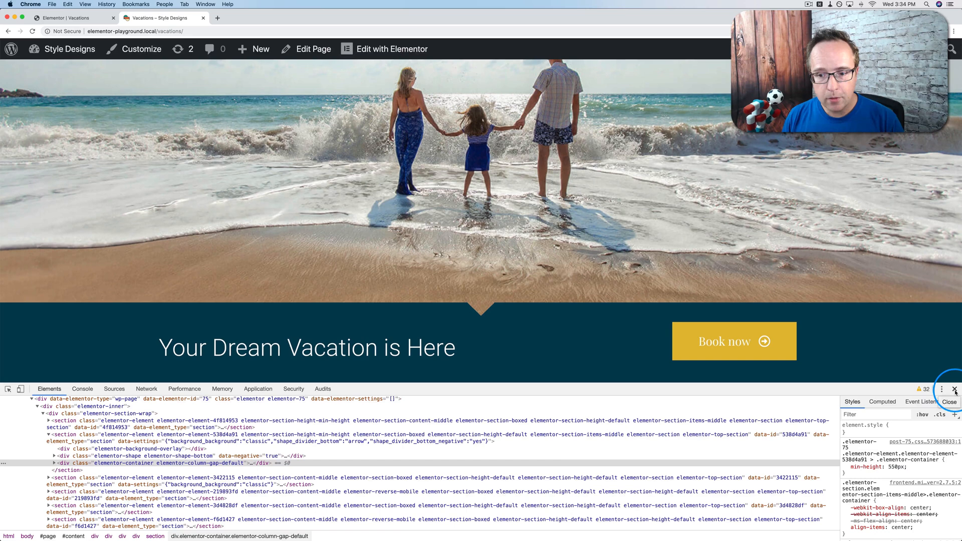
pyautogui.click(954, 390)
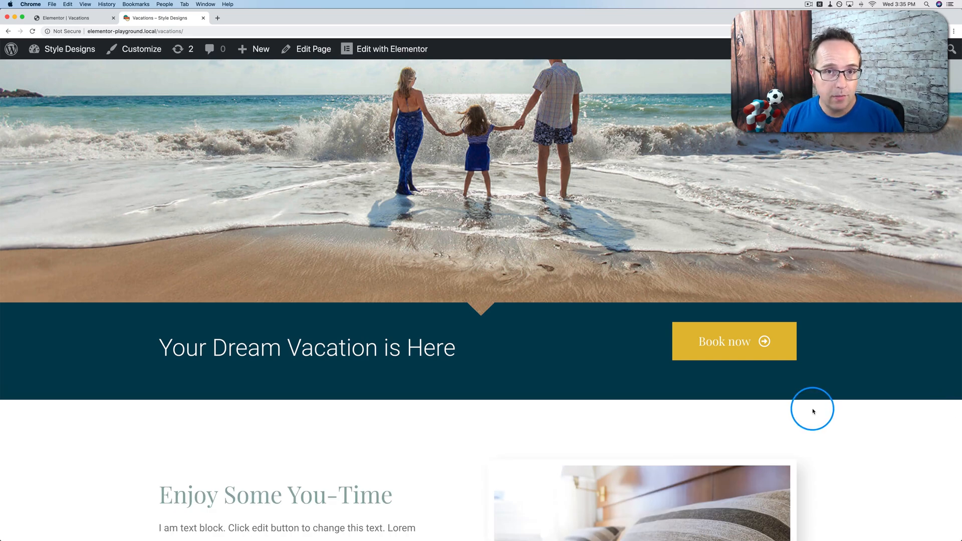
pyautogui.moveTo(730, 390)
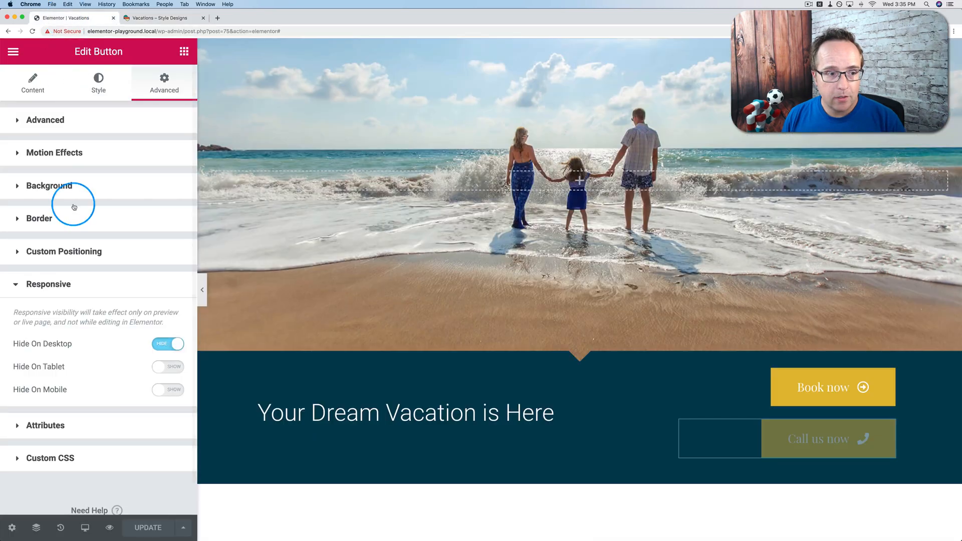
# Show the Call us now button's Content settings and select its tel: link
pyautogui.click(32, 84)
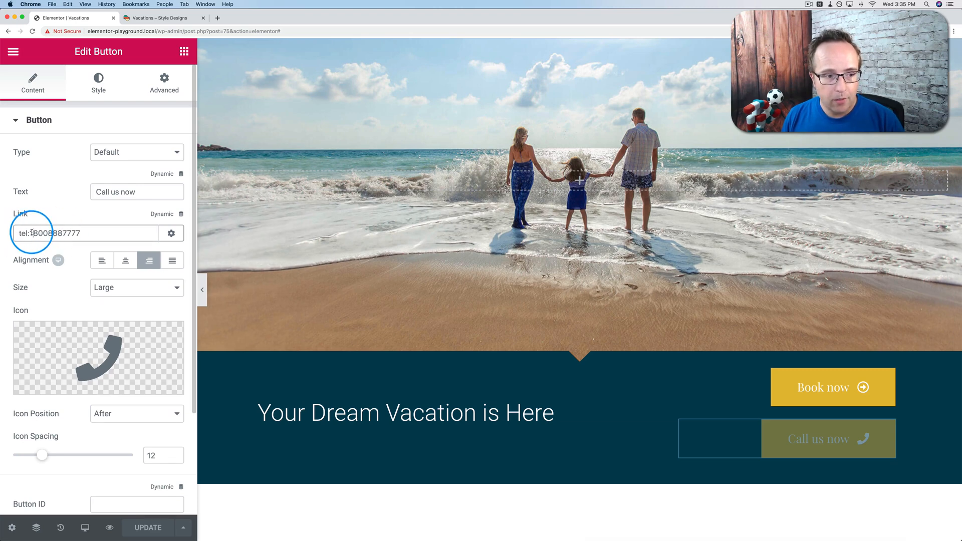
pyautogui.doubleClick(58, 233)
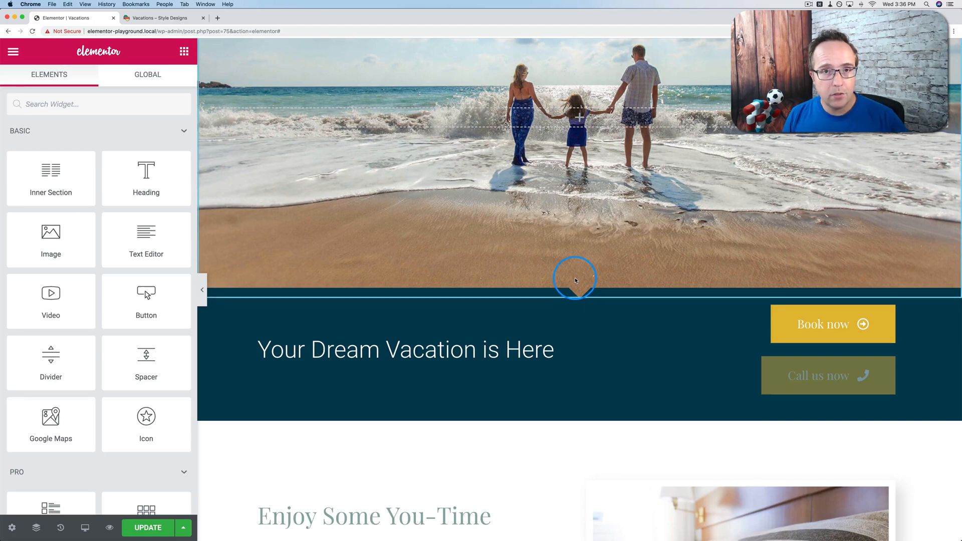
# Add an Icon widget below the testimonial and set it to the Phone icon
pyautogui.scroll(-3)
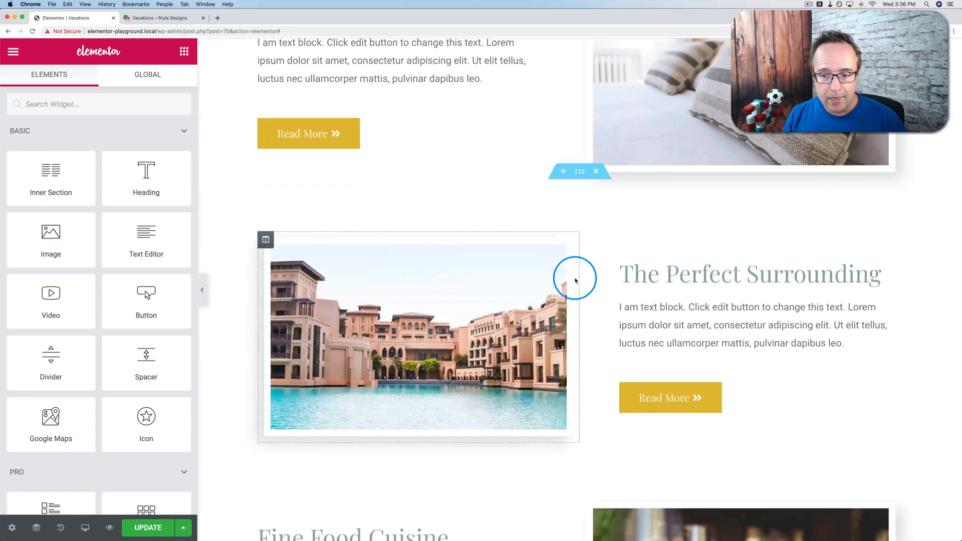
pyautogui.scroll(-3)
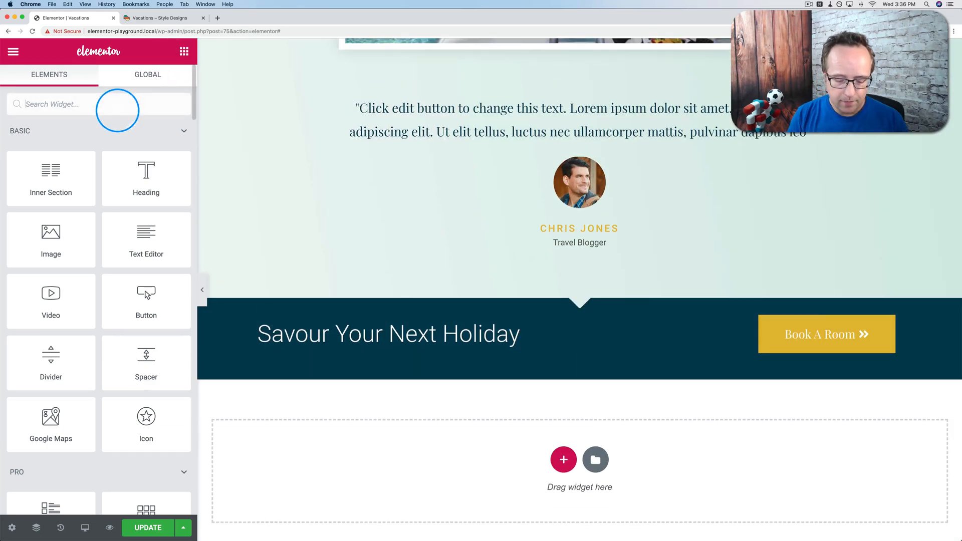
pyautogui.write('Icon')
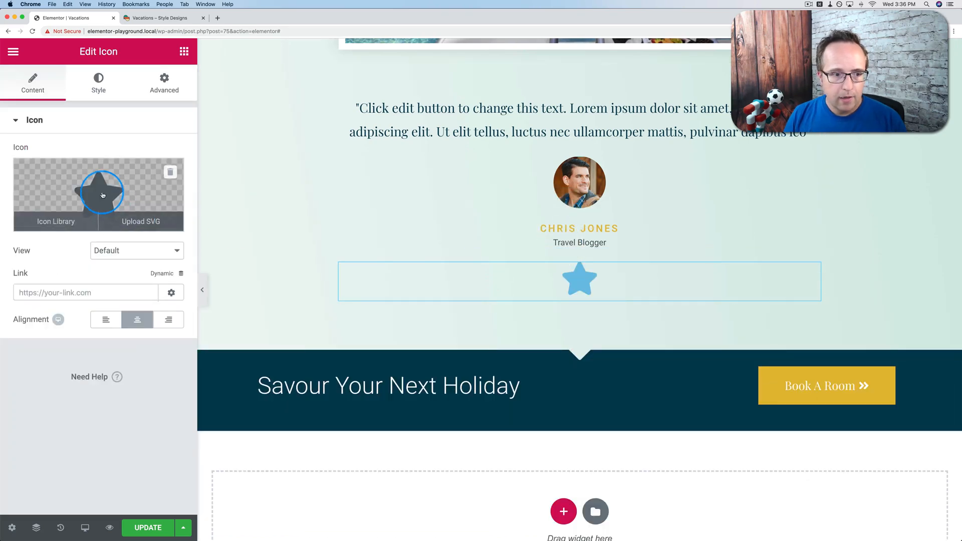
pyautogui.click(55, 221)
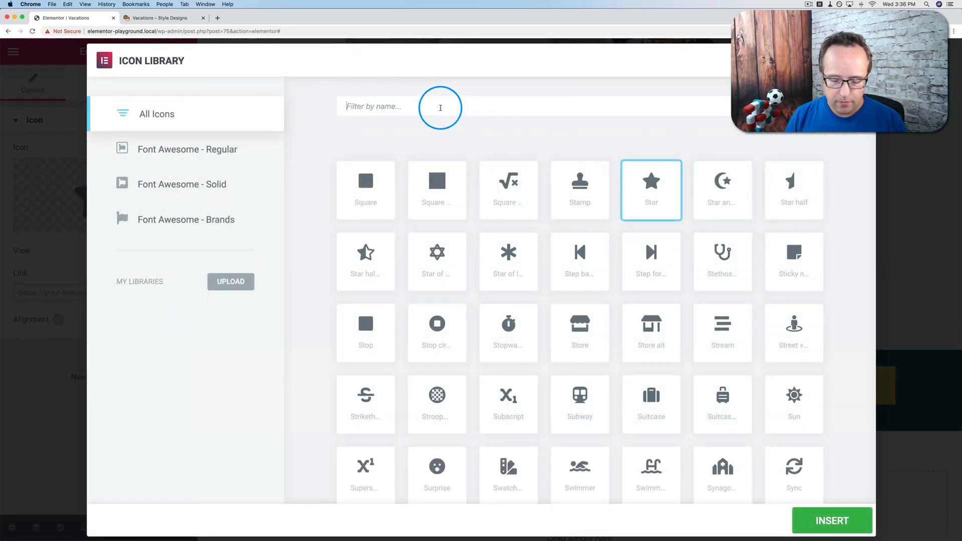
pyautogui.write('phone')
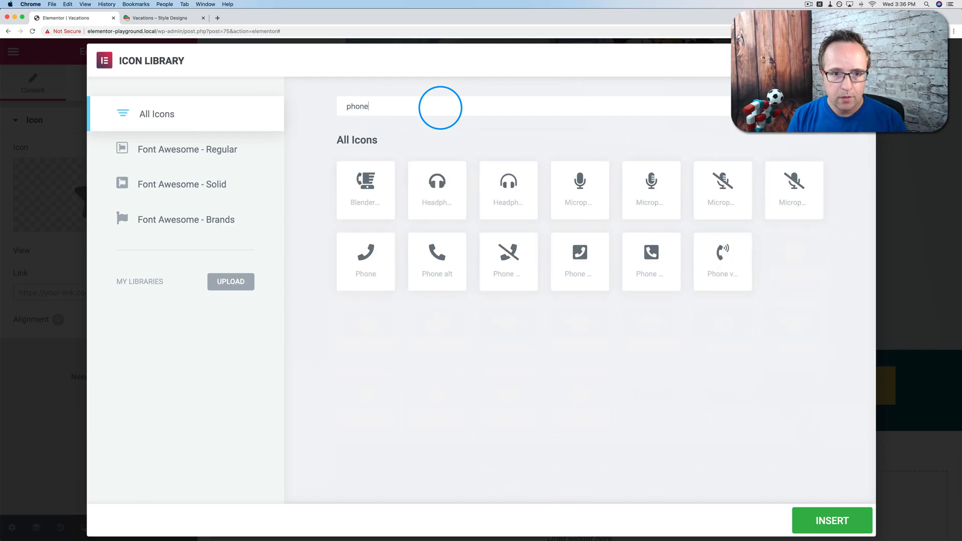
pyautogui.click(364, 260)
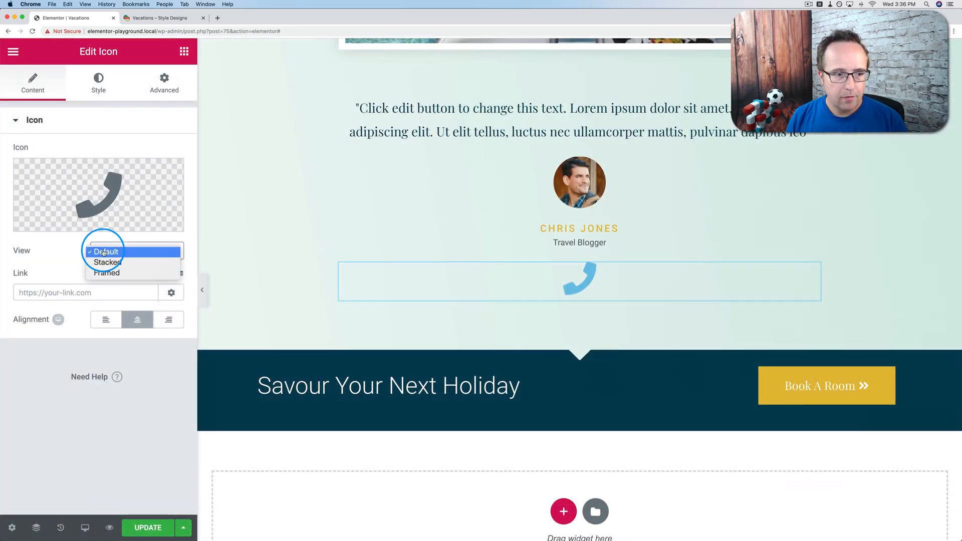
pyautogui.click(108, 261)
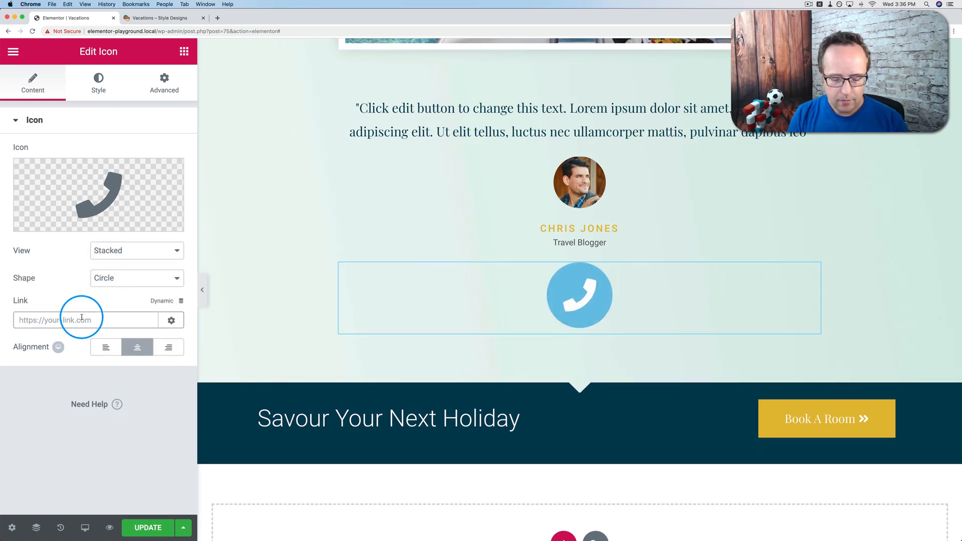
pyautogui.write('tel:')
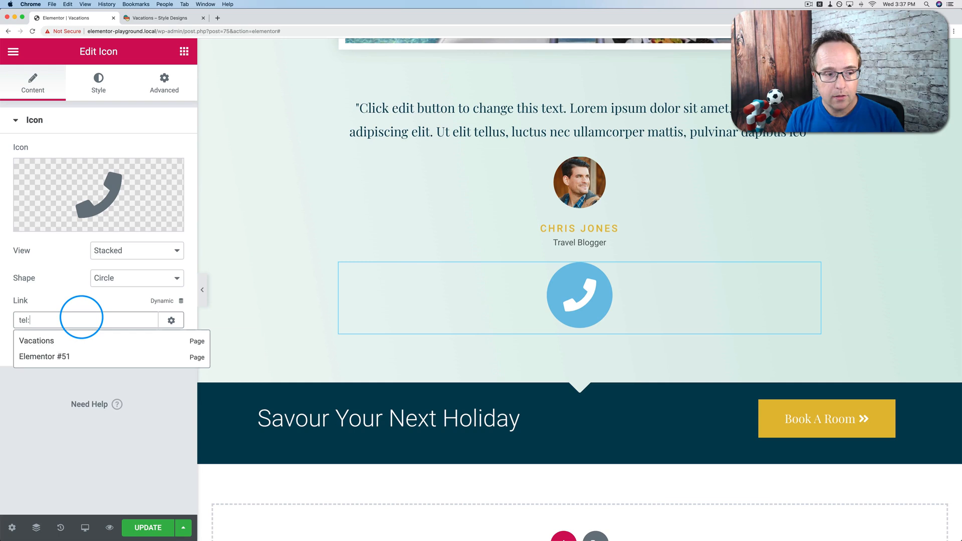
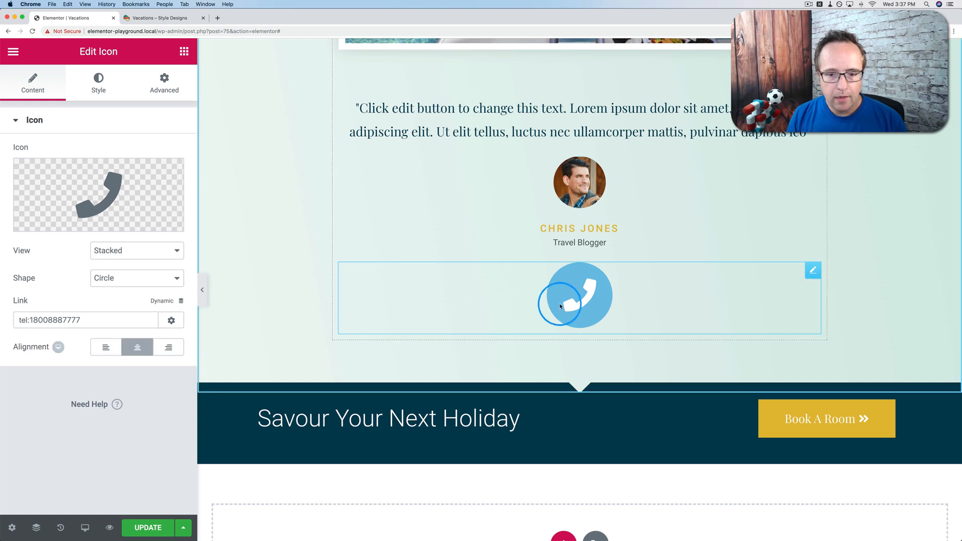
pyautogui.moveTo(580, 287)
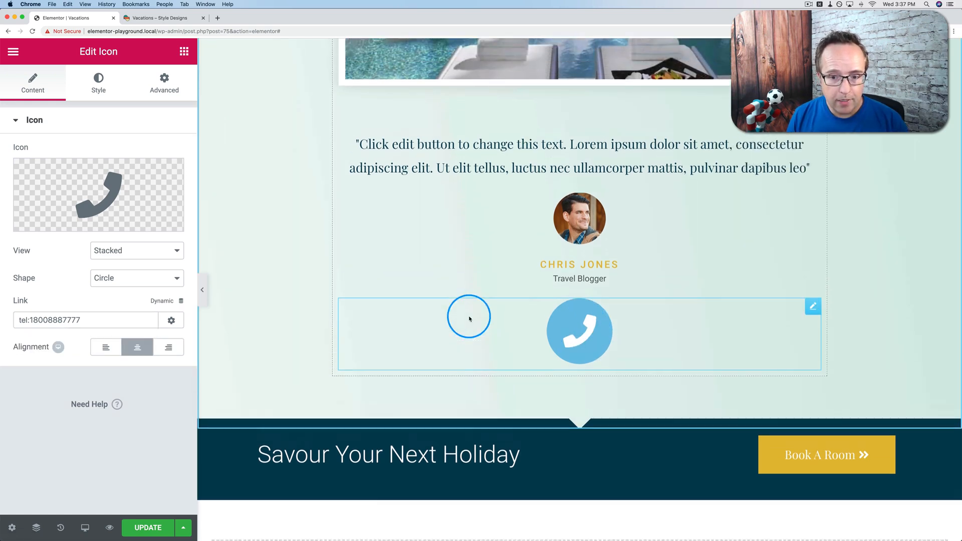
# Under Custom Positioning, set the icon to Position Fixed with Inline (auto) width
pyautogui.click(163, 84)
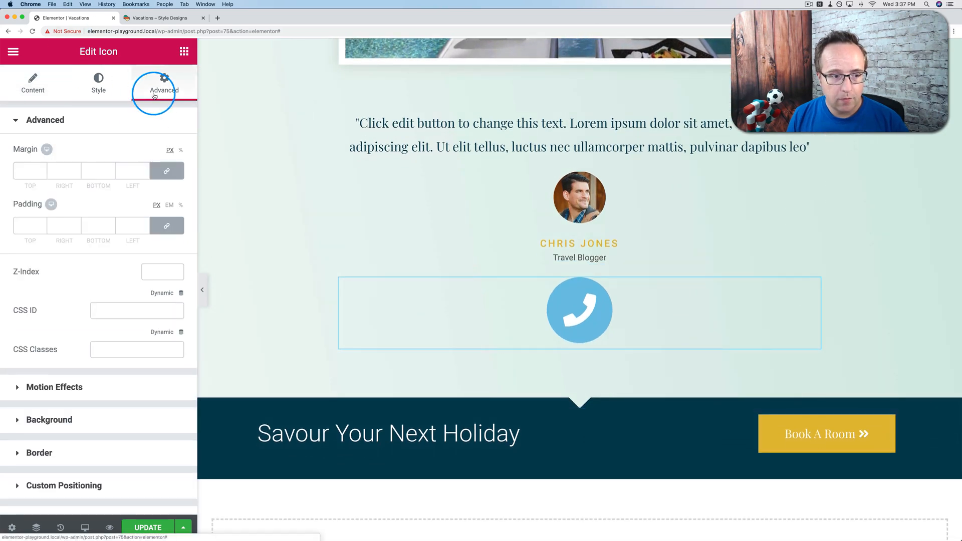
pyautogui.scroll(-3)
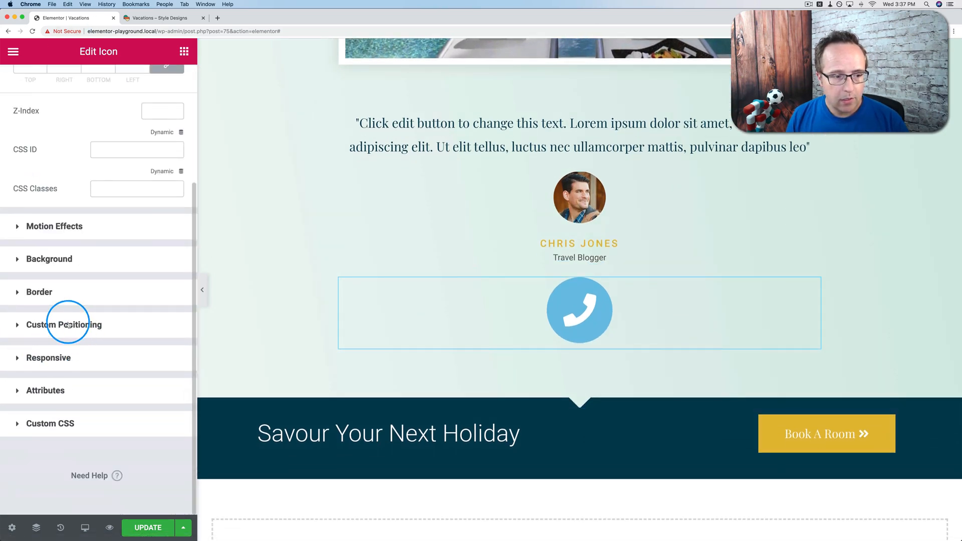
pyautogui.click(64, 325)
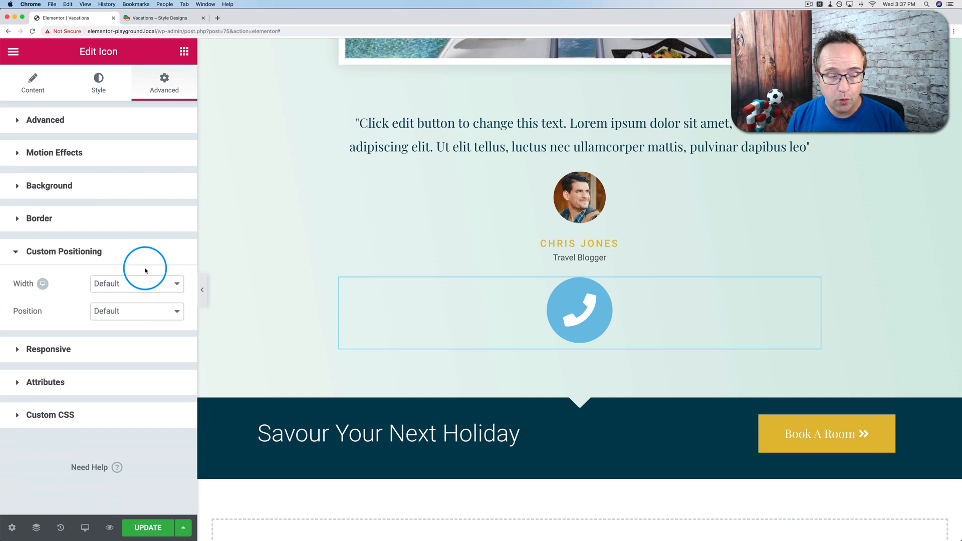
pyautogui.click(136, 311)
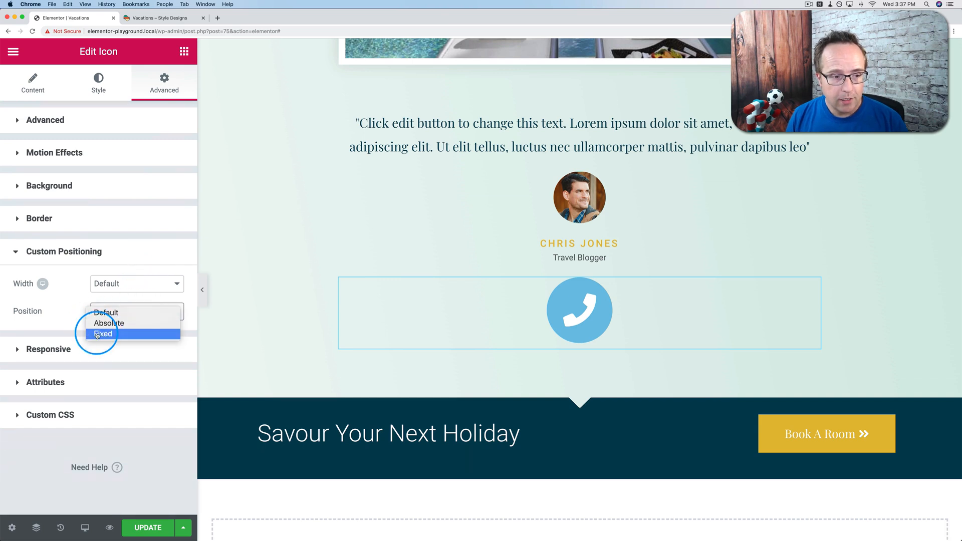
pyautogui.click(102, 332)
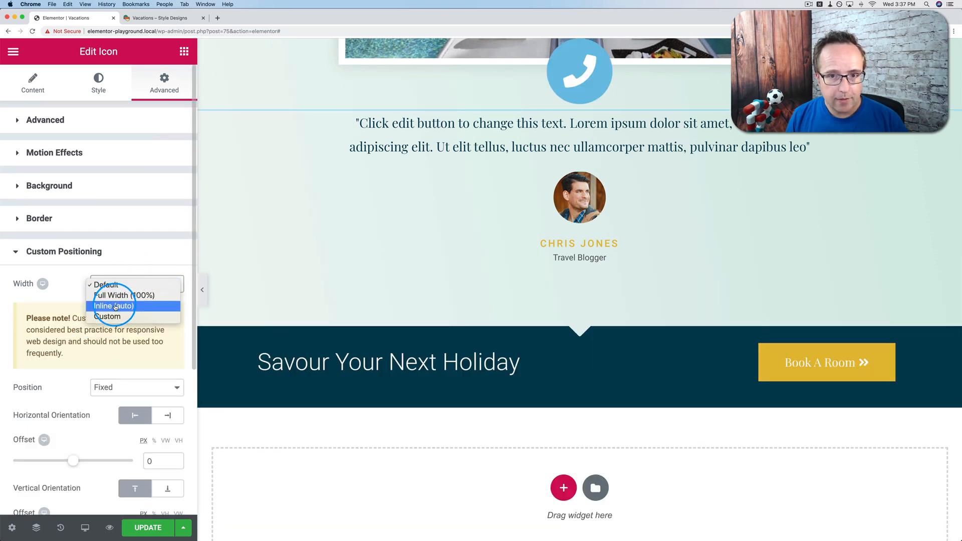
pyautogui.click(113, 306)
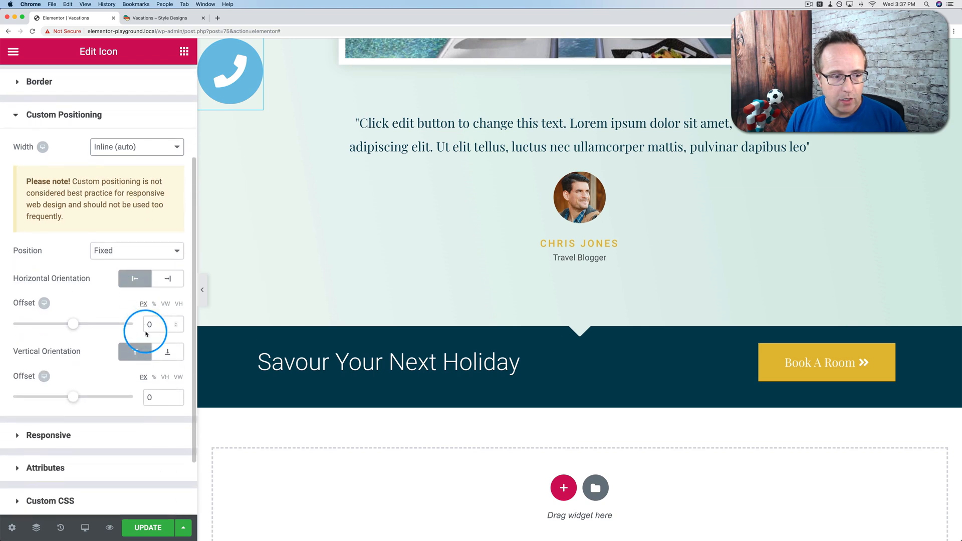
# Anchor the icon to the right and bottom of the screen with a 10 px offset
pyautogui.click(167, 277)
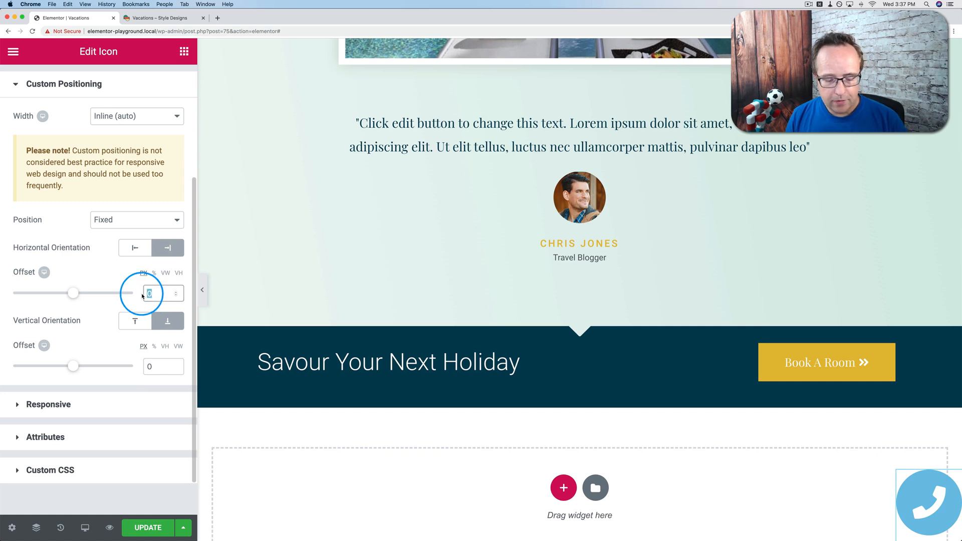
pyautogui.write('10')
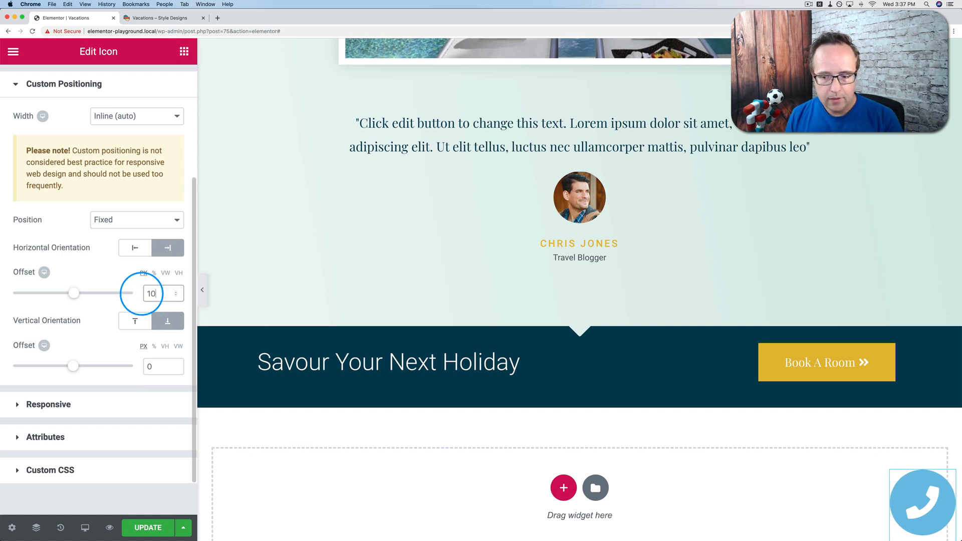
pyautogui.click(162, 366)
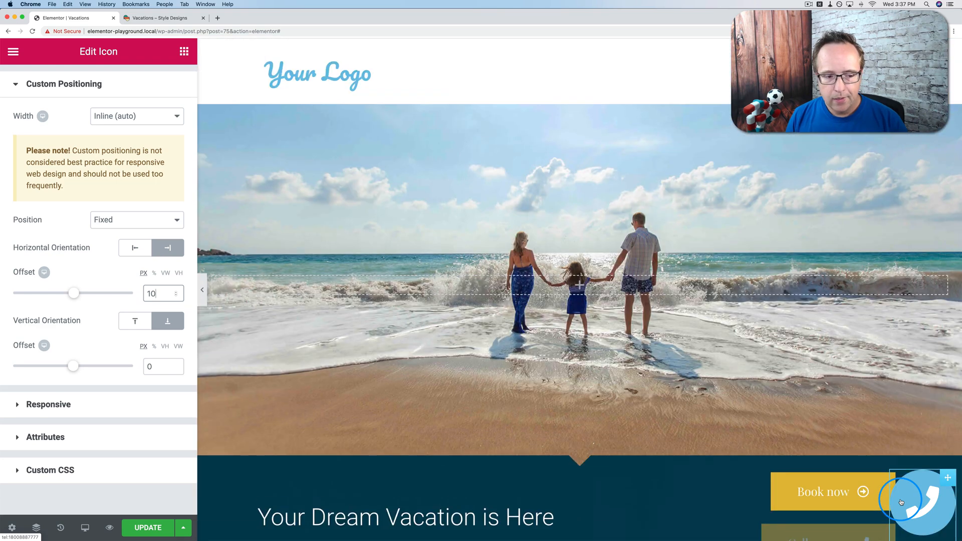
pyautogui.scroll(-3)
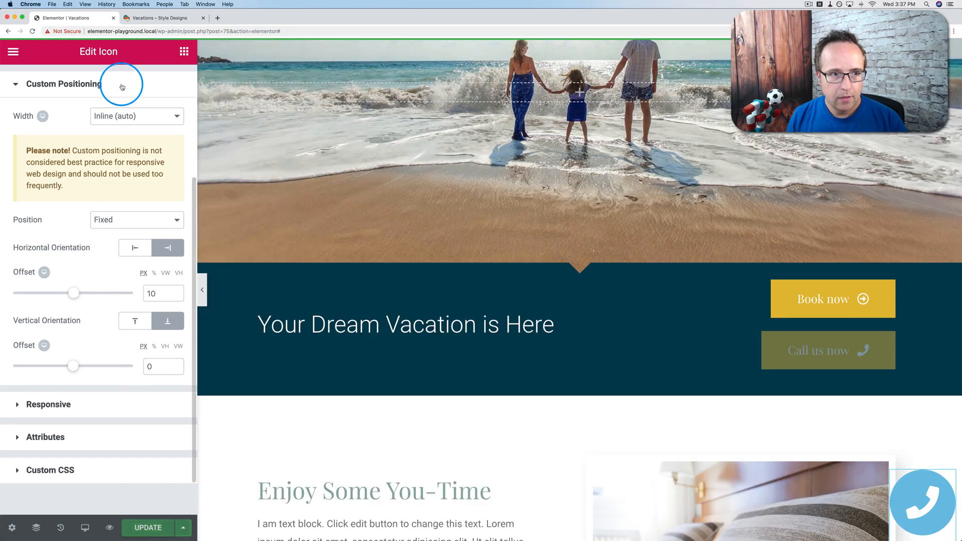
pyautogui.click(160, 18)
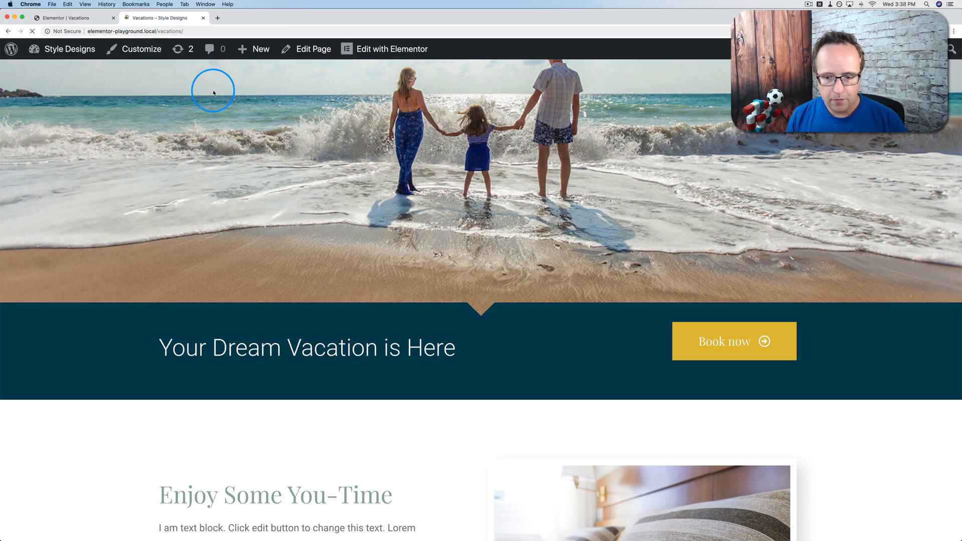
pyautogui.scroll(-3)
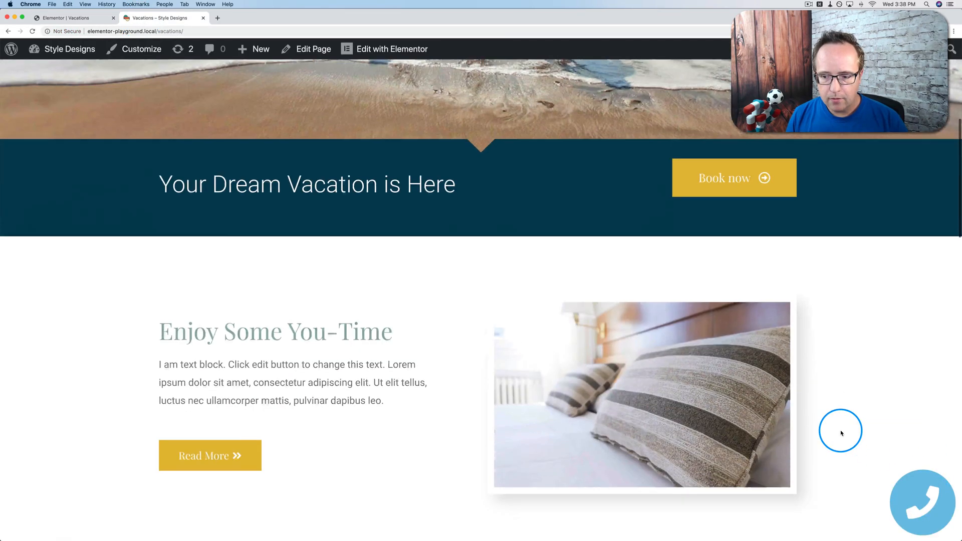
pyautogui.scroll(-3)
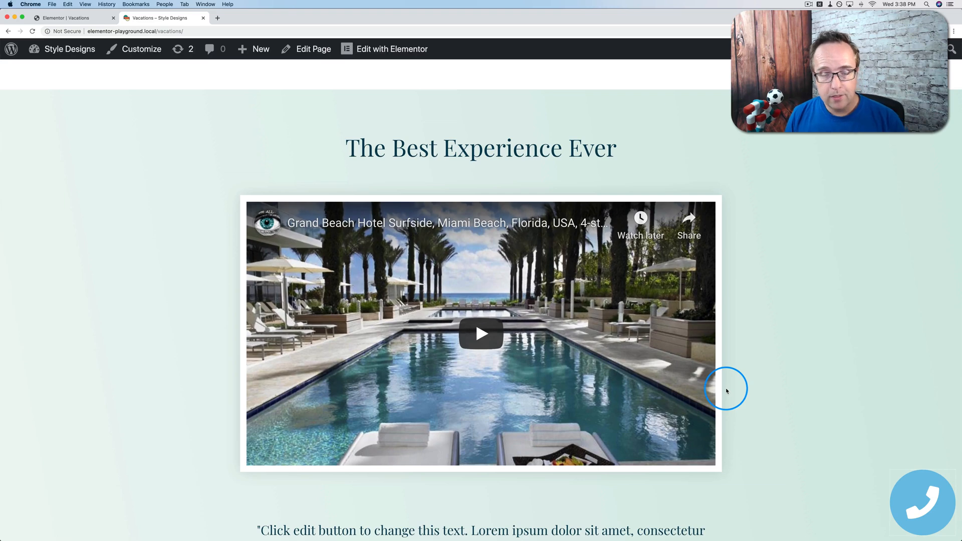
pyautogui.click(69, 18)
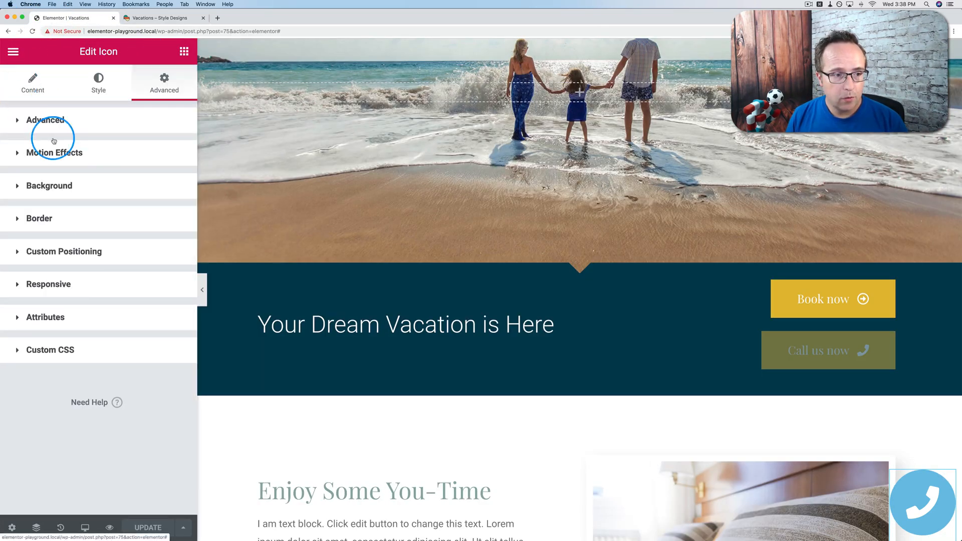
# Return to the widget library while the Vacations page stays open for editing
pyautogui.click(48, 283)
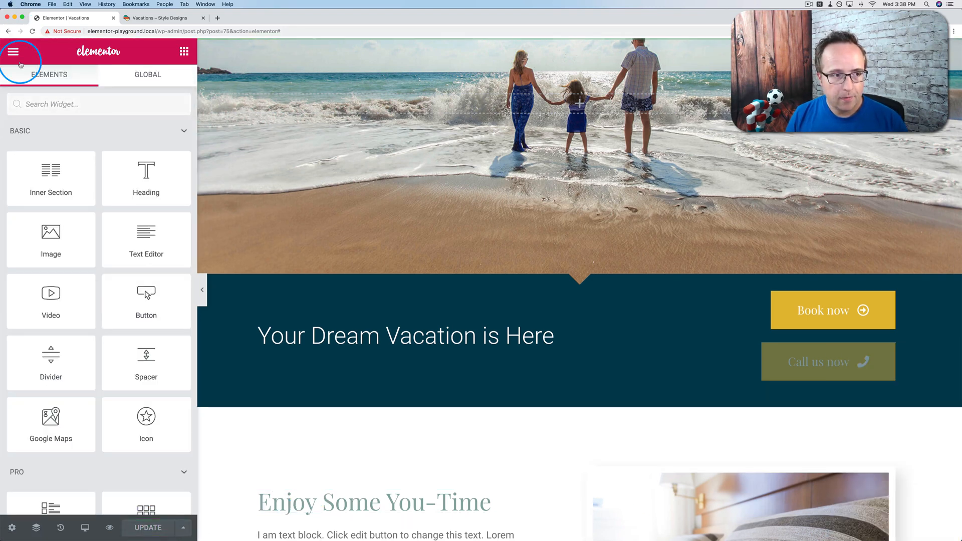
# Leave the editor for the dashboard and start a new Theme Builder footer template
pyautogui.click(15, 51)
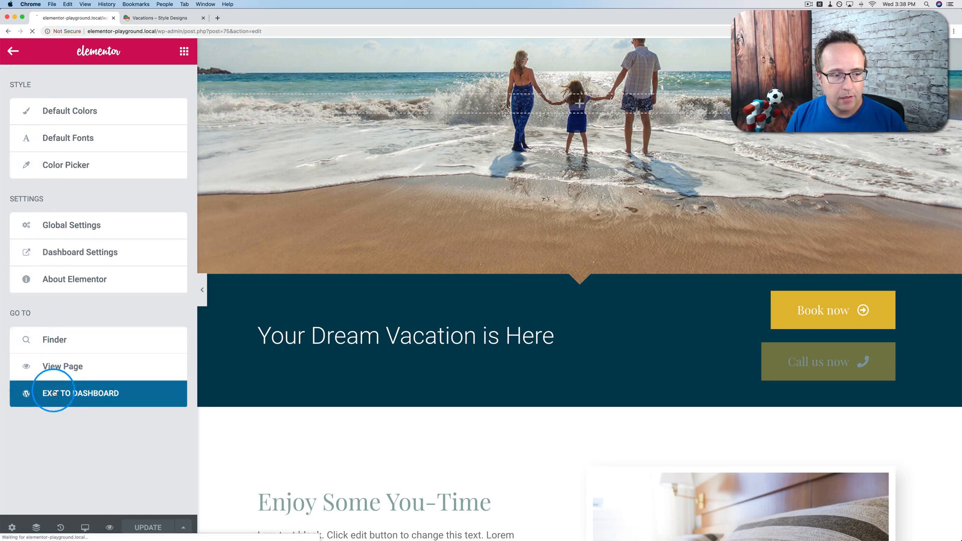
pyautogui.click(79, 392)
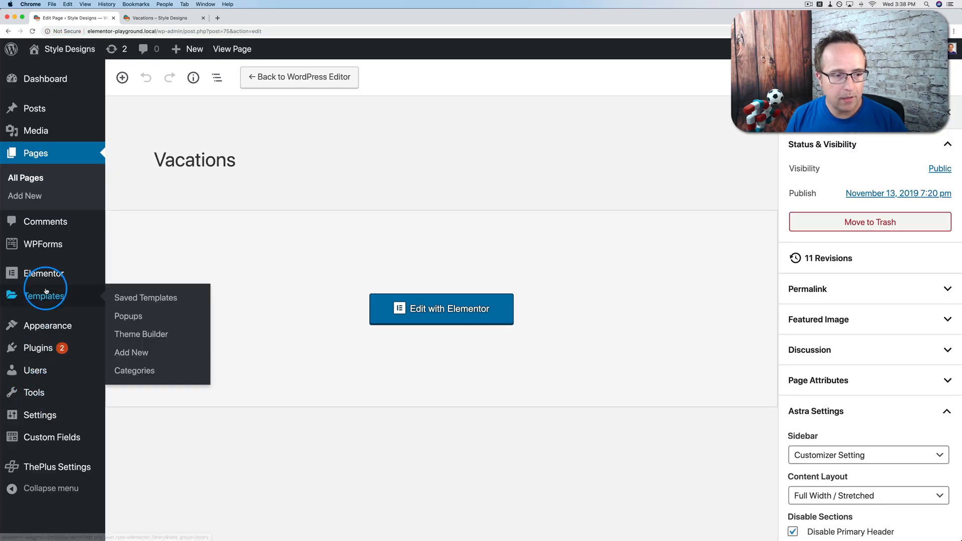
pyautogui.click(140, 334)
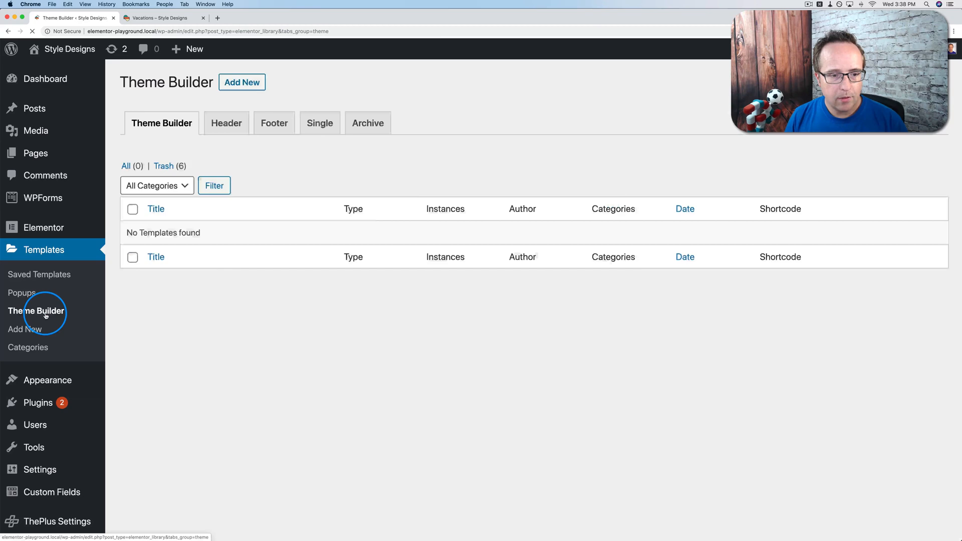
pyautogui.click(274, 122)
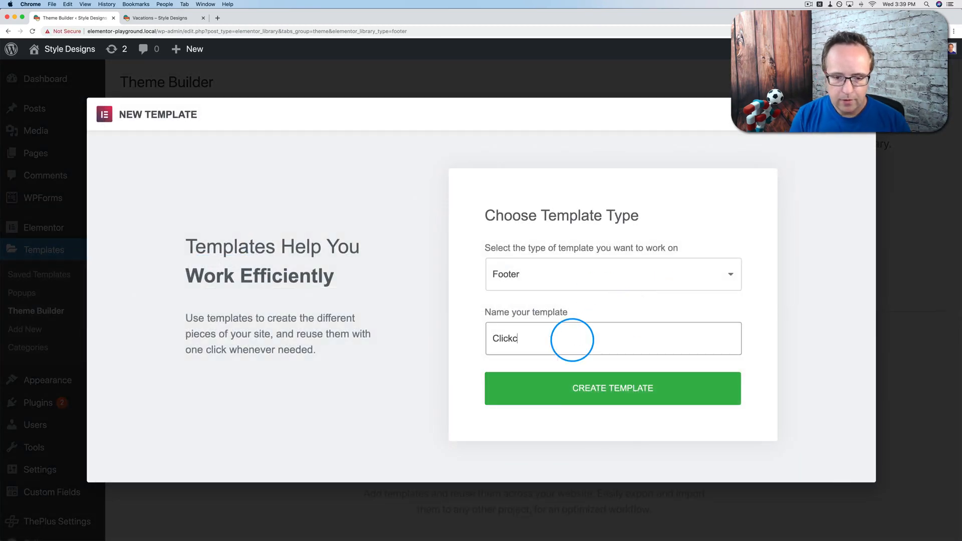
# Name the footer template 'Click To Call', create it, and begin its first section
pyautogui.write('Click To Call')
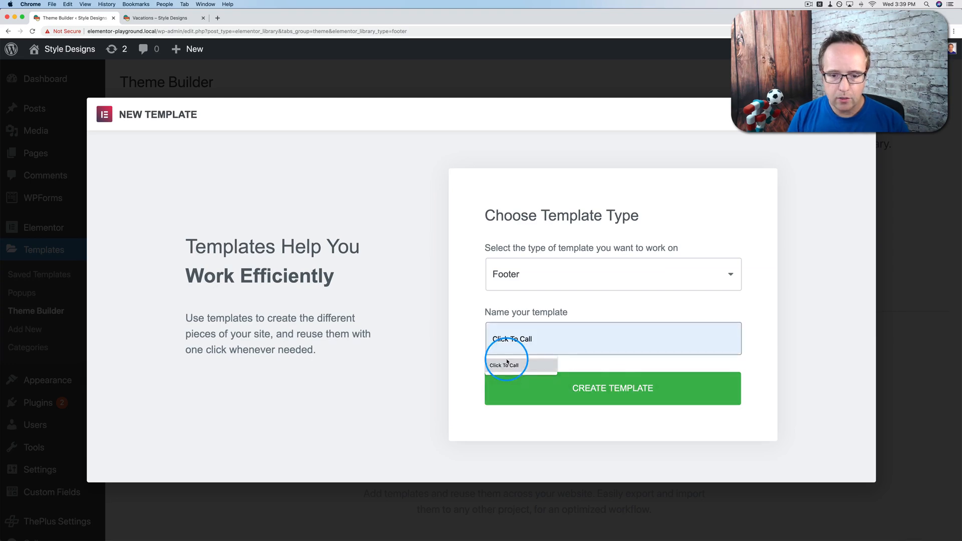
pyautogui.click(611, 388)
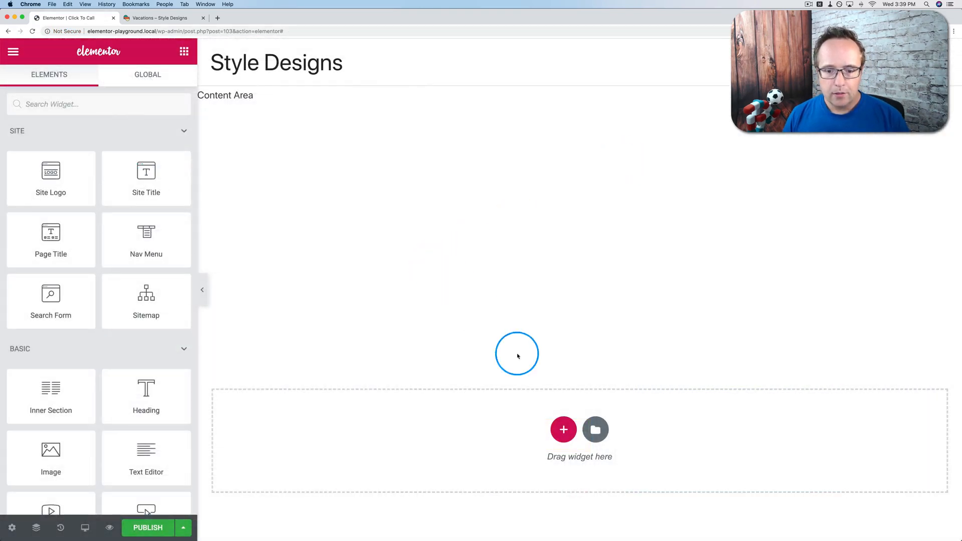
pyautogui.click(562, 429)
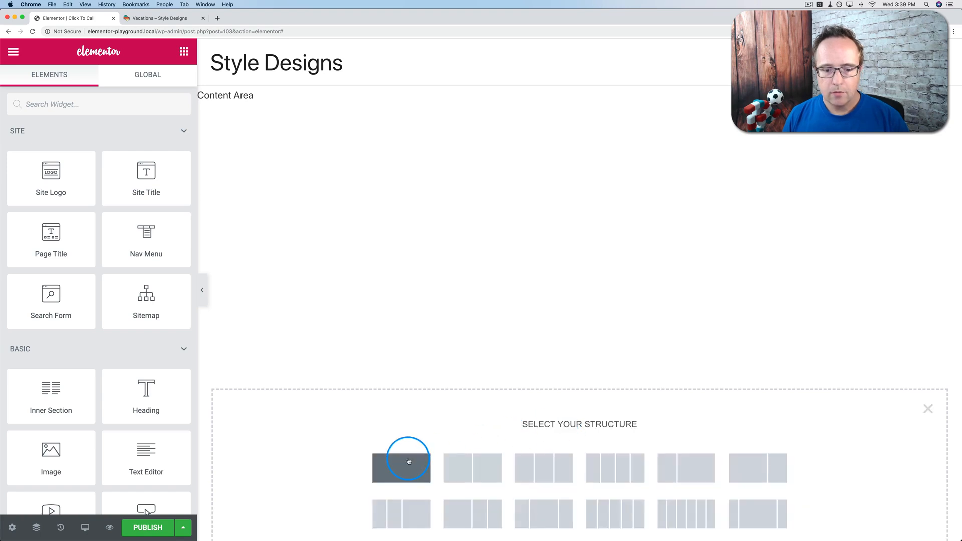
# Use a single-column layout and place an Icon widget into the new section
pyautogui.click(401, 467)
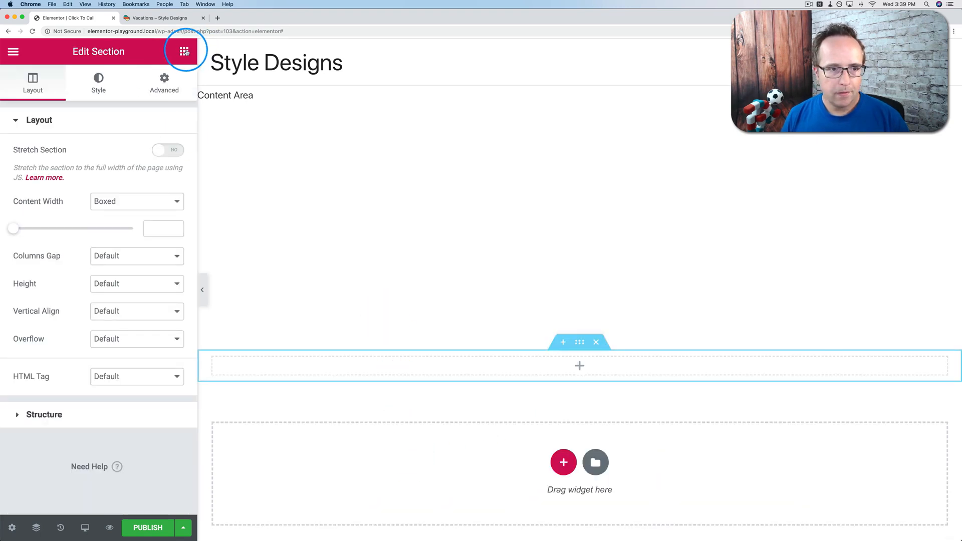
pyautogui.click(183, 52)
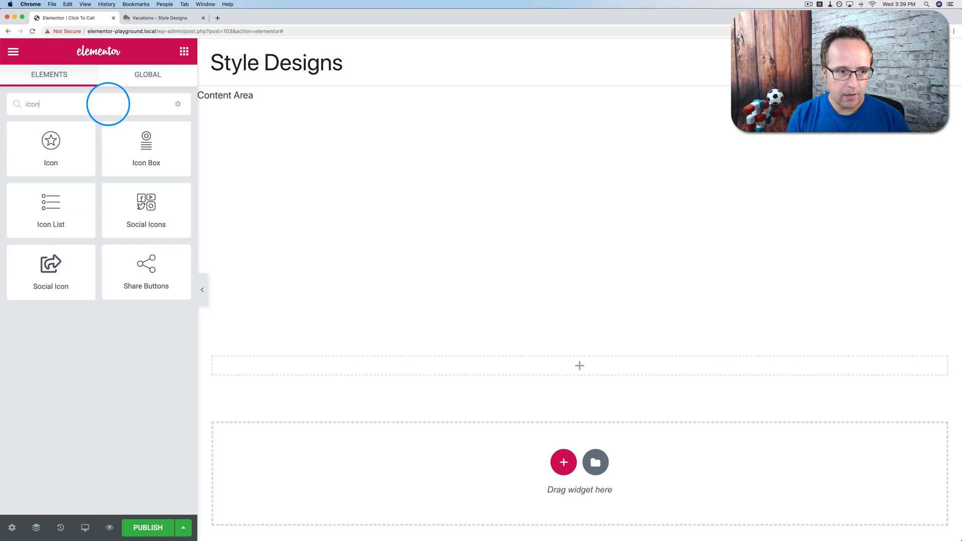
pyautogui.moveTo(51, 141); pyautogui.dragTo(578, 364)
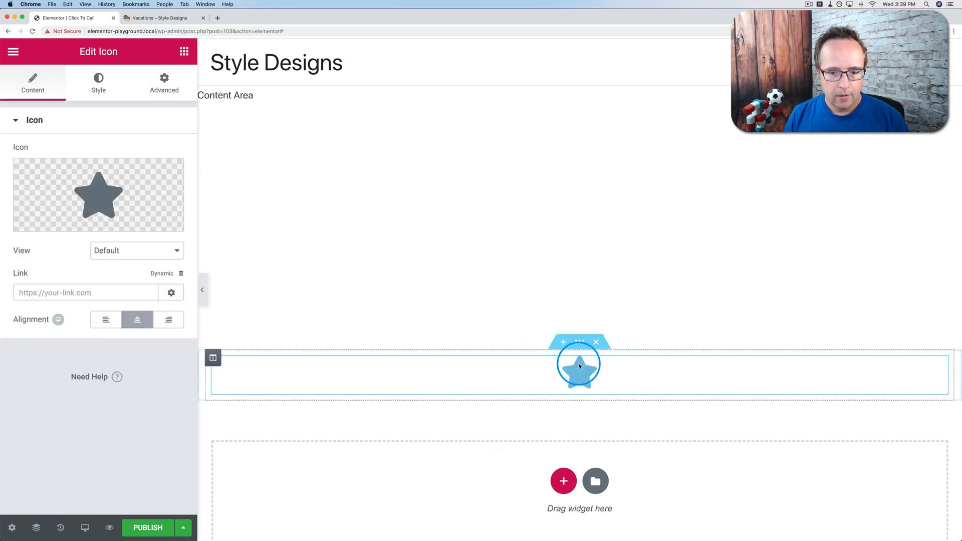
pyautogui.click(98, 195)
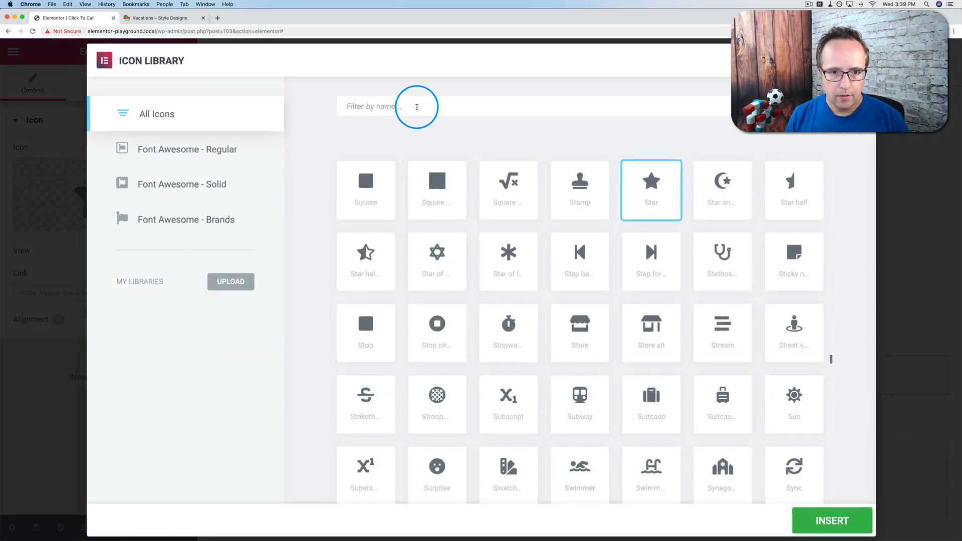
pyautogui.write('phone')
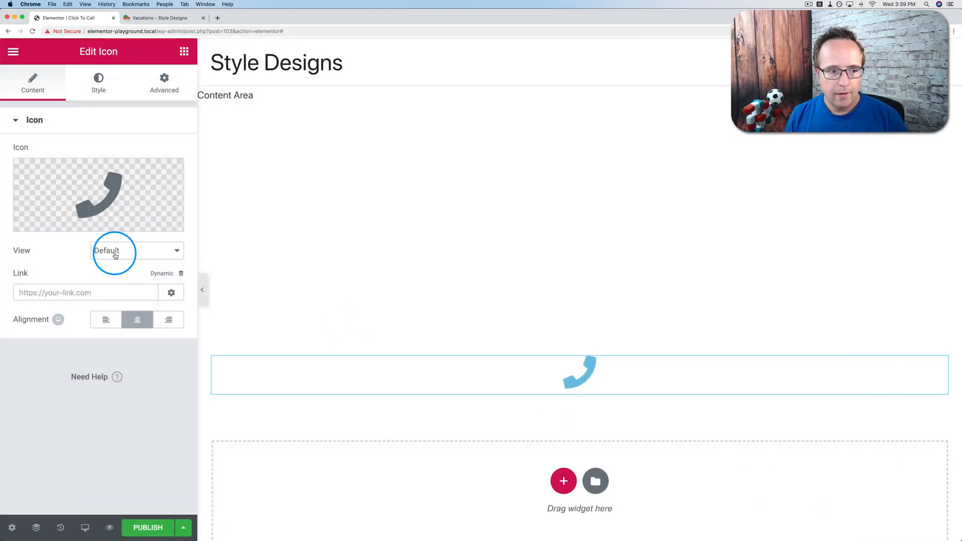
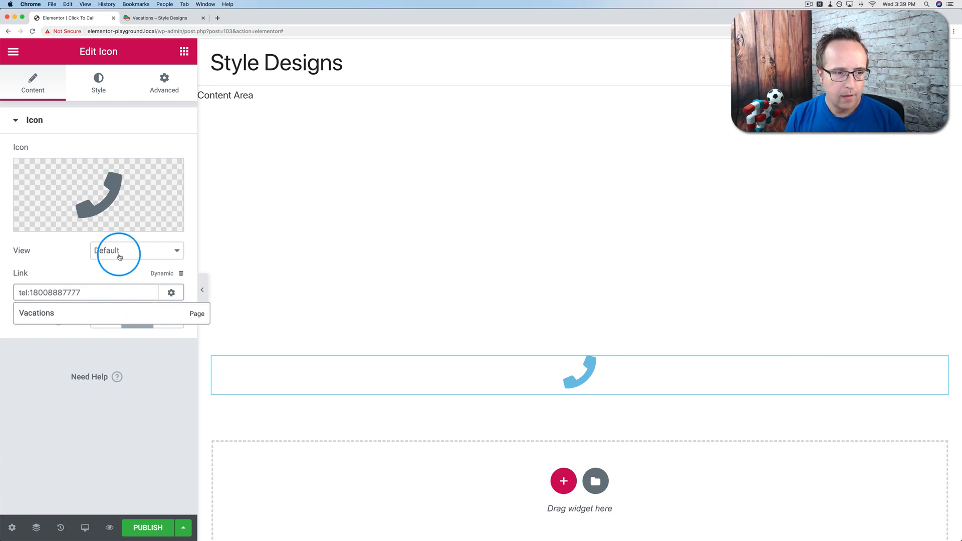
pyautogui.click(134, 250)
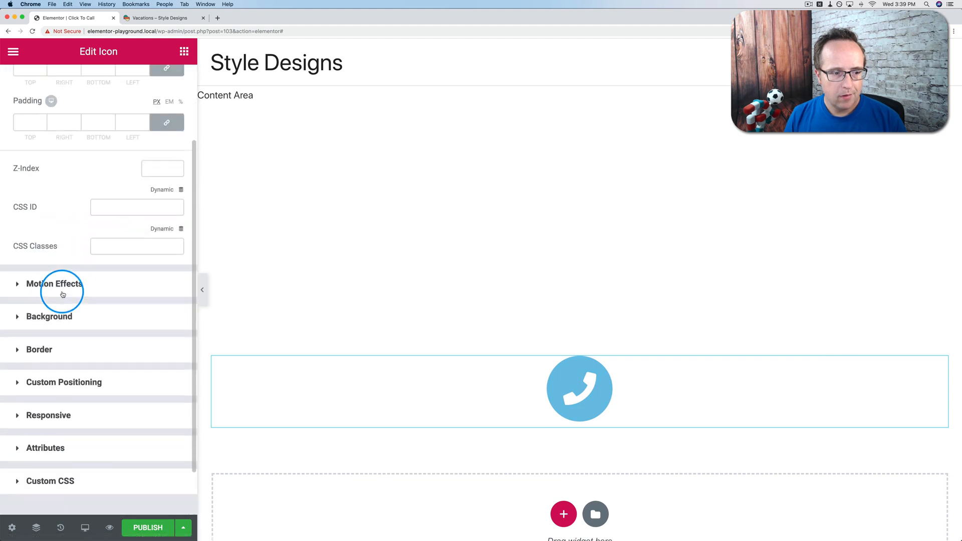
# Fix the icon's position to the bottom-right of the screen with a 10 px horizontal offset
pyautogui.click(64, 381)
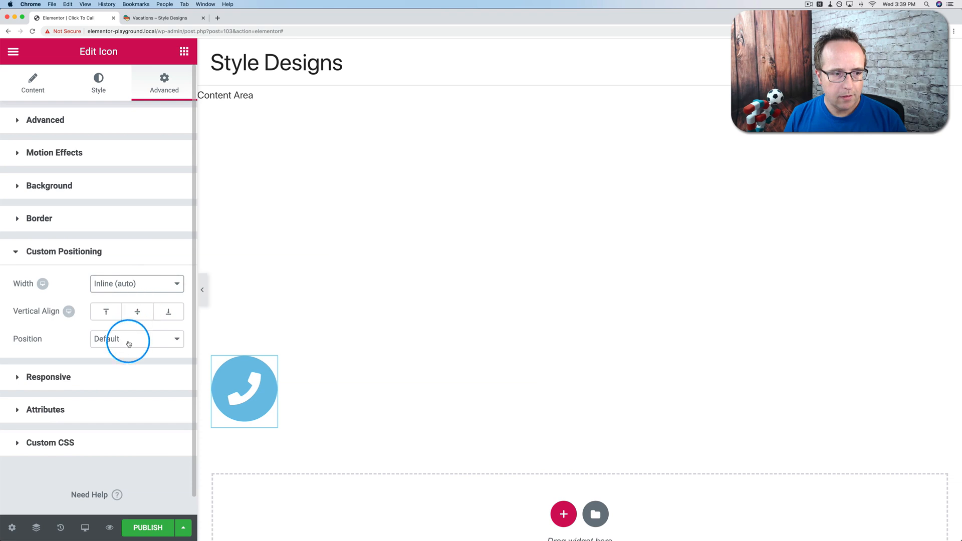
pyautogui.click(136, 339)
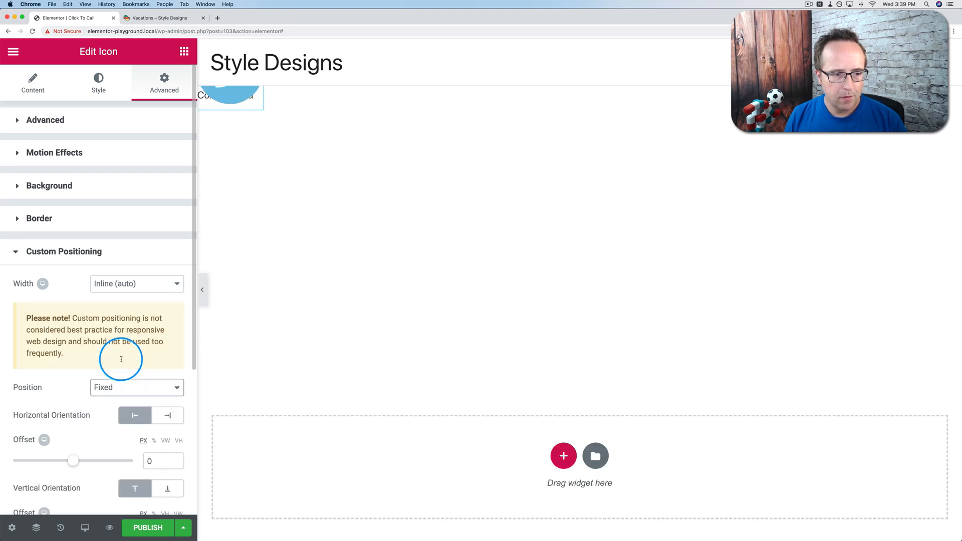
pyautogui.click(167, 296)
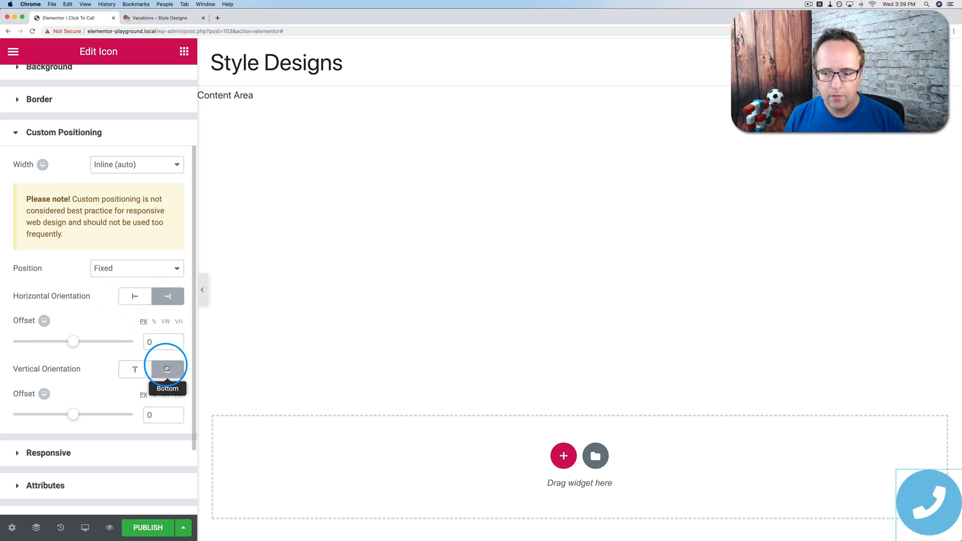
pyautogui.write('10')
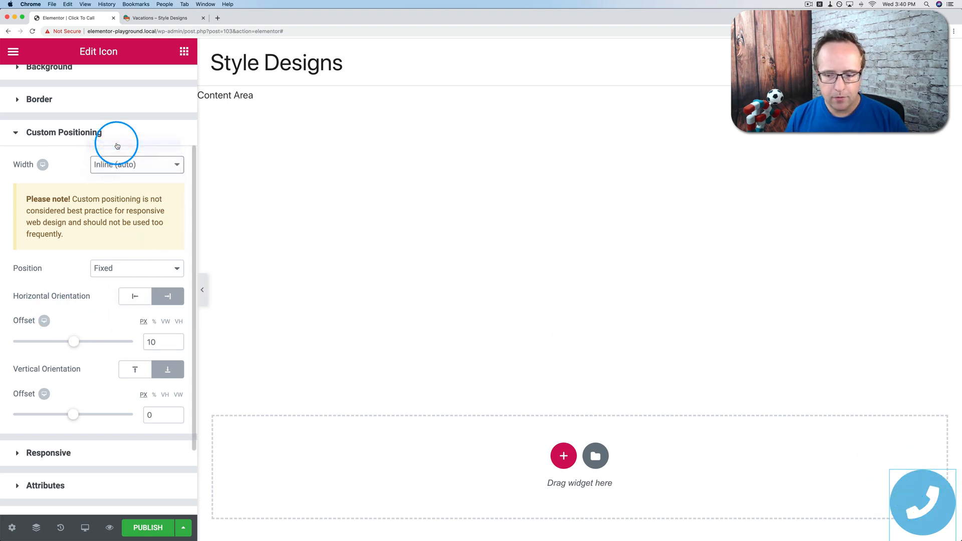
pyautogui.click(135, 164)
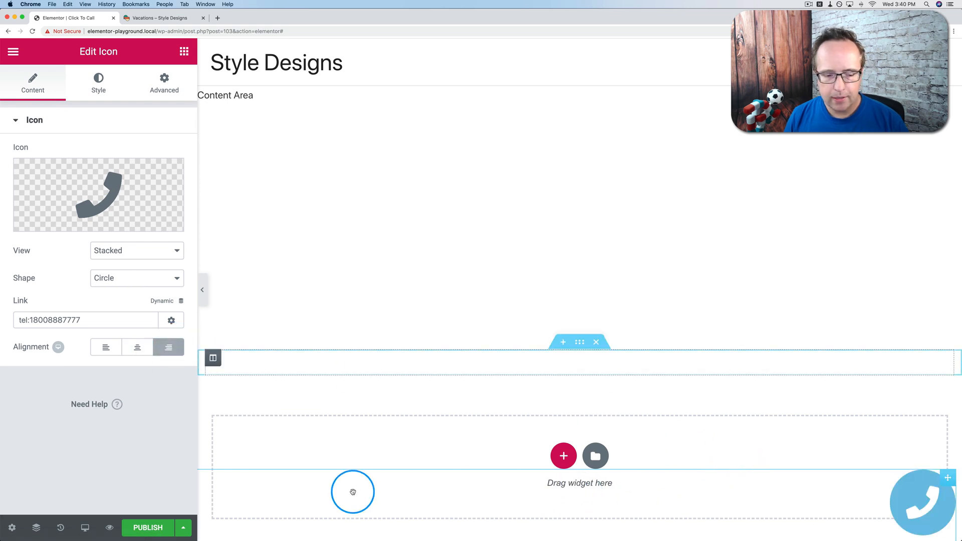
# Publish the Click To Call footer and save its display settings so it goes live
pyautogui.click(146, 528)
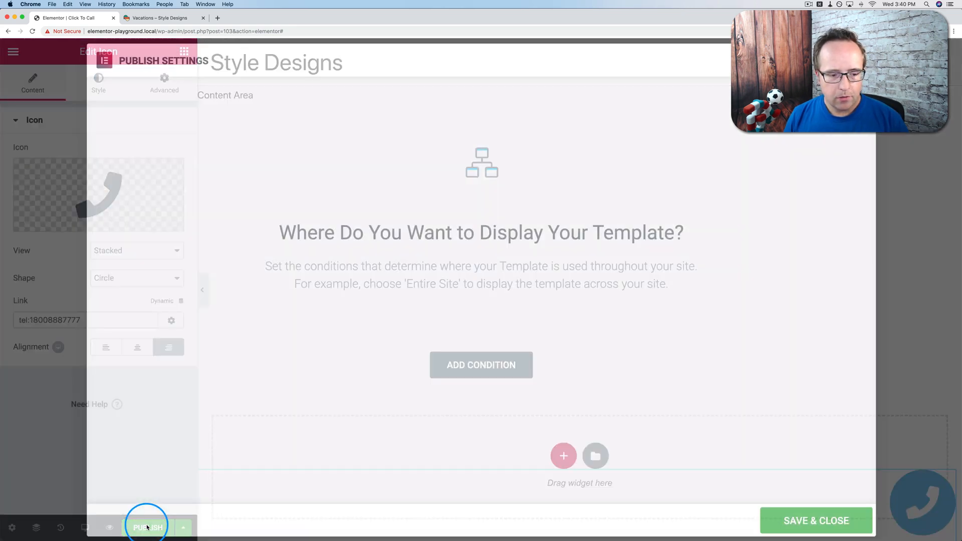
pyautogui.click(481, 365)
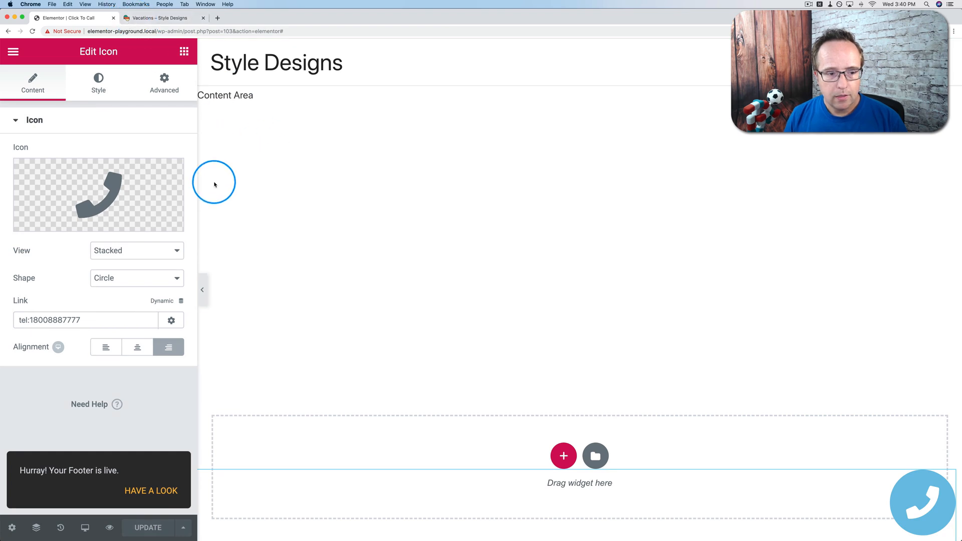
# Set the icon's primary colour to the green swatch and update the footer
pyautogui.click(97, 83)
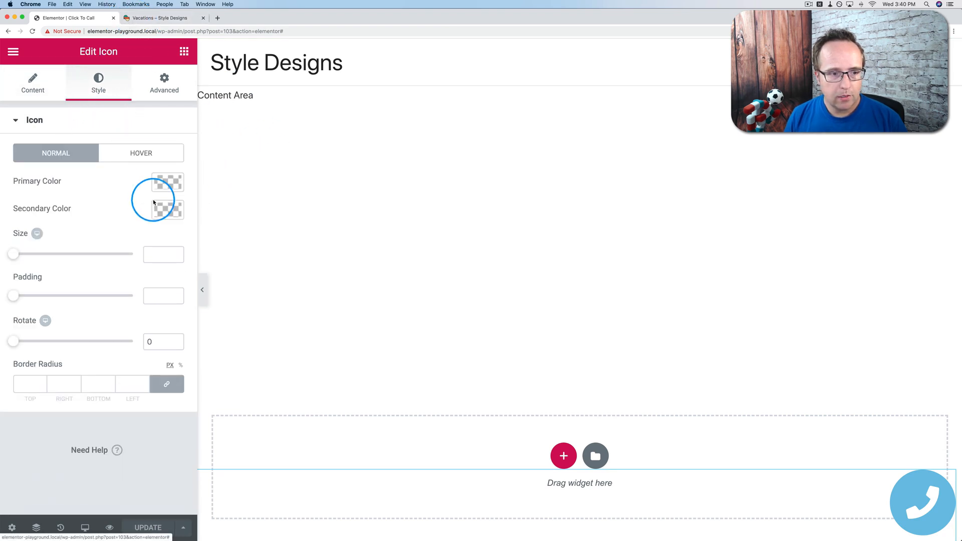
pyautogui.click(167, 181)
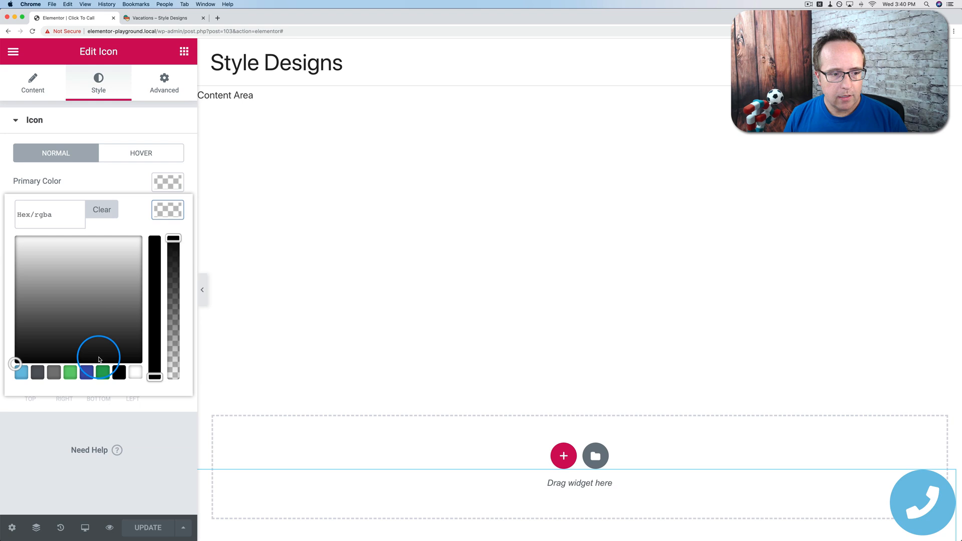
pyautogui.click(70, 372)
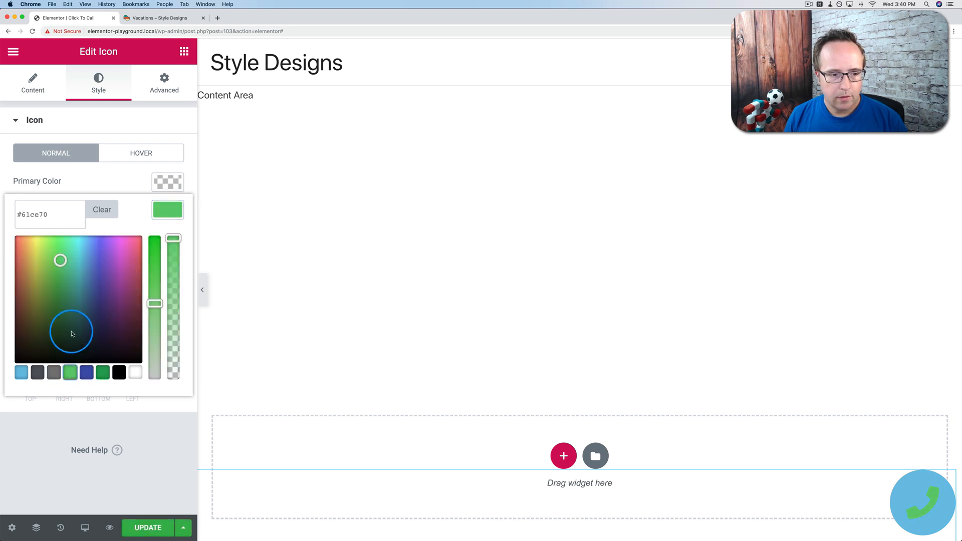
pyautogui.click(167, 183)
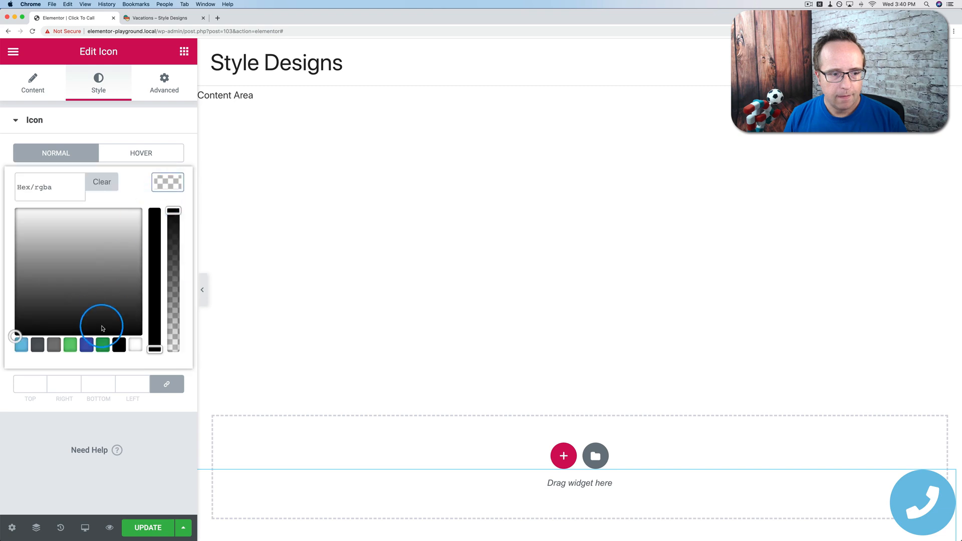
pyautogui.click(70, 343)
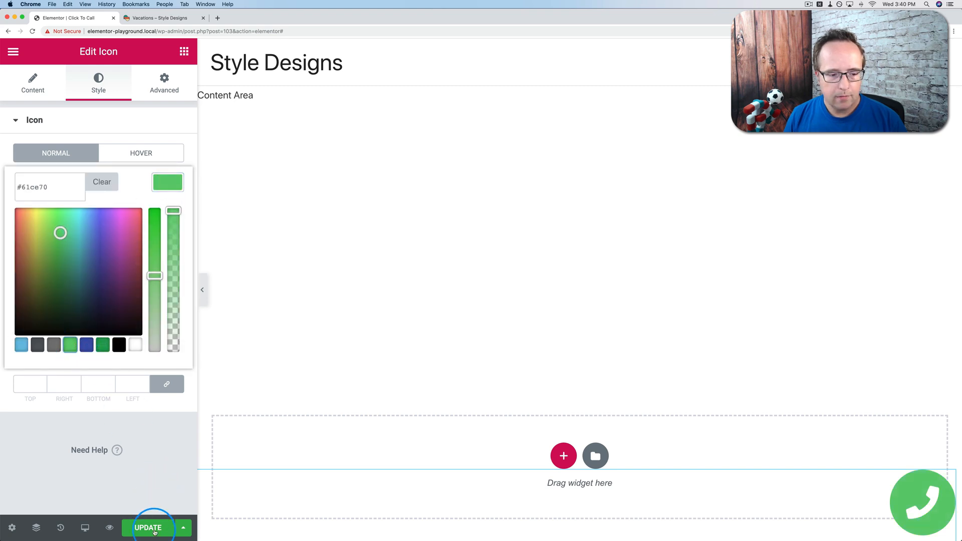
pyautogui.click(167, 182)
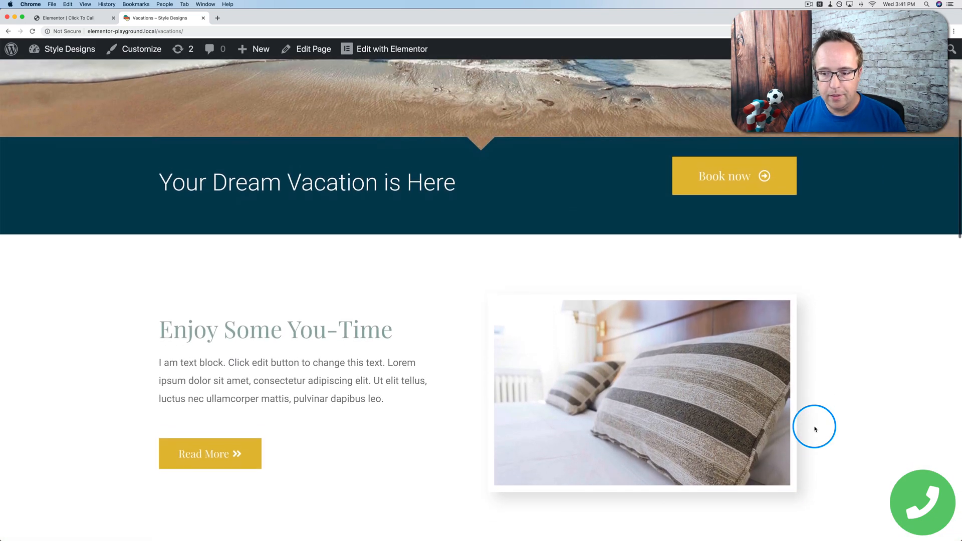
# Scroll the Click To Call editor with the green phone icon open for editing
pyautogui.scroll(-3)
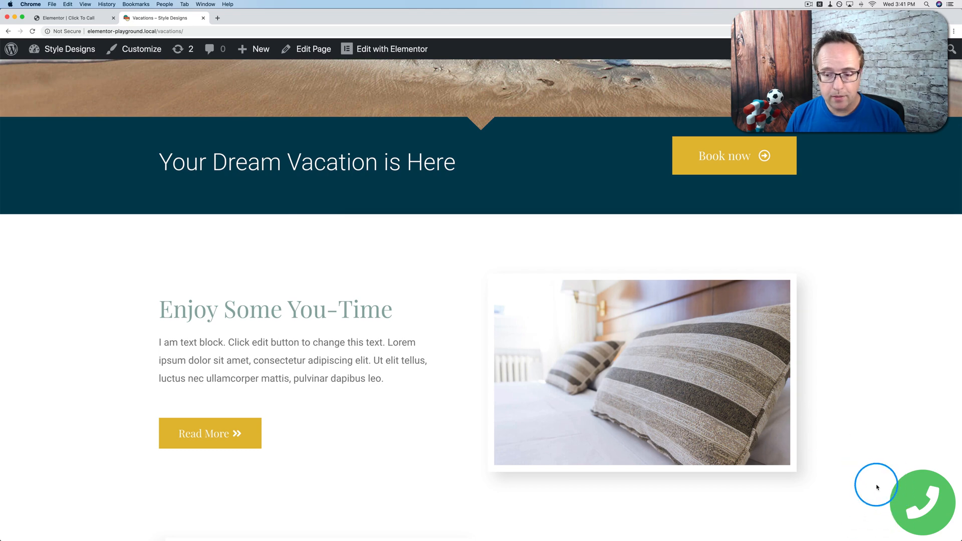
pyautogui.scroll(-3)
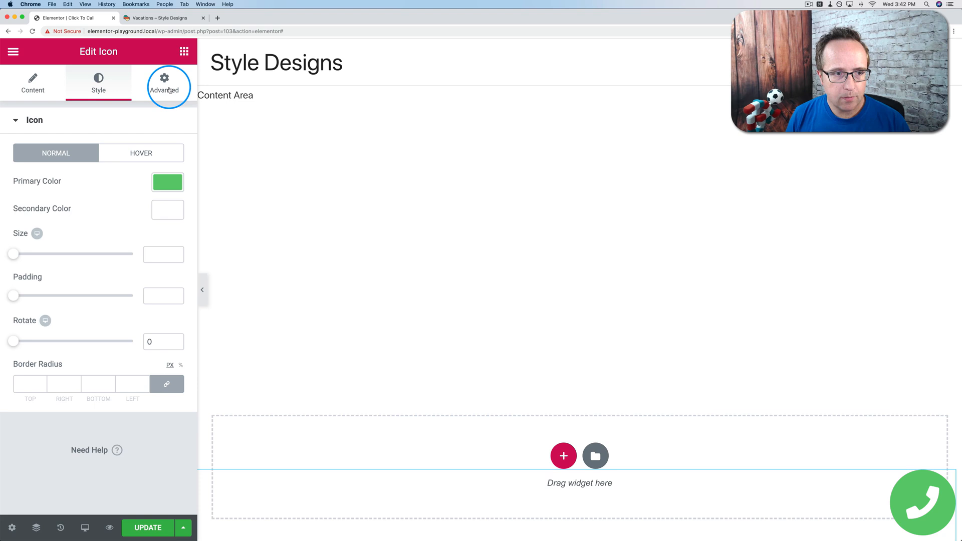
# Reset the phone icon to normal positioning and select its section
pyautogui.click(163, 83)
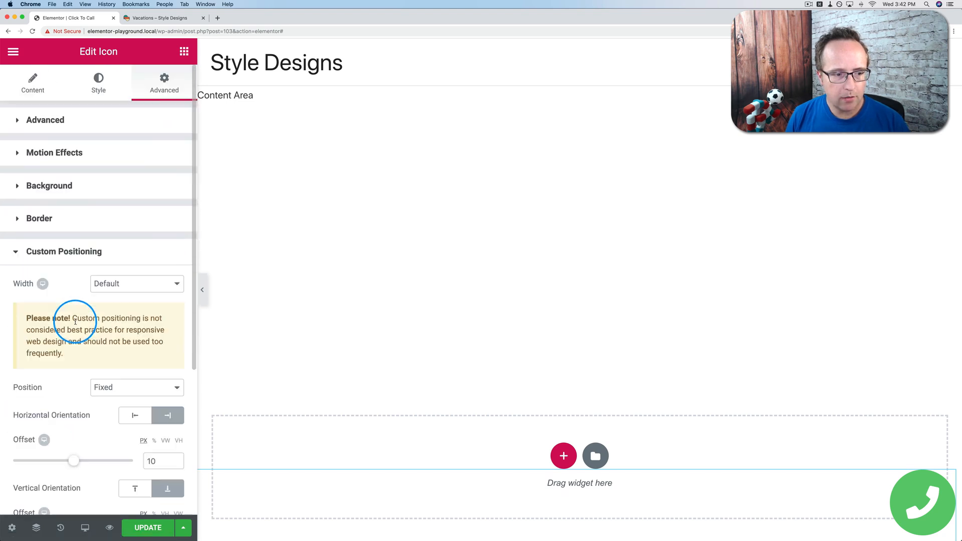
pyautogui.click(136, 386)
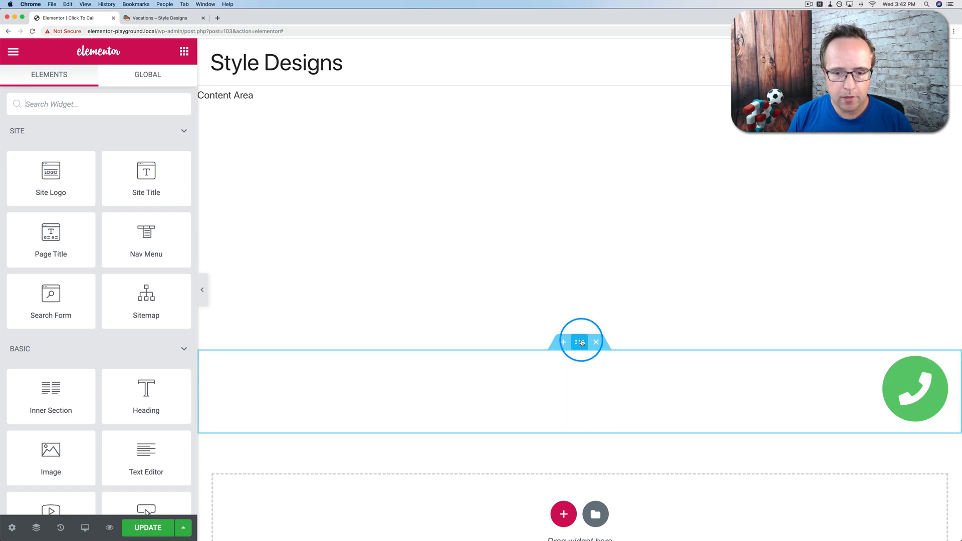
pyautogui.click(578, 342)
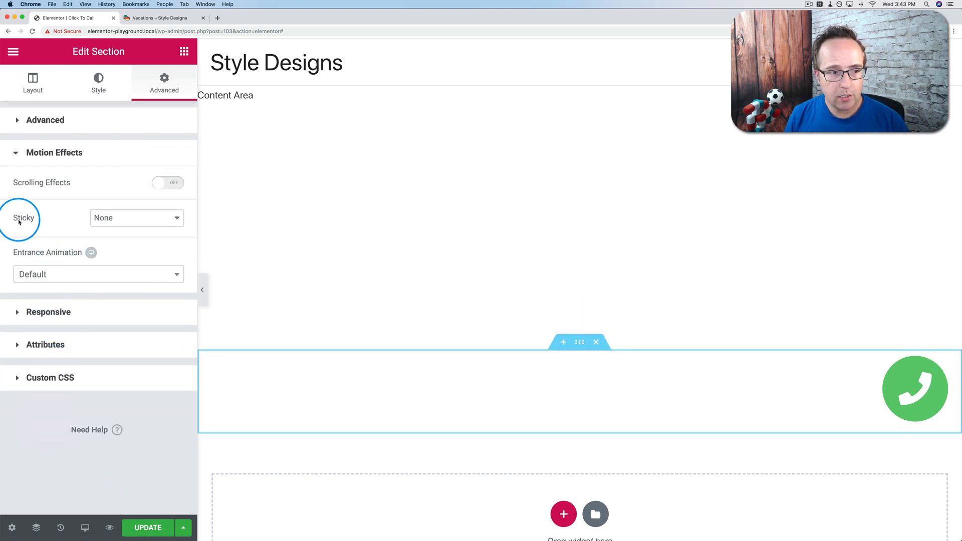
# Make the section sticky to the bottom and give it a green background
pyautogui.click(136, 217)
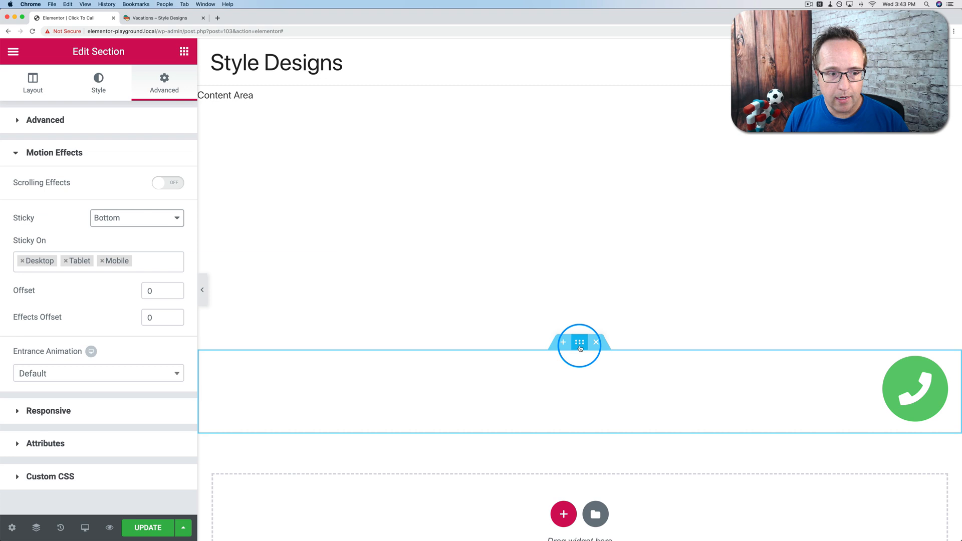
pyautogui.click(32, 82)
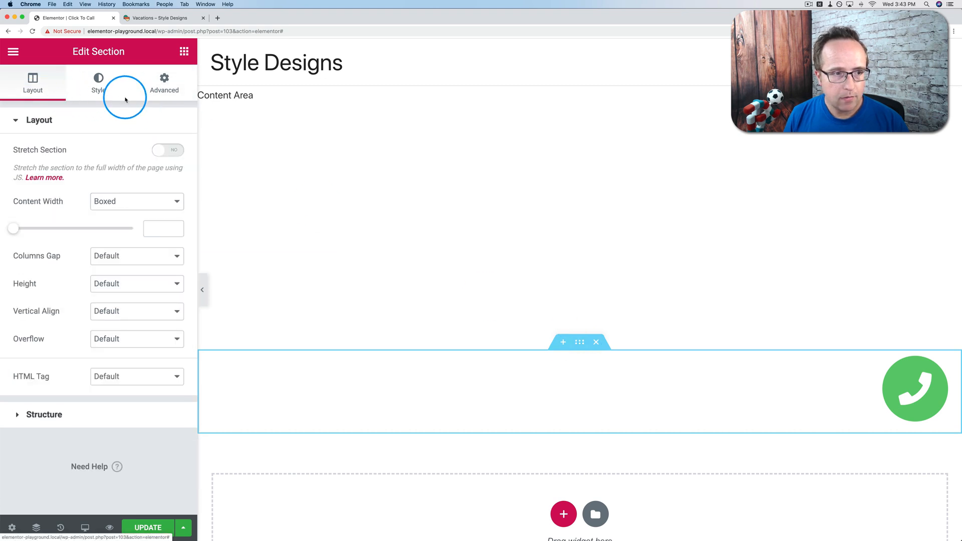
pyautogui.click(98, 81)
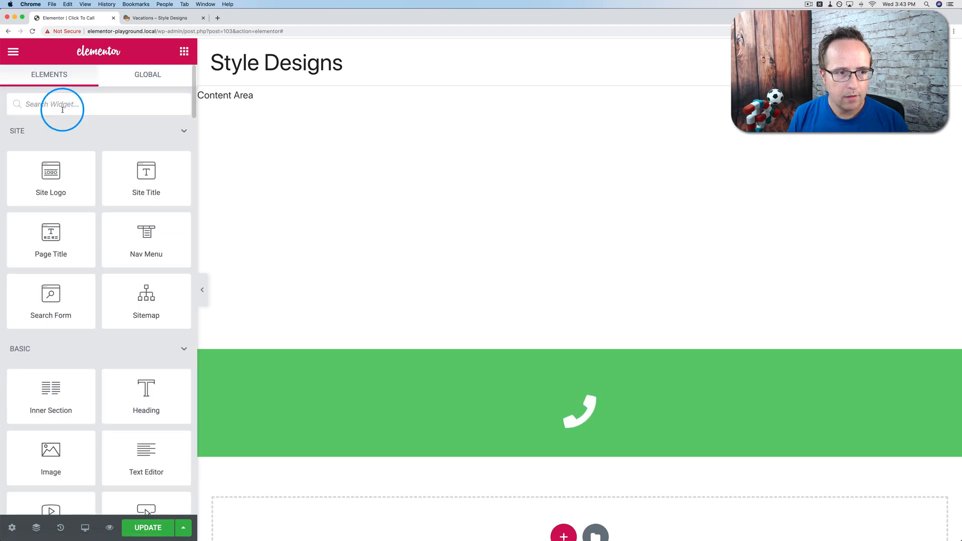
# Add a Heading widget to the section titled 'Call us today!' and centre it
pyautogui.write('head')
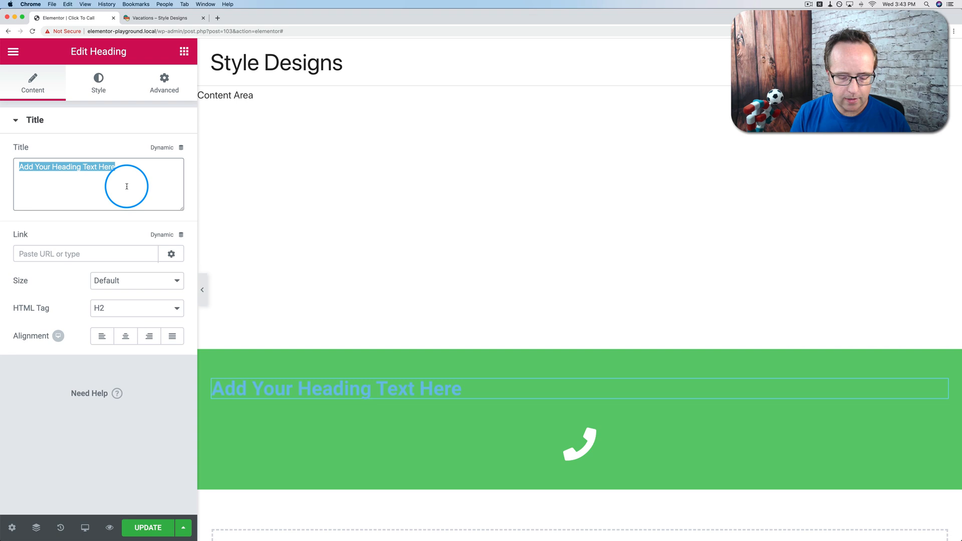
pyautogui.write('Call us today!')
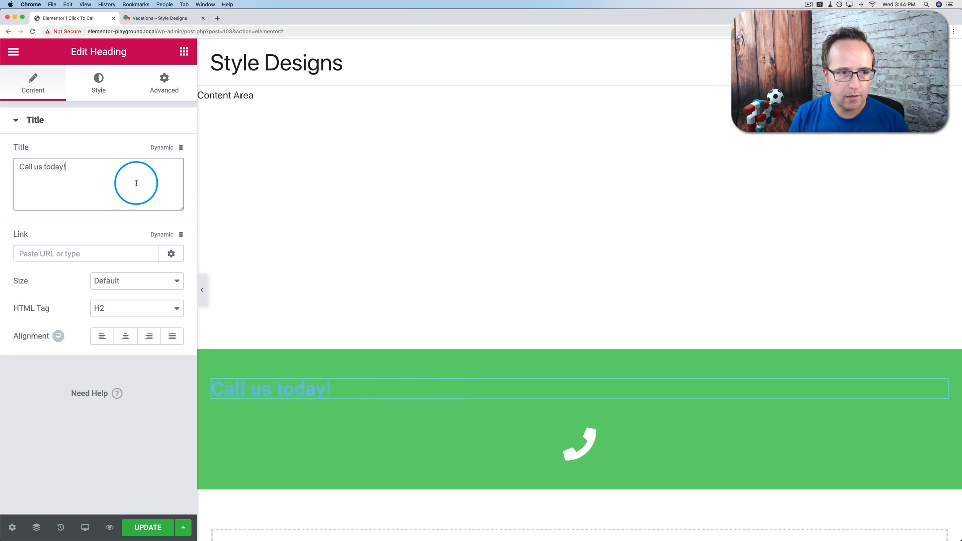
pyautogui.click(98, 84)
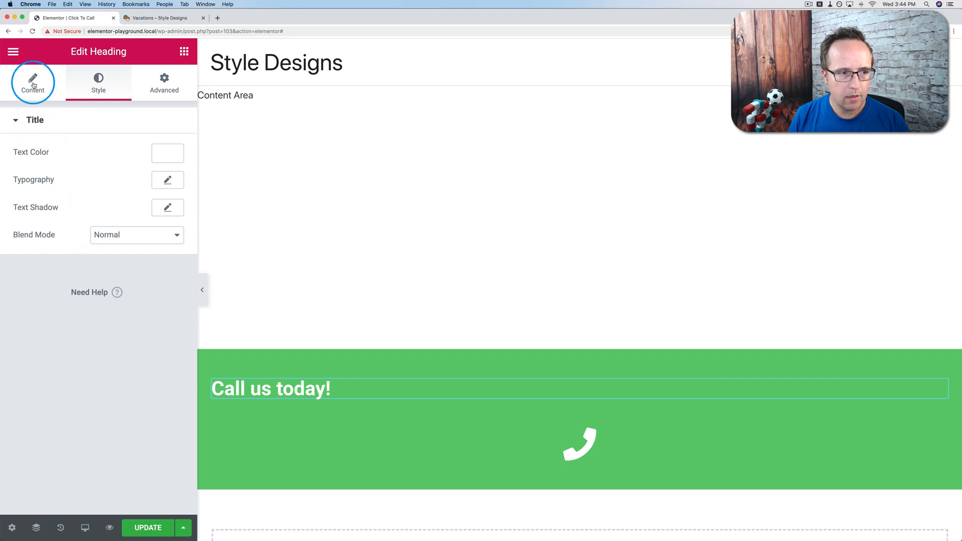
pyautogui.click(32, 83)
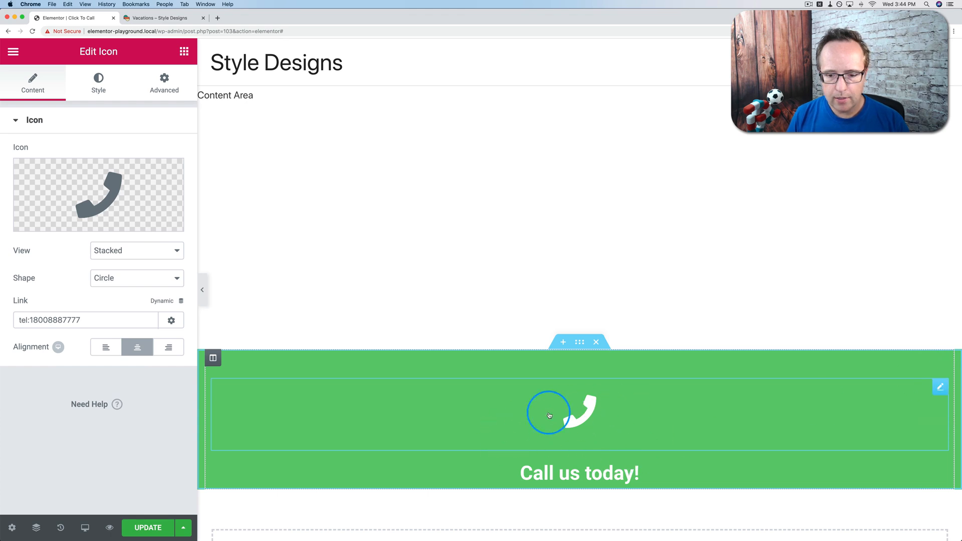
pyautogui.moveTo(939, 362)
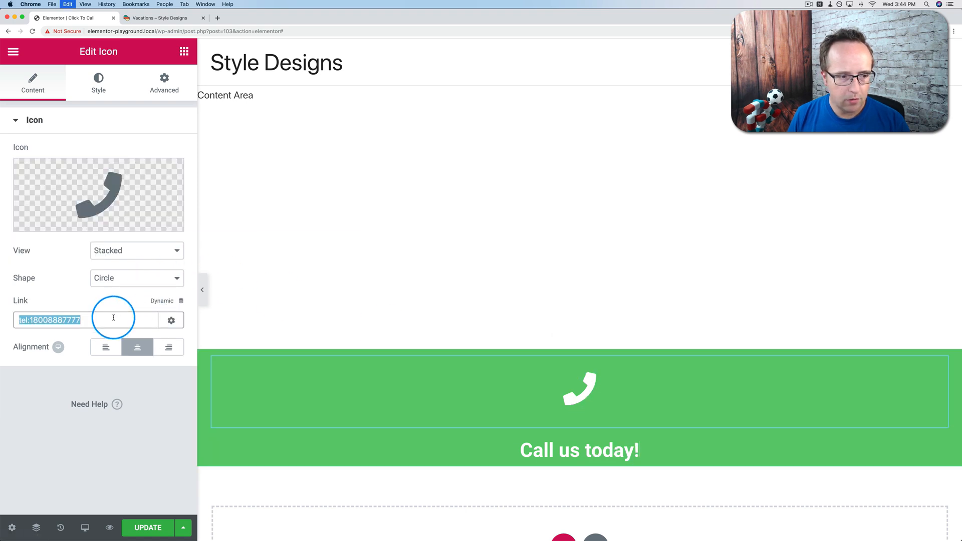
pyautogui.click(578, 450)
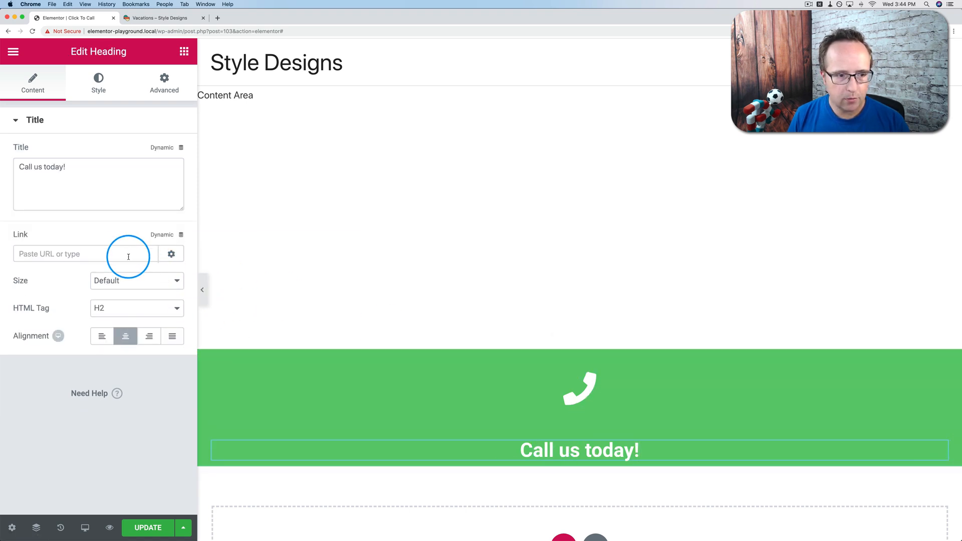
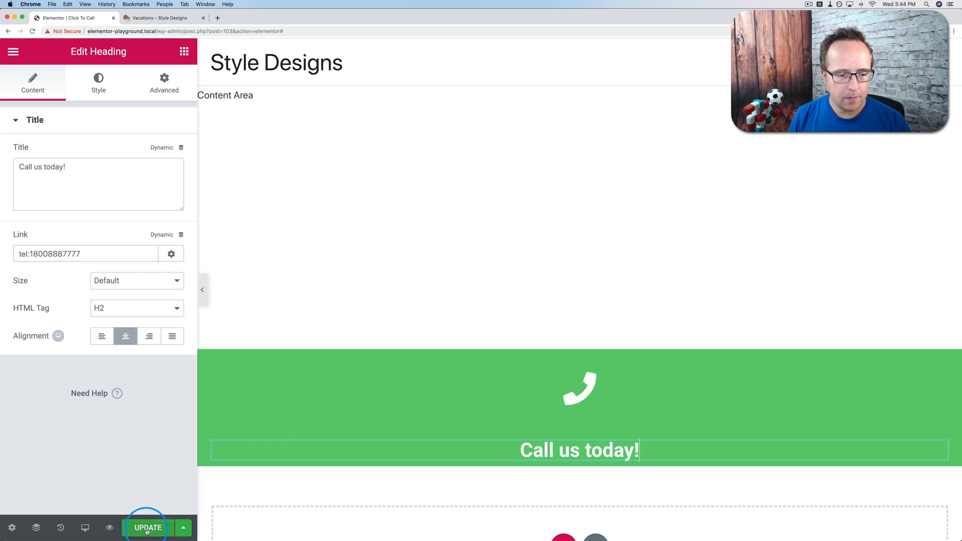
pyautogui.click(163, 18)
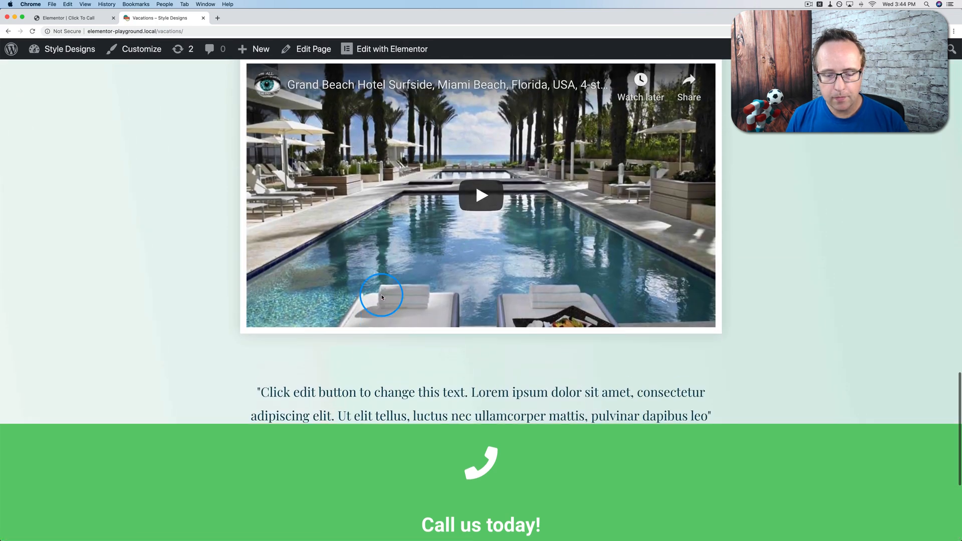
# Scroll the live Vacations page to confirm the green bar stays fixed at the bottom
pyautogui.scroll(-3)
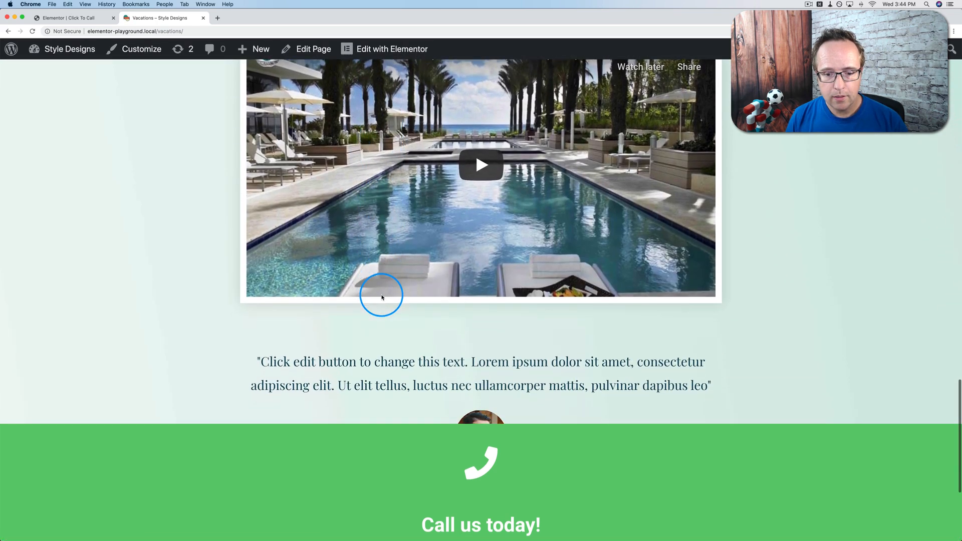
pyautogui.scroll(-3)
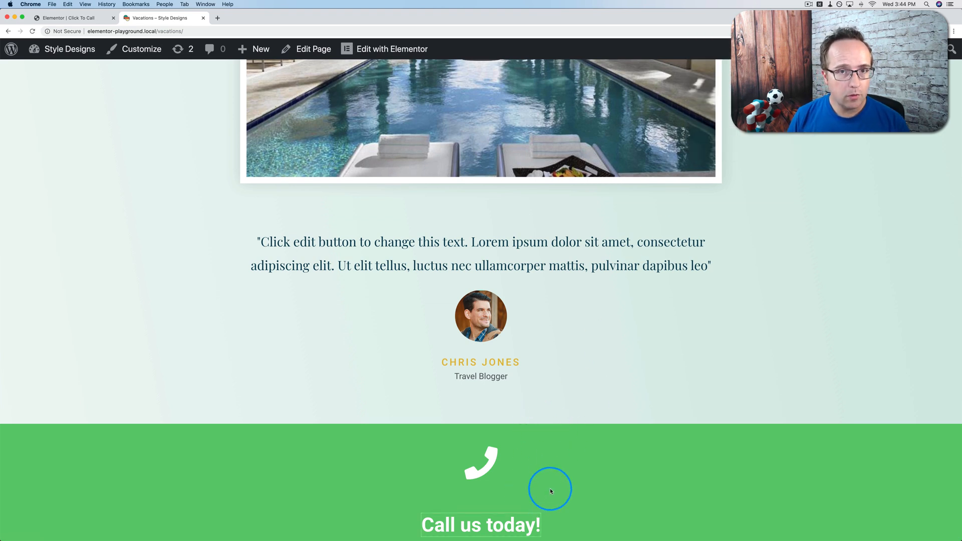
pyautogui.moveTo(502, 444)
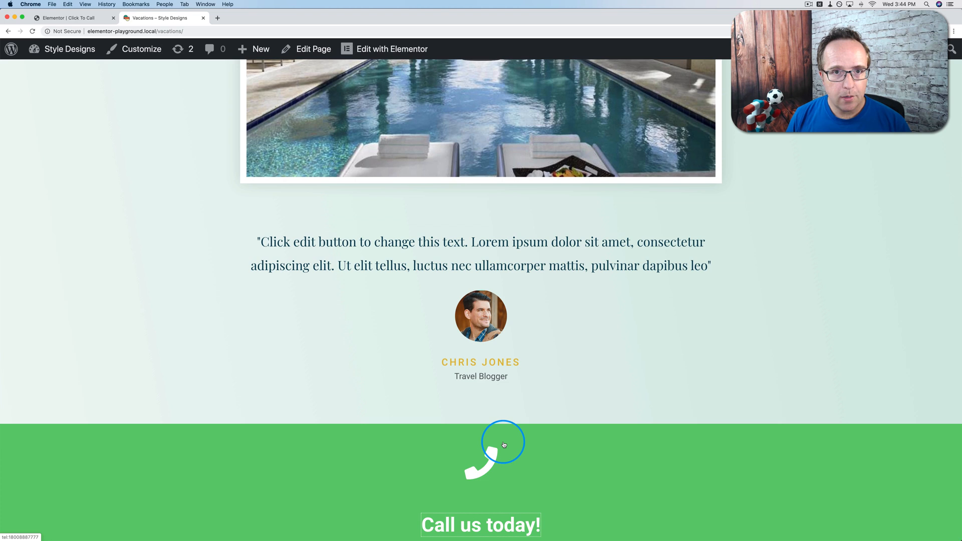
pyautogui.scroll(-3)
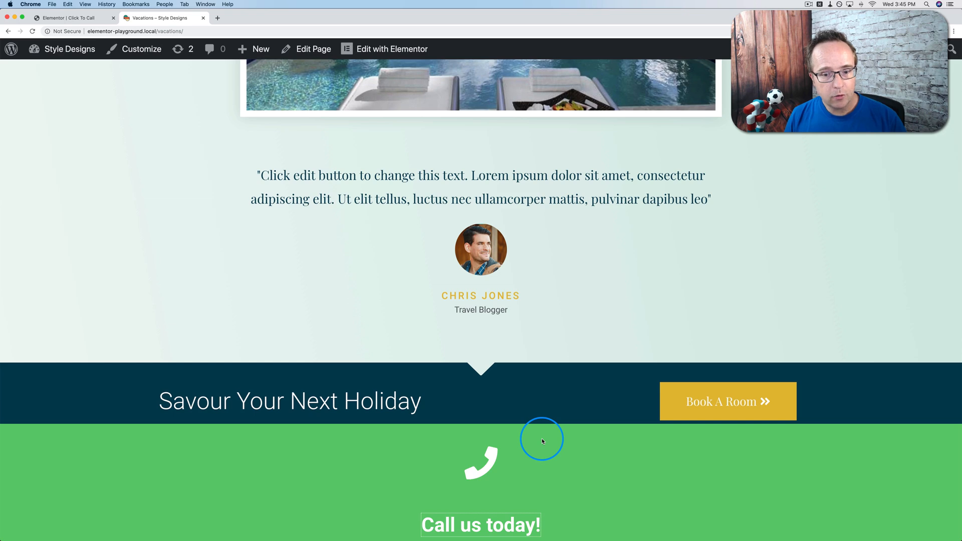
pyautogui.moveTo(933, 502)
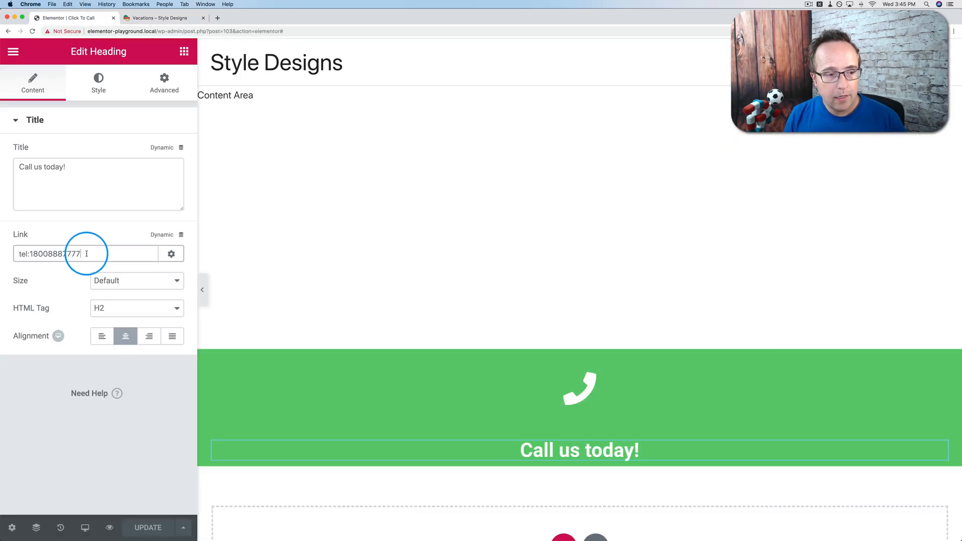
pyautogui.tripleClick(85, 254)
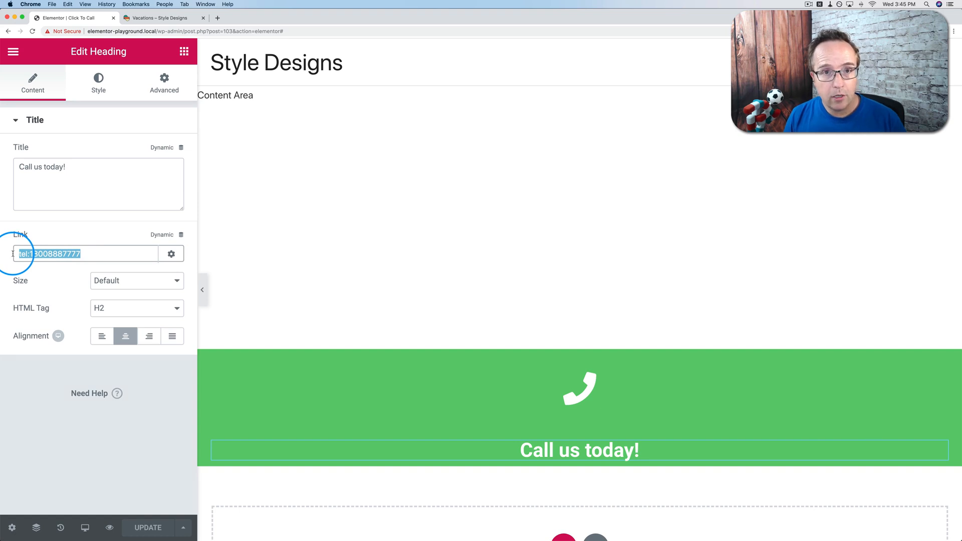